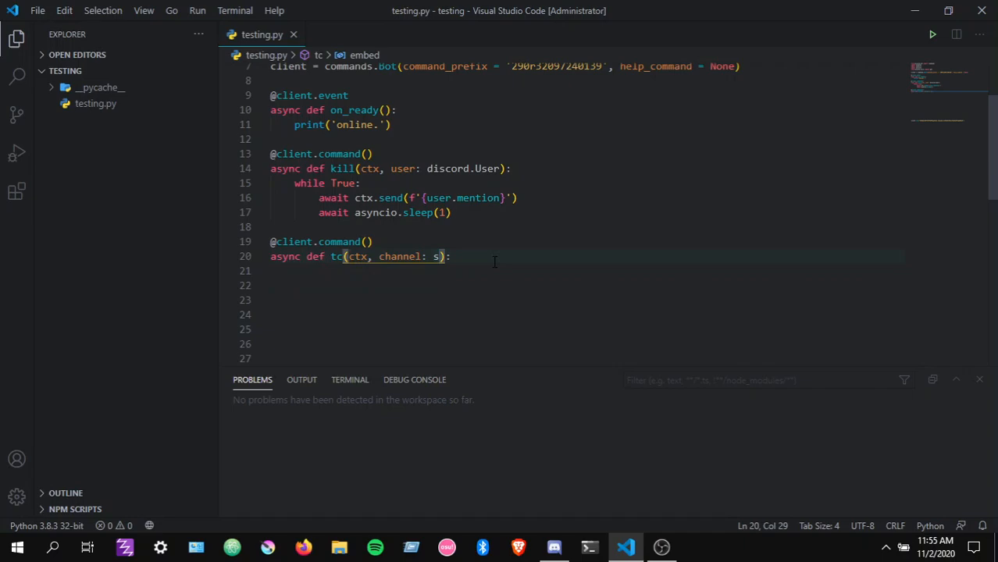
# Step: Rewrite the tc parameters as ctx, time, *, channelName with channelName keyword-only
pyautogui.press('Backspace')
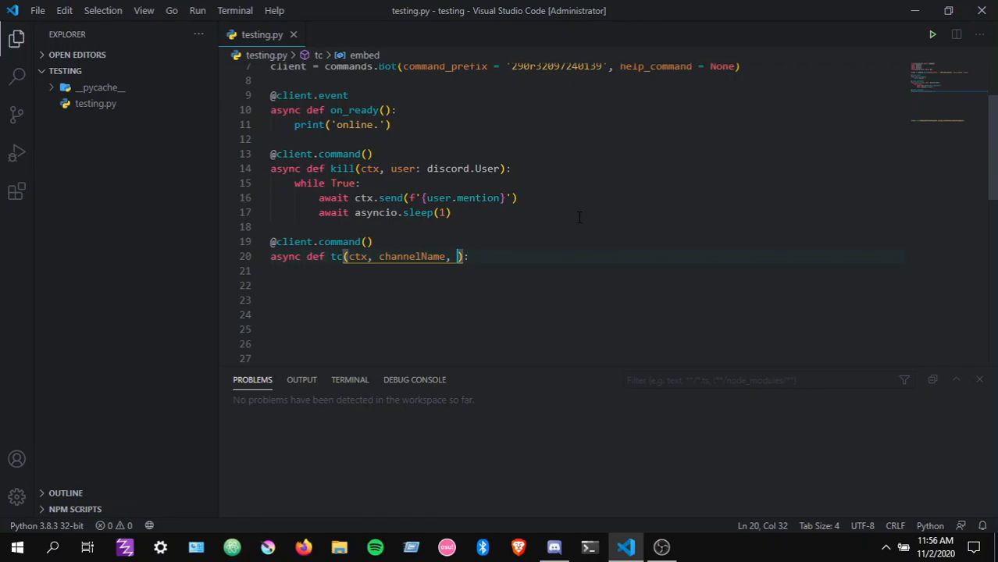
pyautogui.write('ti')
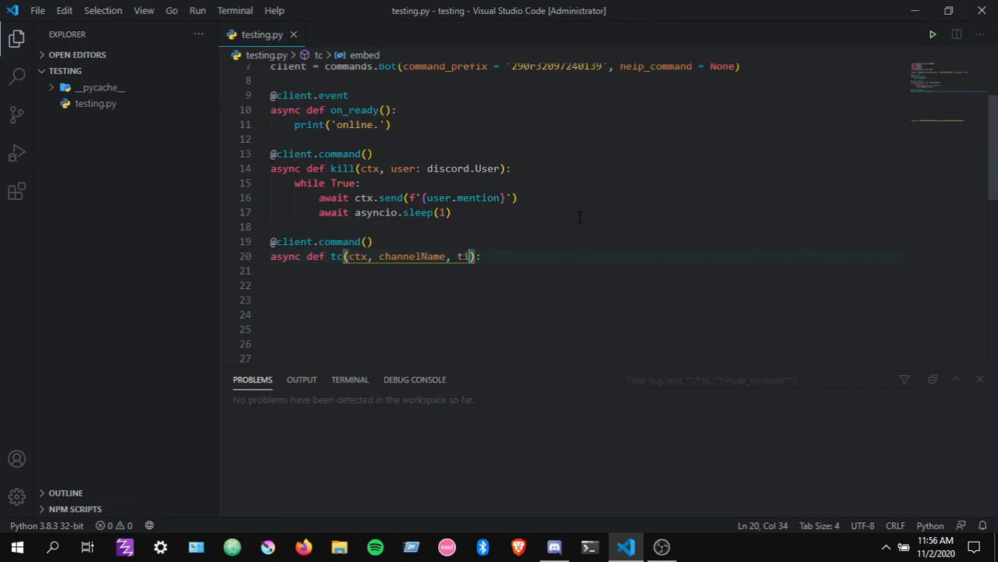
pyautogui.write('me')
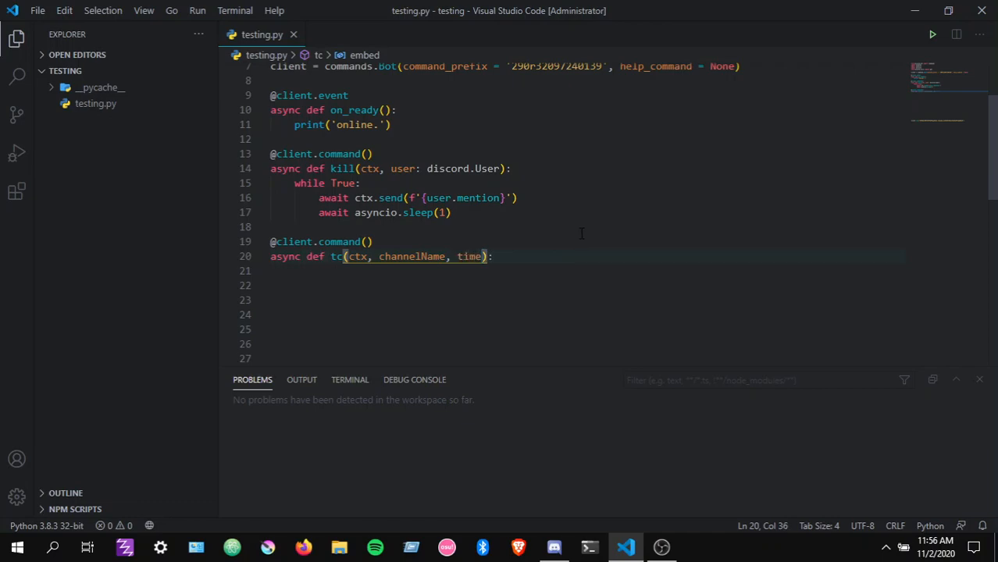
pyautogui.moveTo(556, 281)
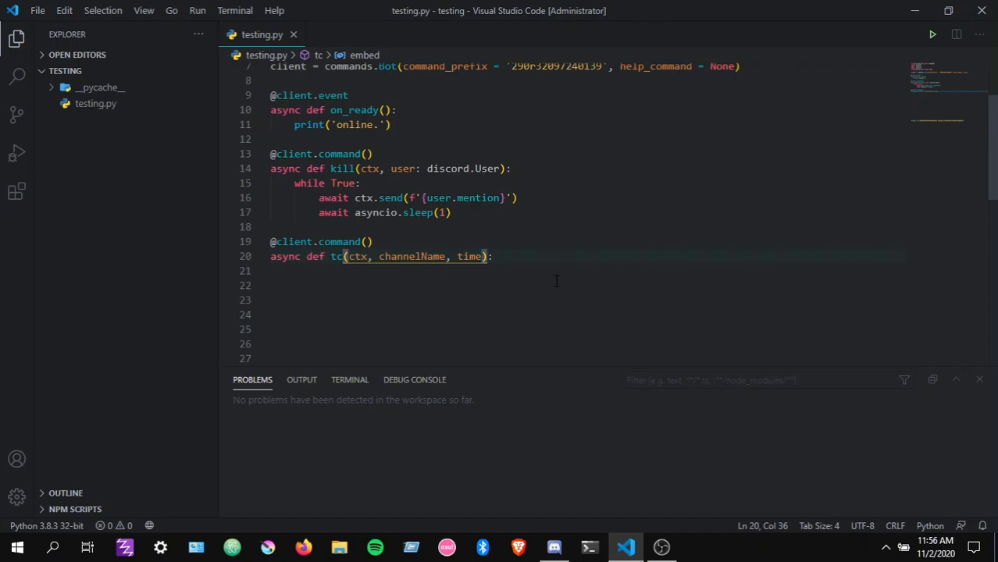
pyautogui.moveTo(461, 249)
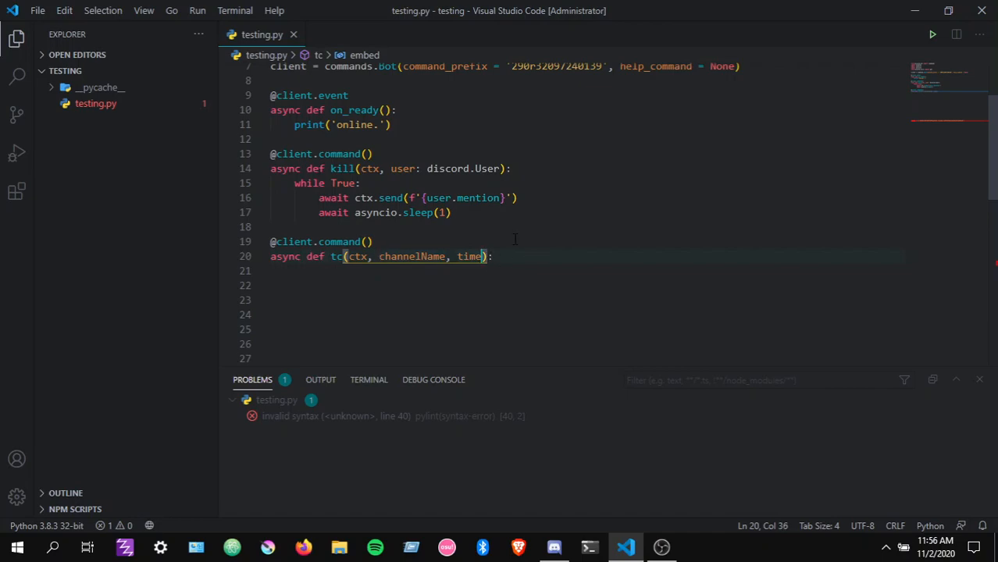
pyautogui.press('BackSpace')
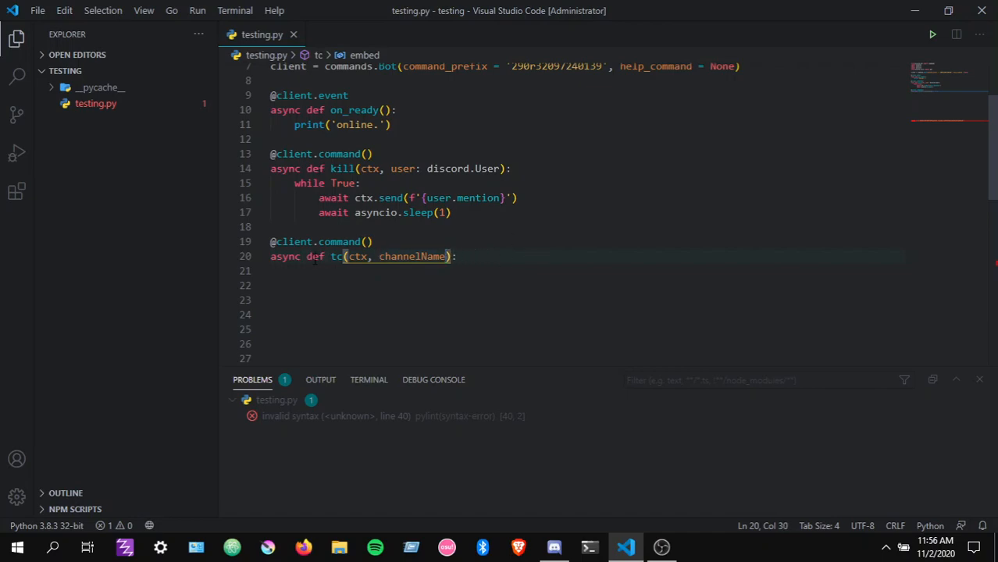
pyautogui.write('time')
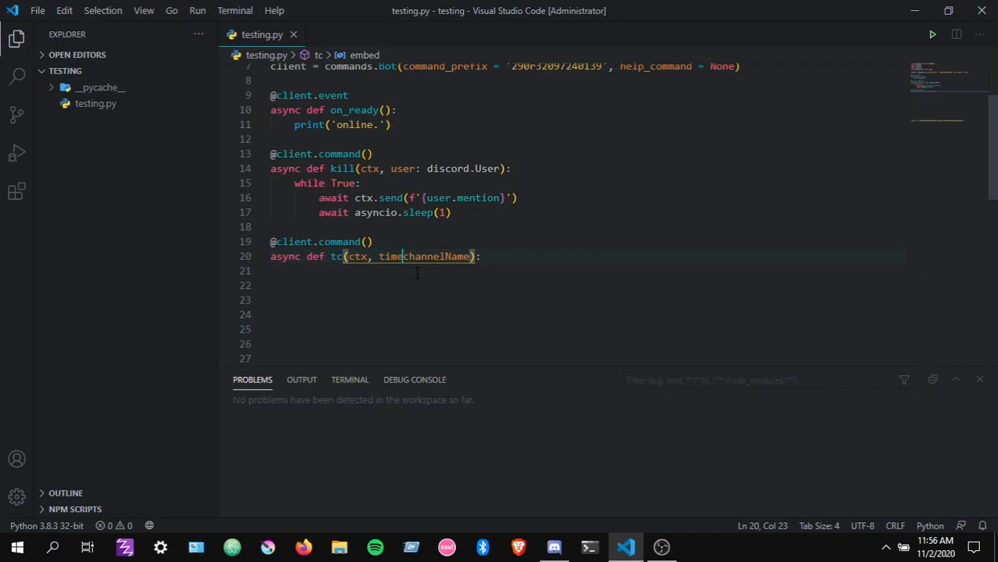
pyautogui.write(', *,')
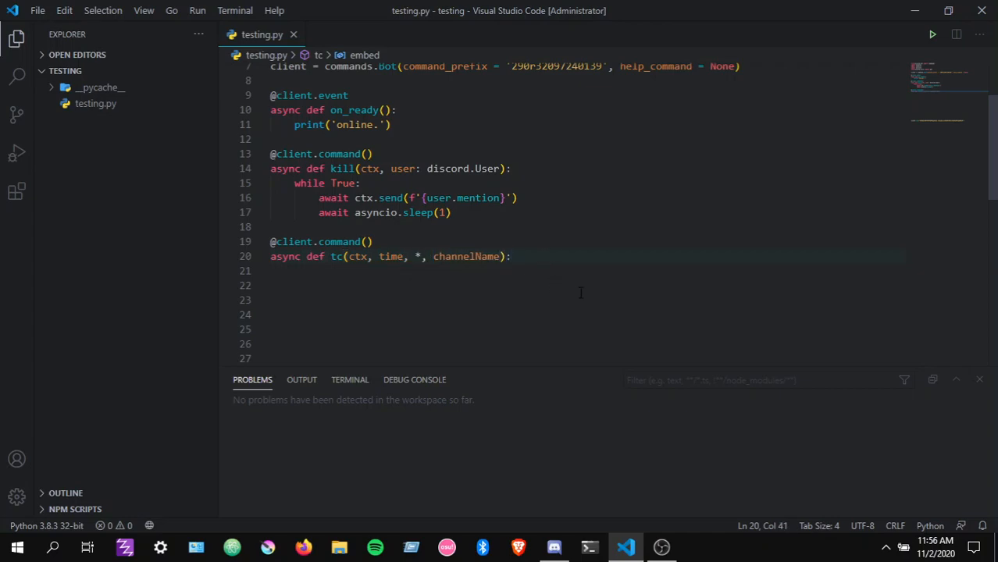
pyautogui.moveTo(643, 207)
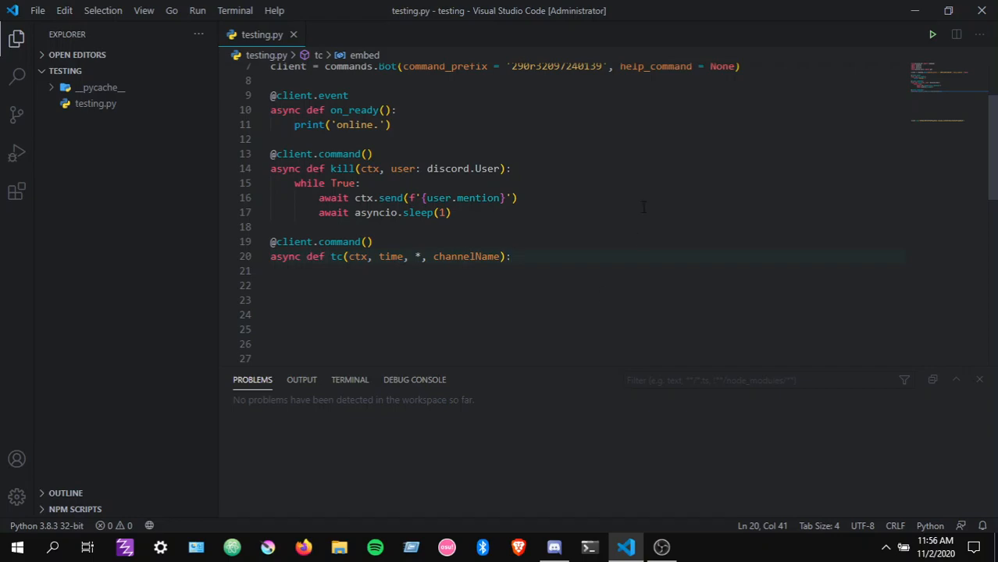
# Step: Begin the tc body with an indented if on the first line
pyautogui.click(419, 256)
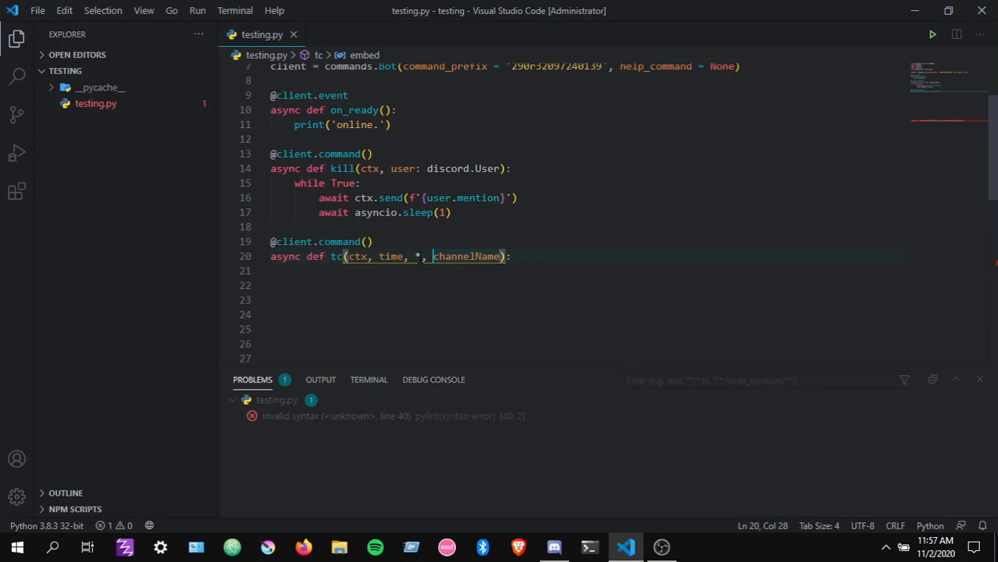
pyautogui.click(434, 256)
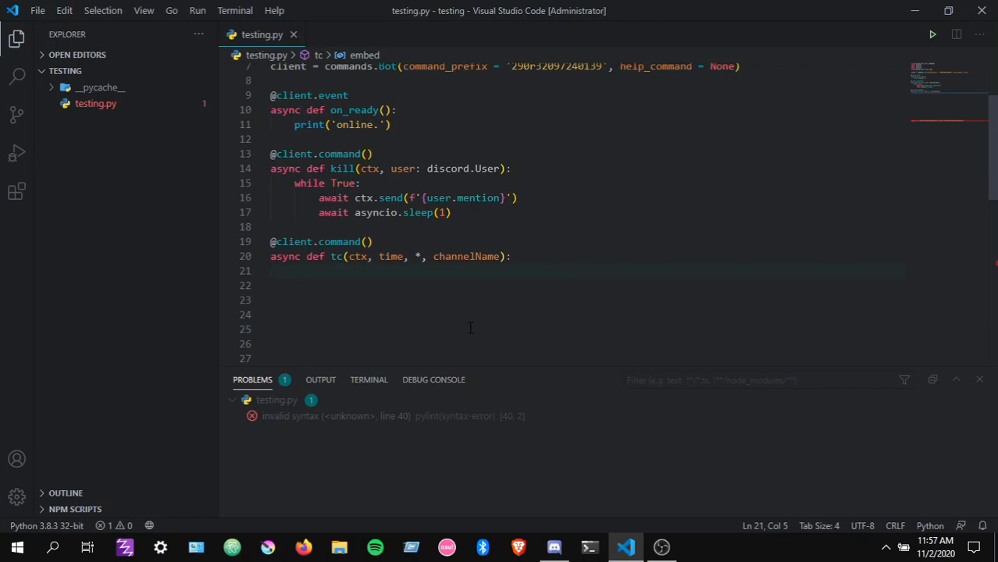
pyautogui.write('if')
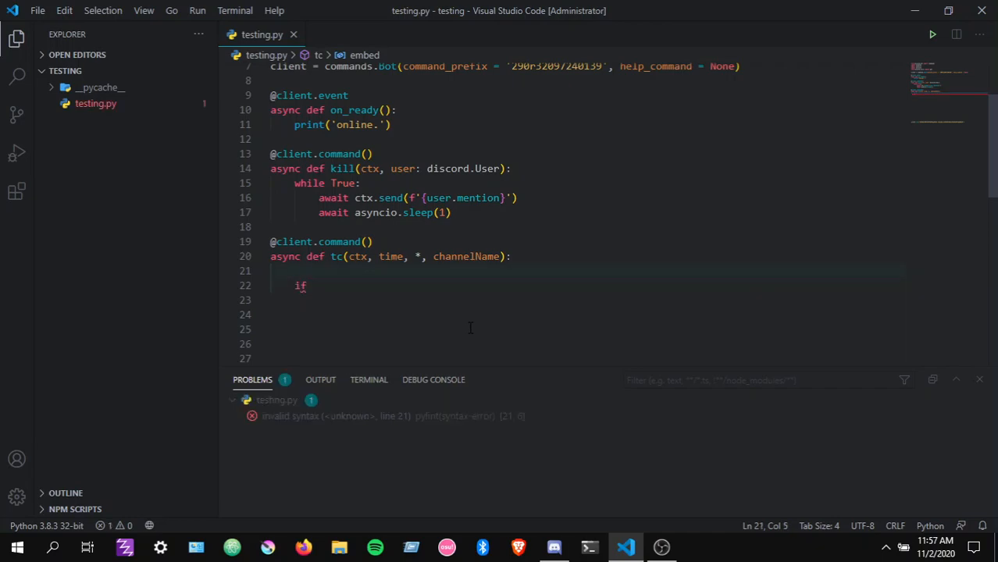
# Step: Start mbed = discord.Embed with title 'Success!' above the if line
pyautogui.write('mbd')
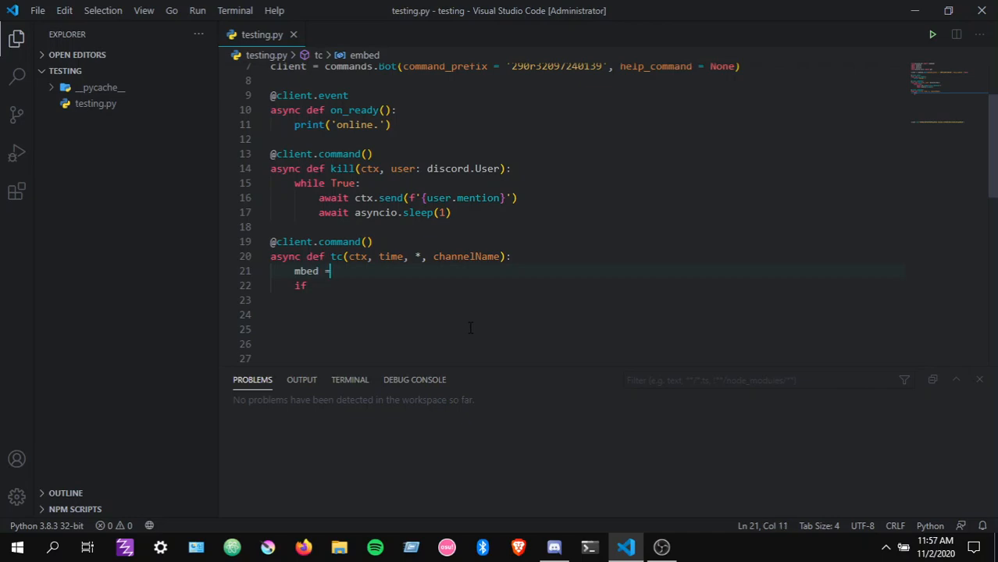
pyautogui.write('discor.')
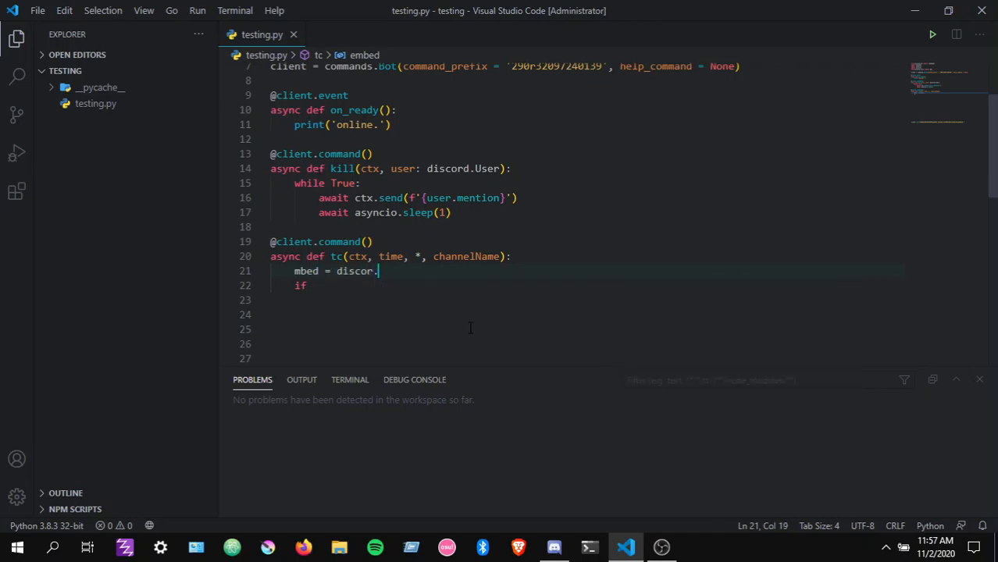
pyautogui.write('Embed')
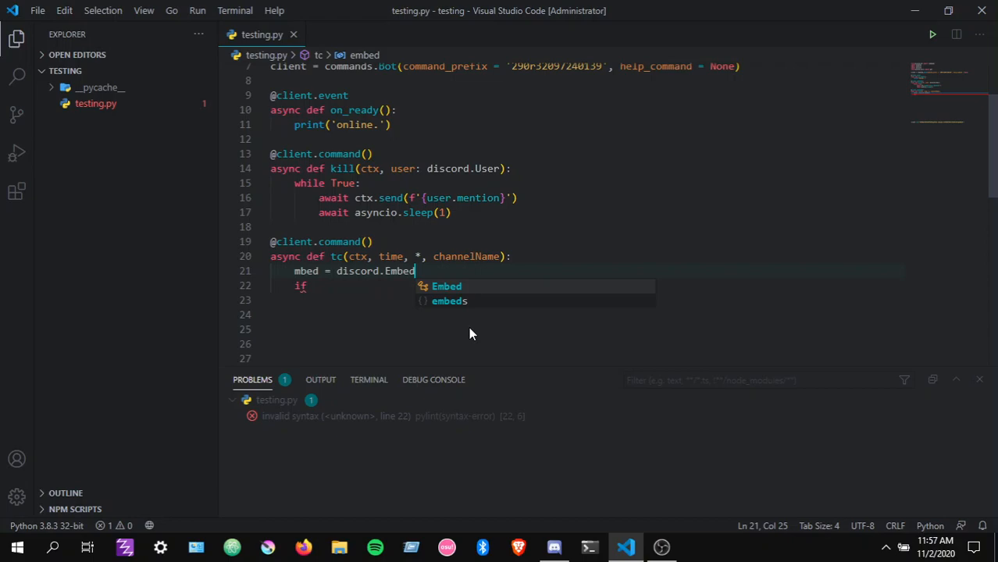
pyautogui.write("(title = '")
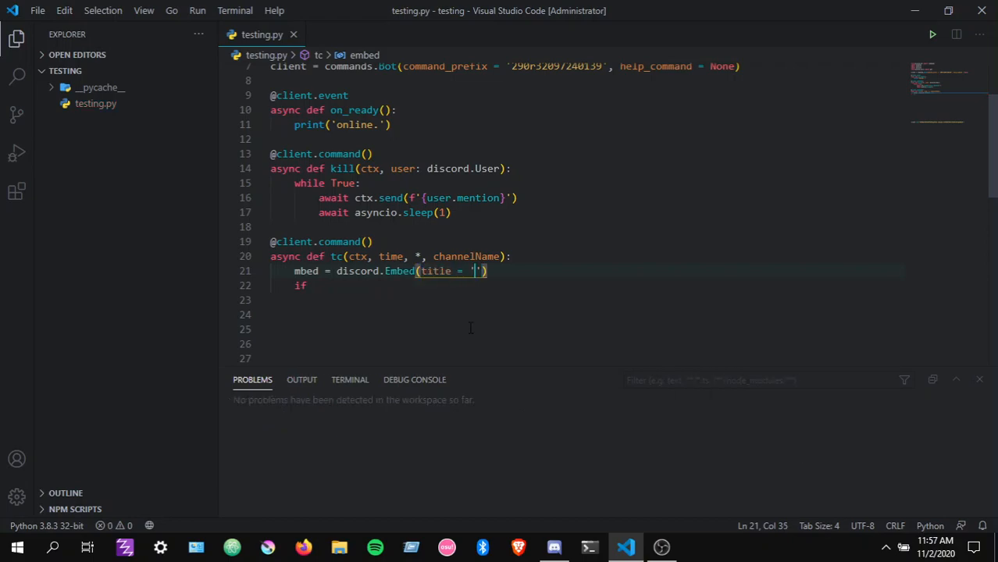
pyautogui.write('Success')
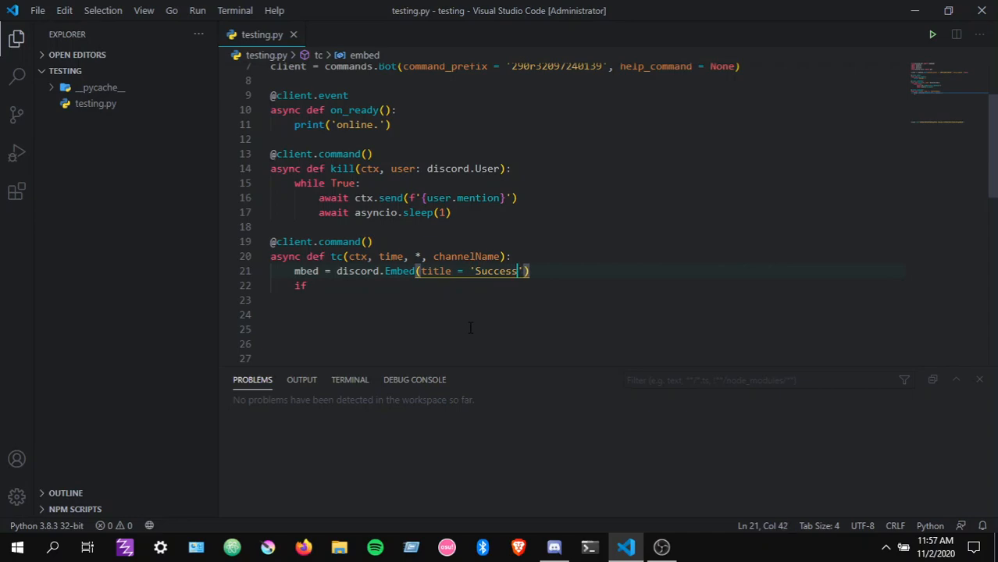
pyautogui.write('!')
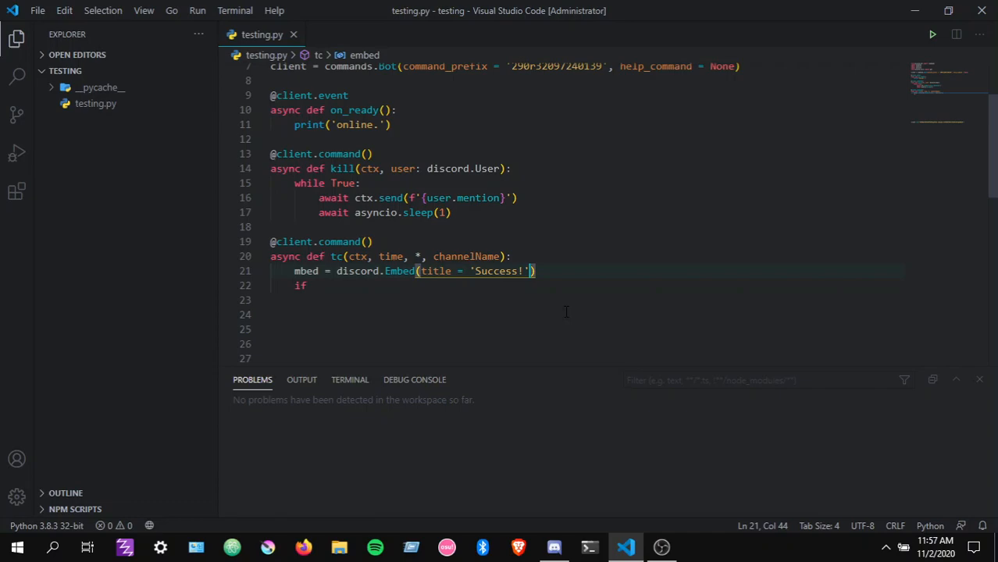
pyautogui.write(',')
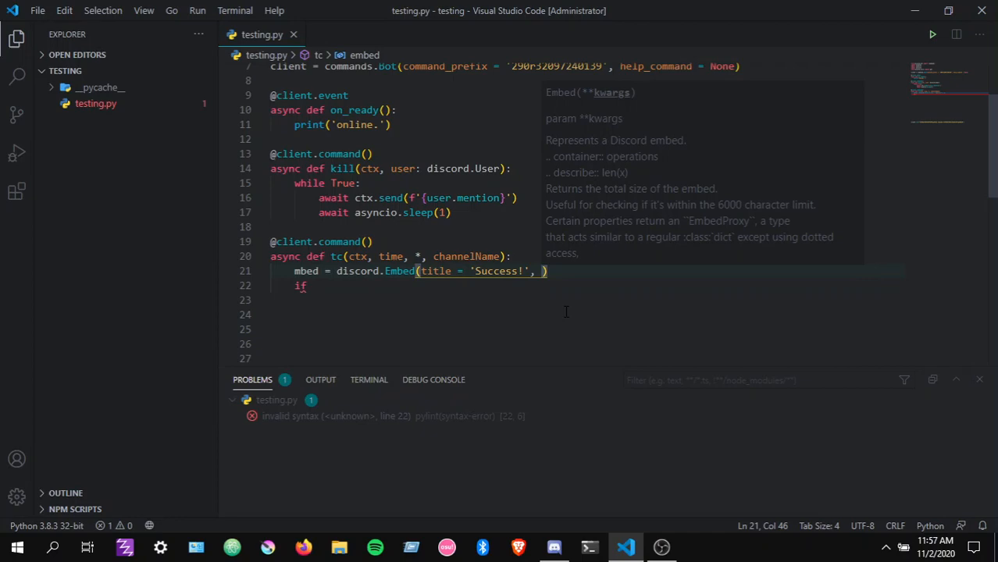
# Step: Add description f'This channel will be deleted in {time} minutes!' to the embed
pyautogui.write('dsc')
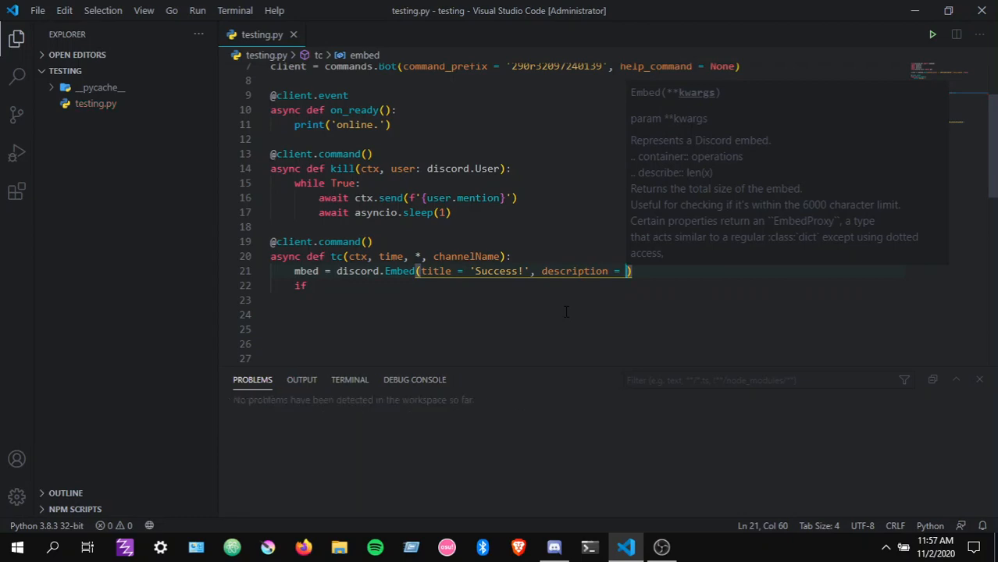
pyautogui.write("f'")
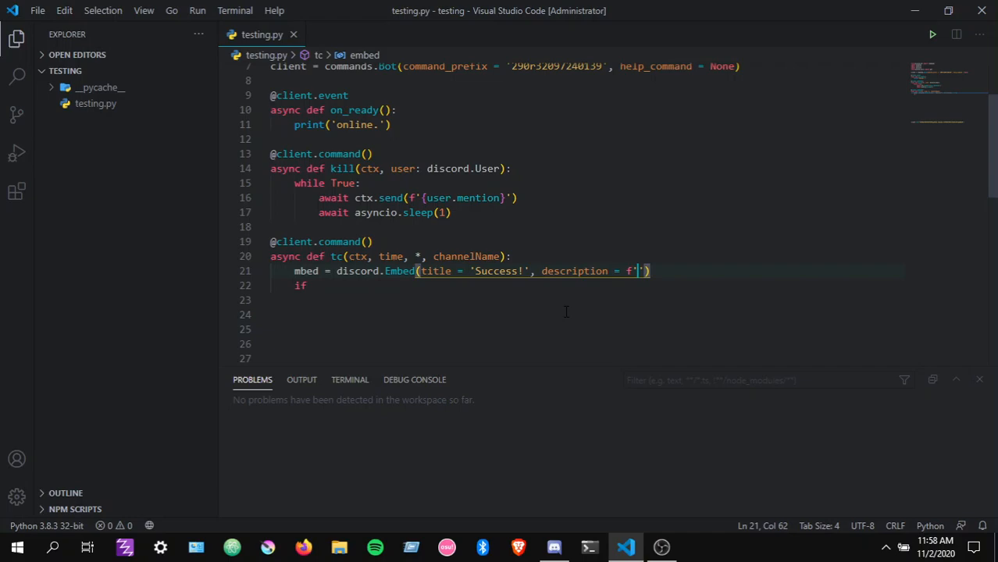
pyautogui.write('Yo')
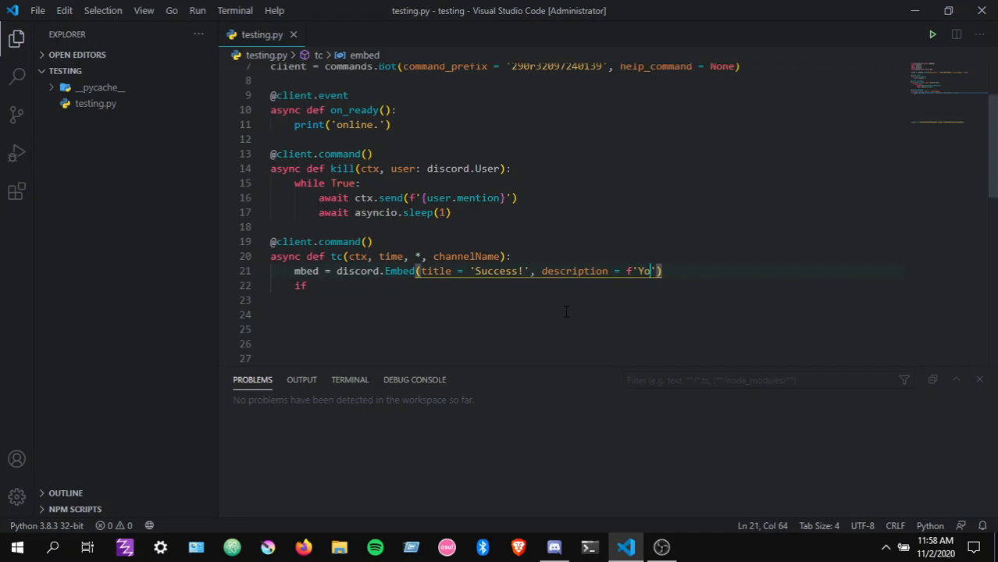
pyautogui.write('This')
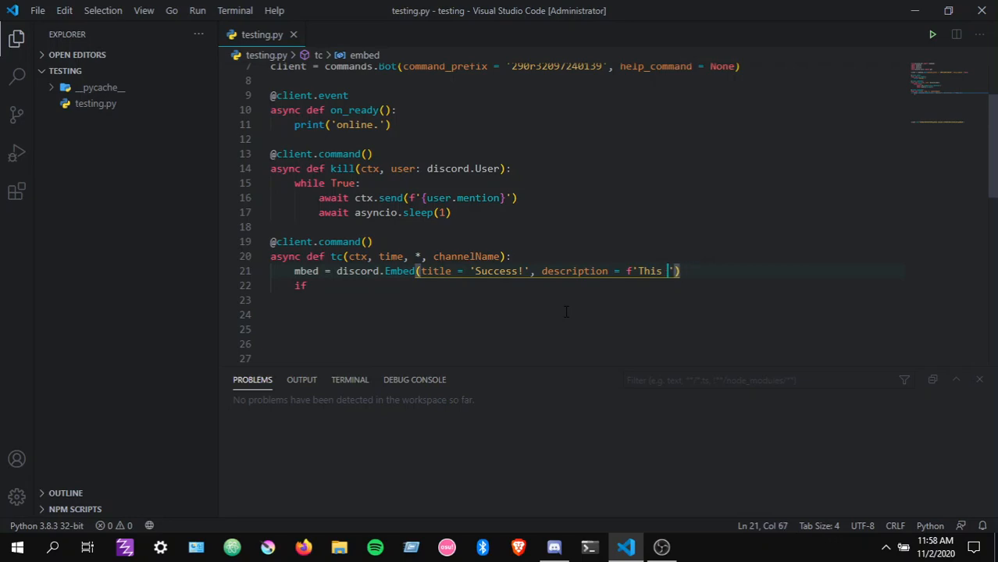
pyautogui.write('channel will be')
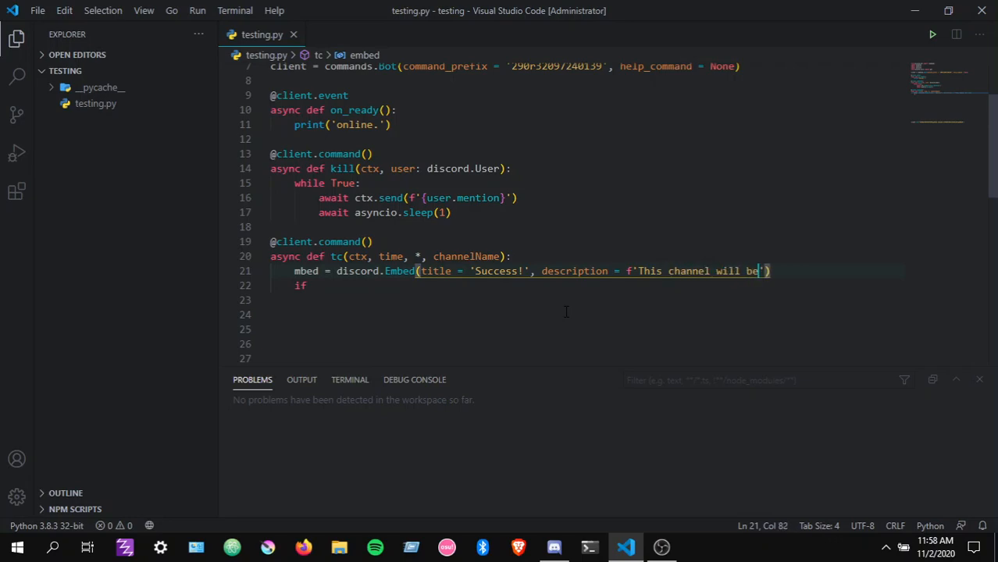
pyautogui.write('delet')
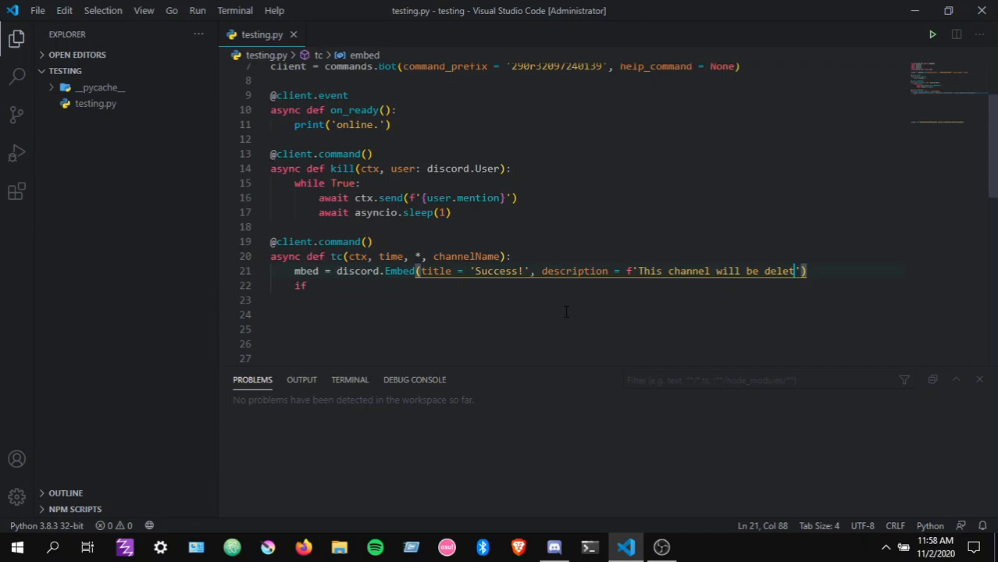
pyautogui.write('ed in {')
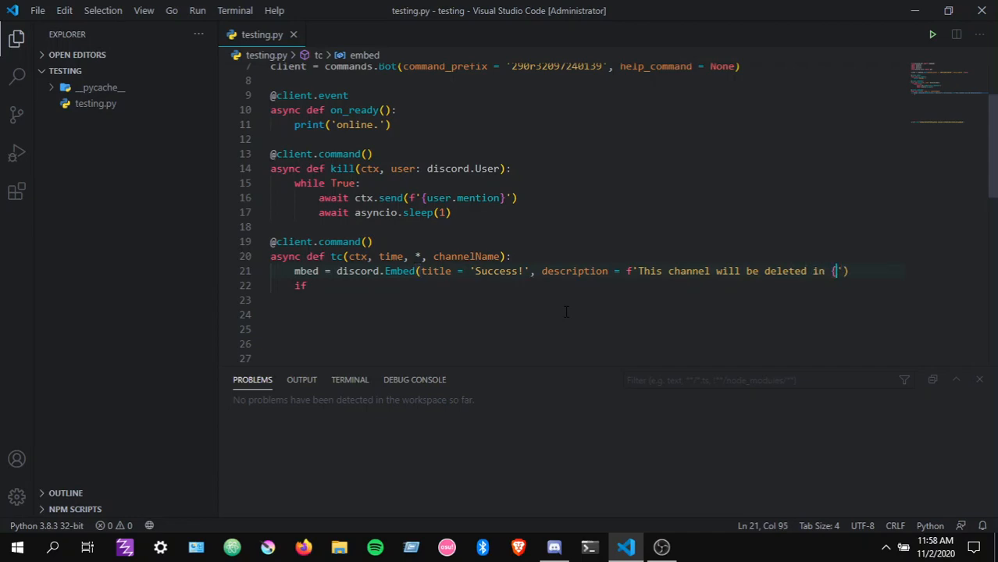
pyautogui.write('time} m')
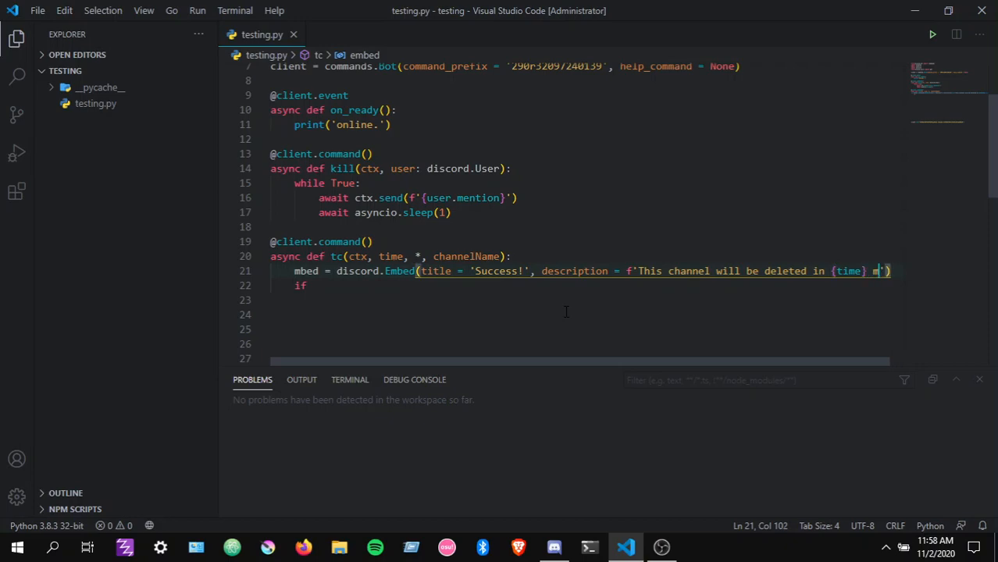
pyautogui.write('inutes!')
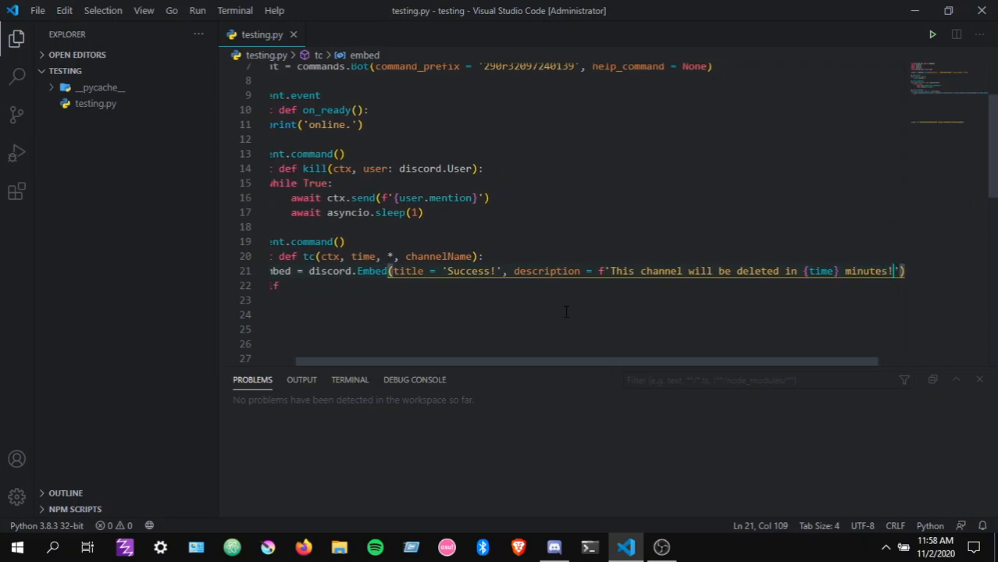
# Step: Move below the embed line and restart the if statement there
pyautogui.click(498, 272)
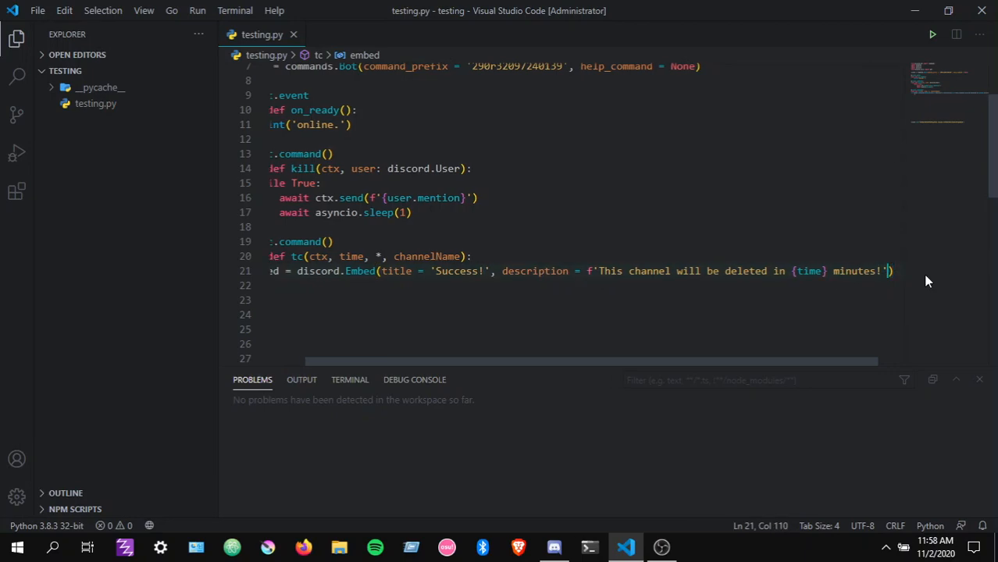
pyautogui.press('Backspace')
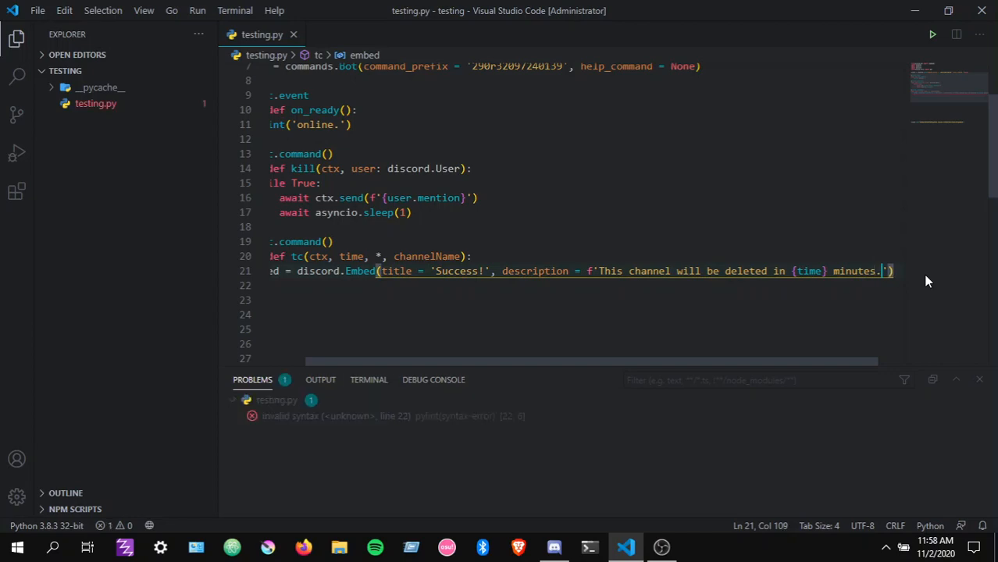
pyautogui.write('if')
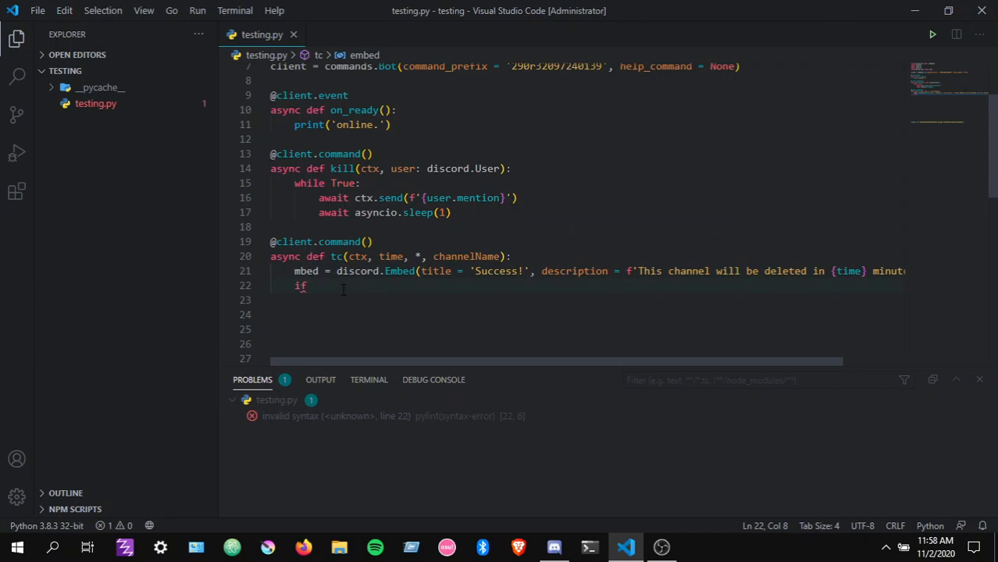
# Step: Extend the if condition to ctx.guild_permission. without accepting a suggestion
pyautogui.hscroll(3)
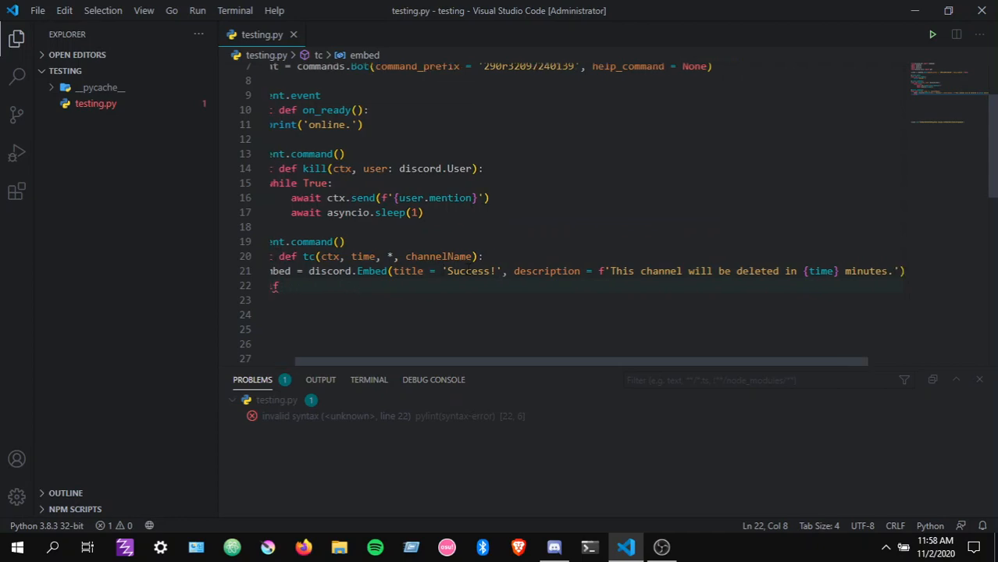
pyautogui.hscroll(-3)
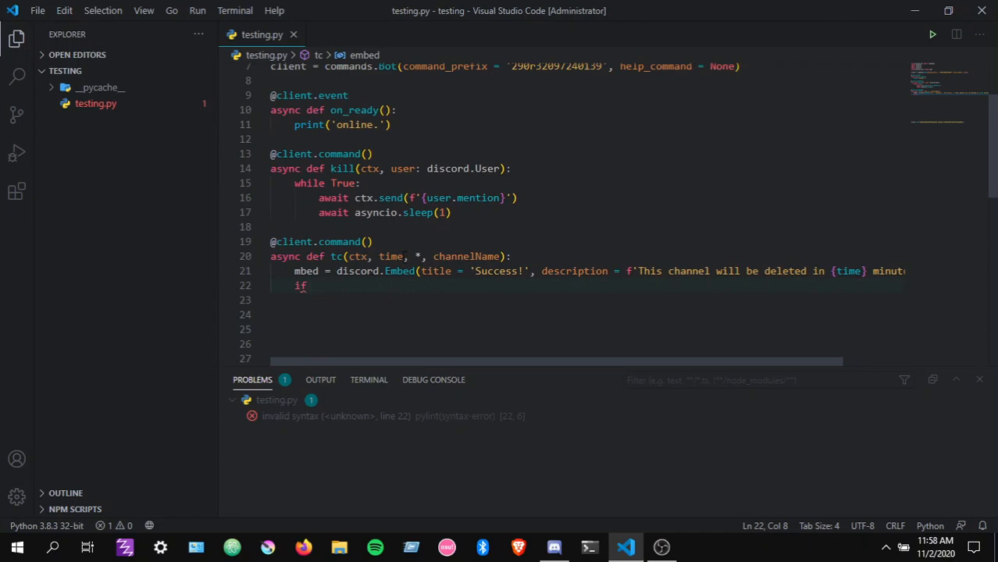
pyautogui.click(507, 256)
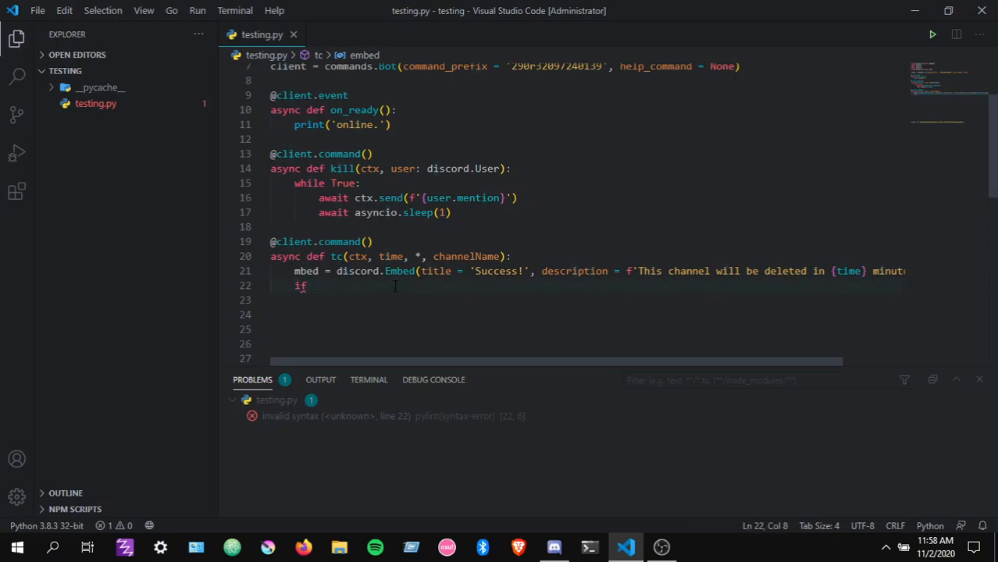
pyautogui.write('ctx.g')
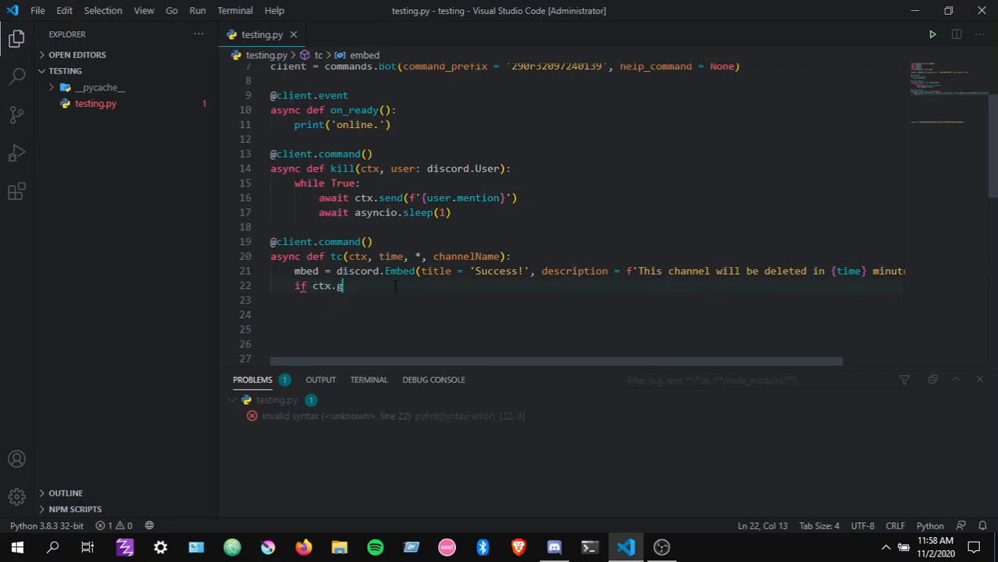
pyautogui.write('uild.')
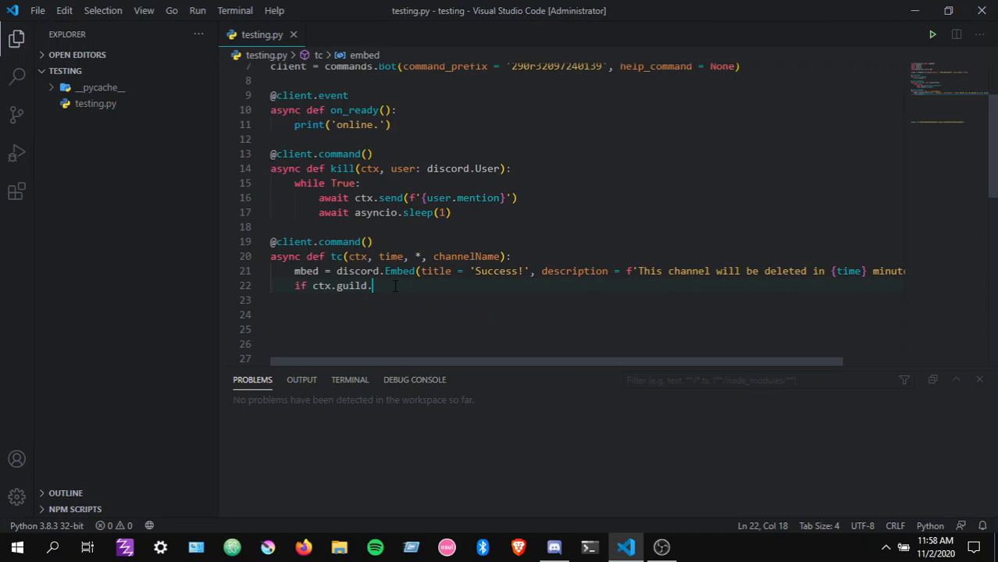
pyautogui.write('permissi')
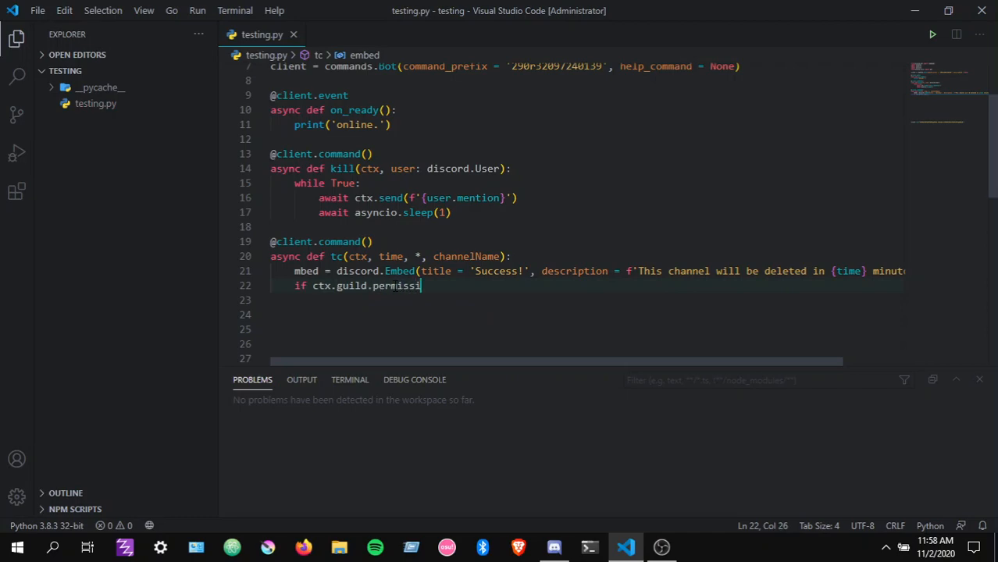
pyautogui.write('on')
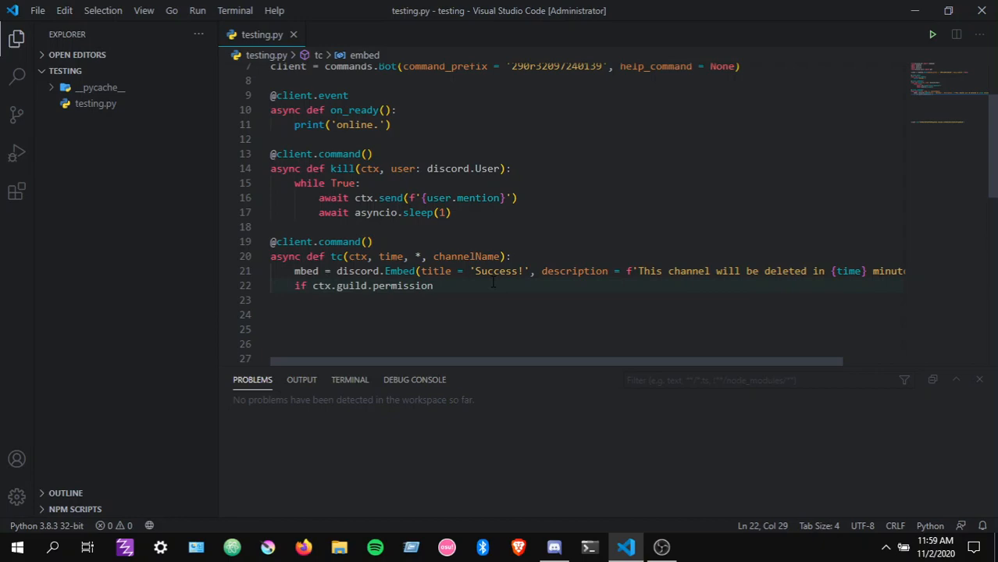
pyautogui.write('.')
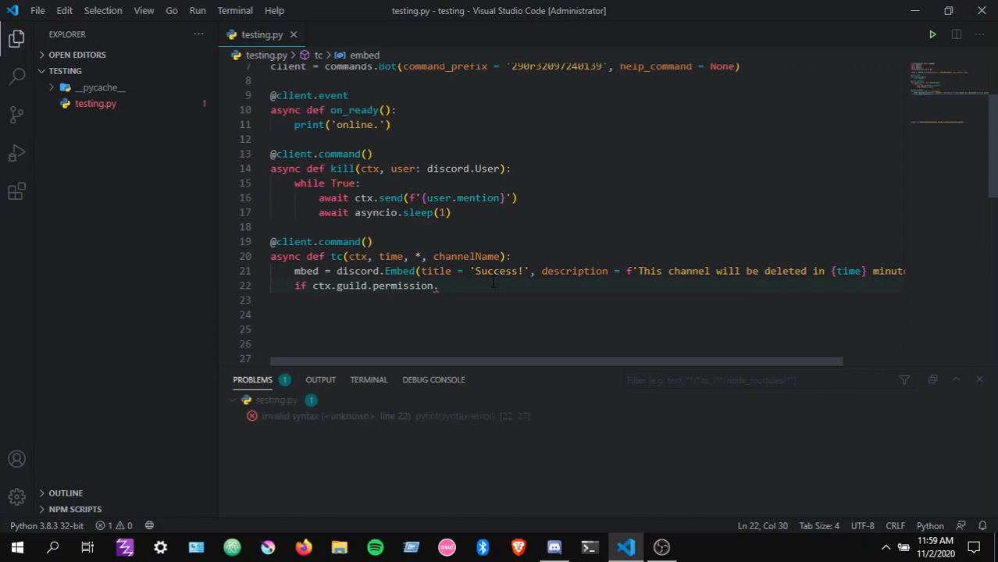
pyautogui.press('Backspace')
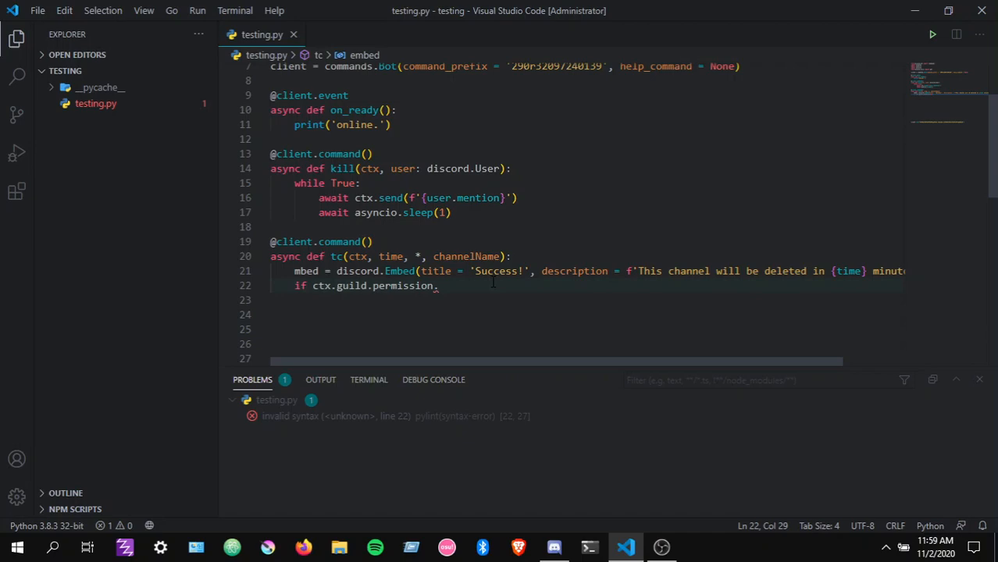
# Step: Finish the condition as ctx.guild_permission.manage_channels: and move to Sublime Text
pyautogui.write('a')
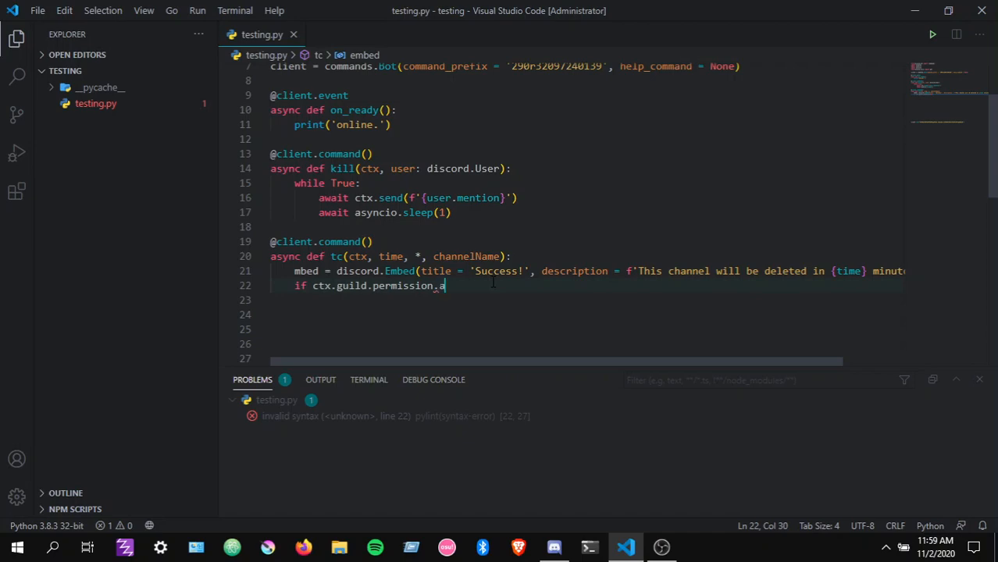
pyautogui.write('dm')
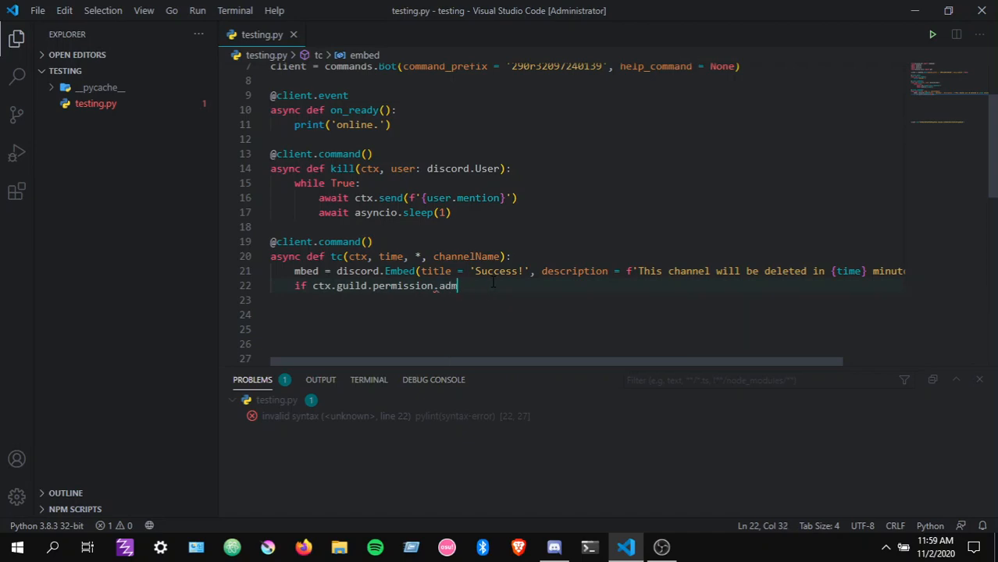
pyautogui.write('anag')
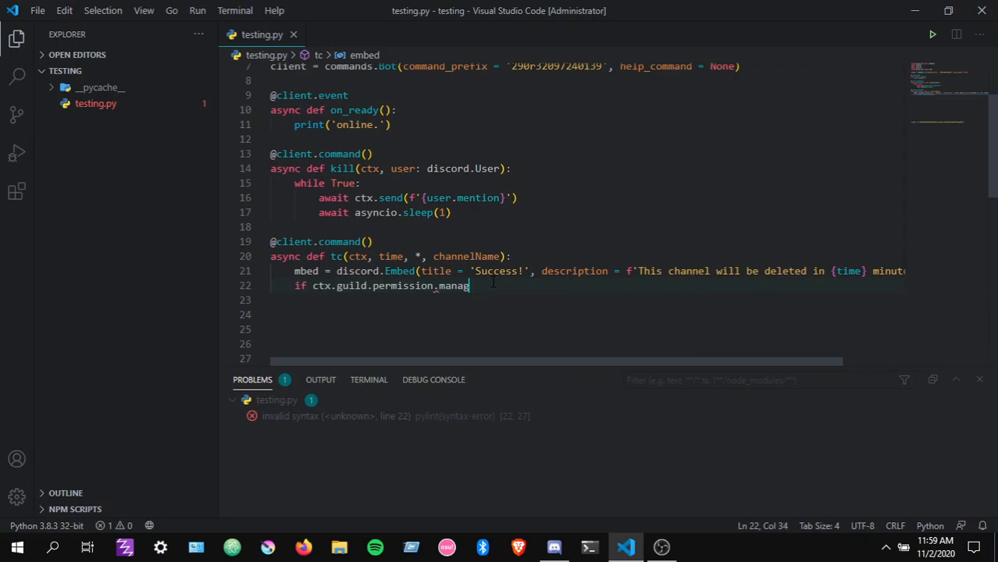
pyautogui.write('e_channels')
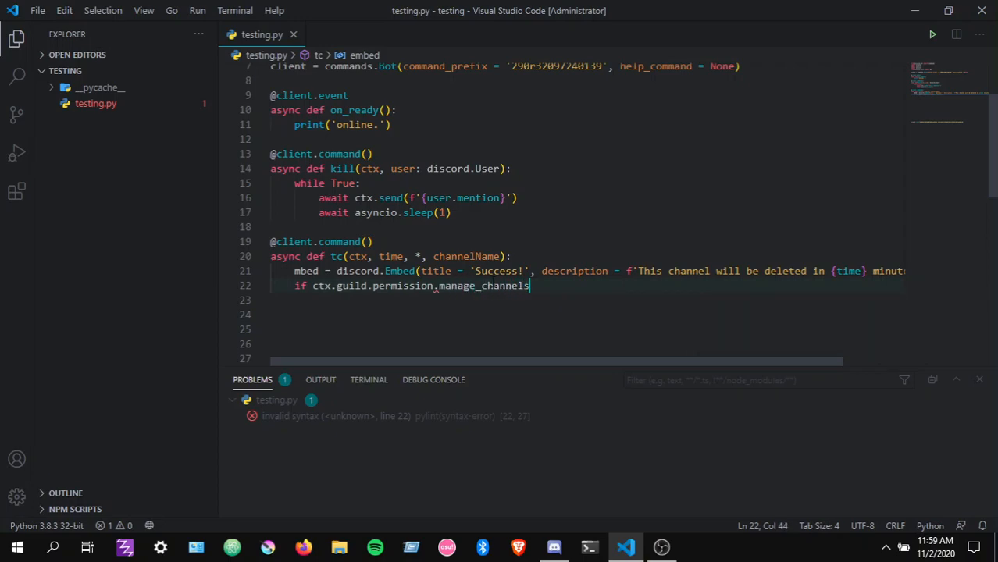
pyautogui.write(':')
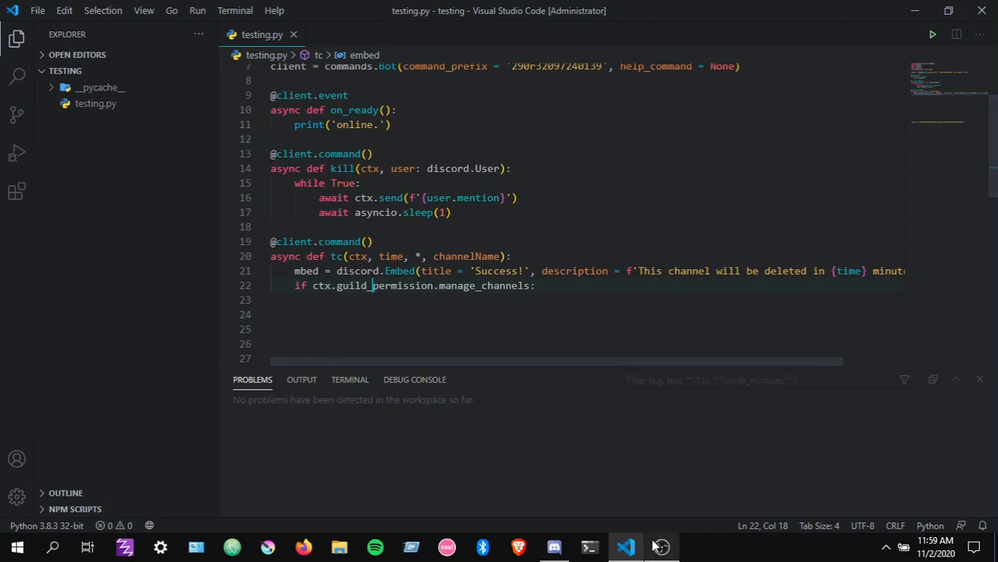
pyautogui.click(696, 546)
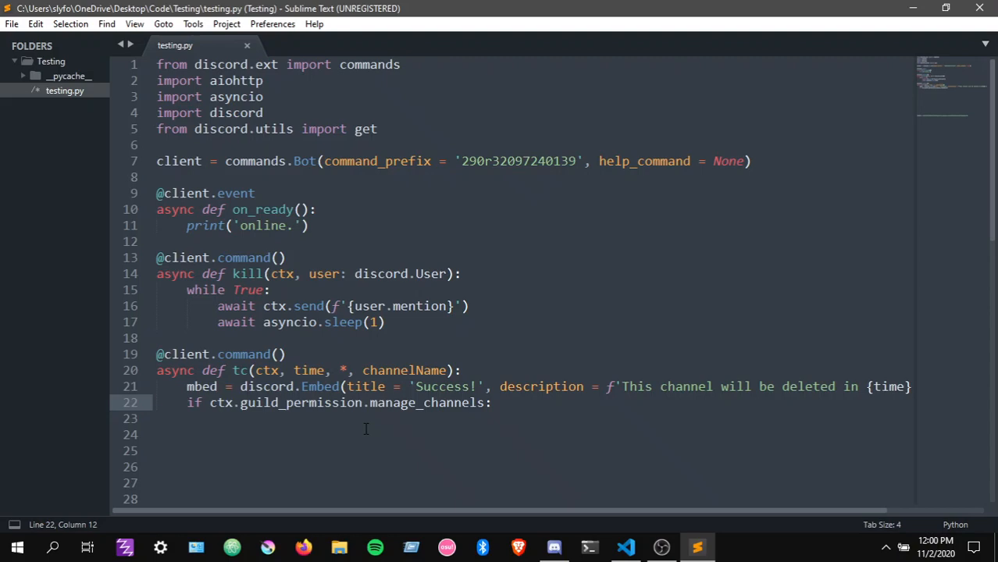
# Step: Check ctx.author.guild_permission and add await guild.create_text_channel(name = channelName)
pyautogui.write('author.')
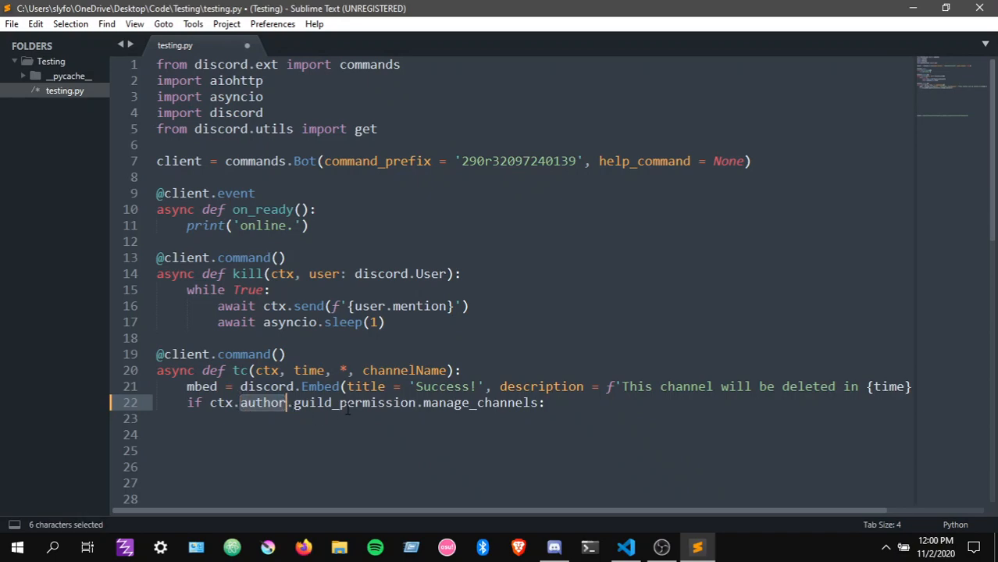
pyautogui.click(544, 403)
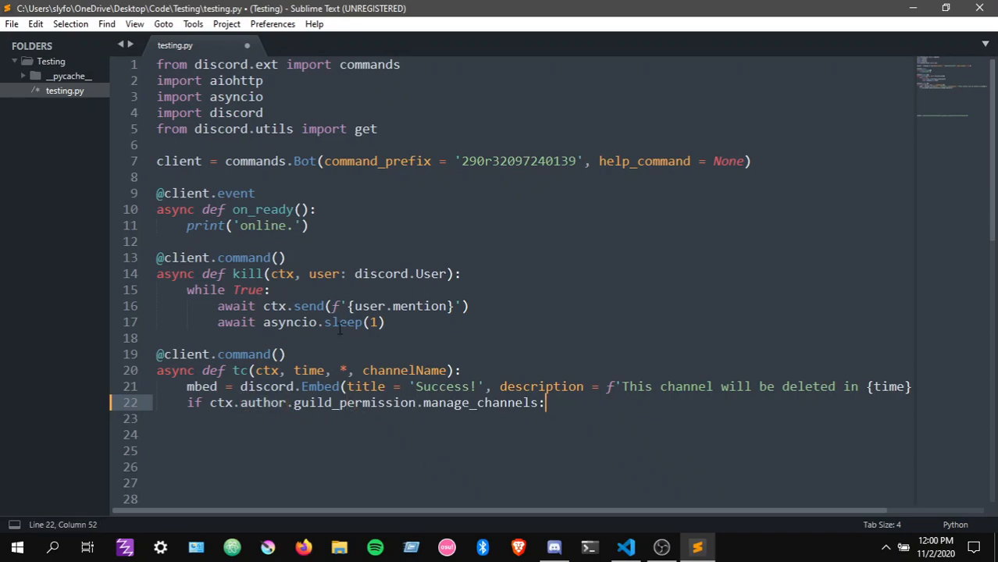
pyautogui.moveTo(622, 356)
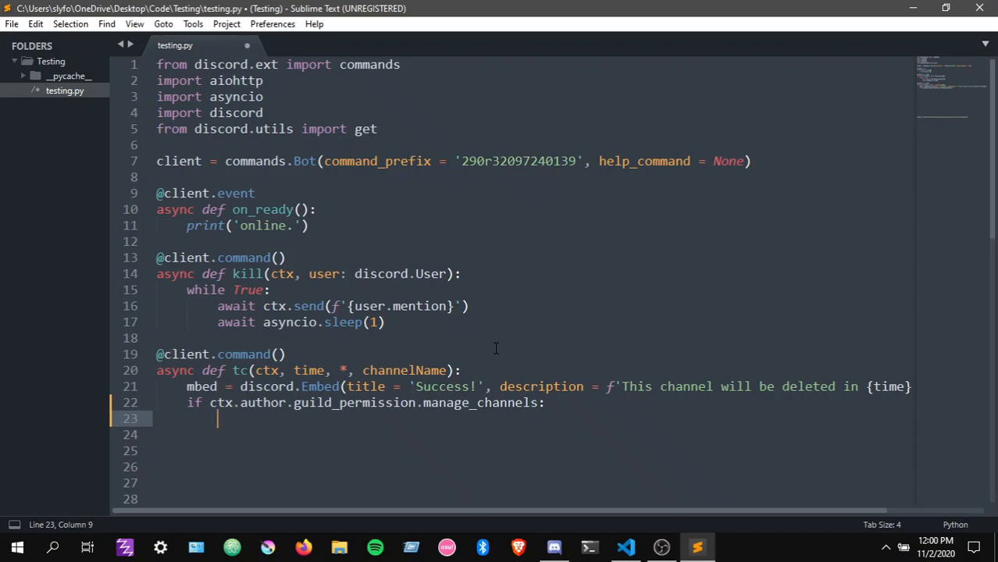
pyautogui.moveTo(361, 449)
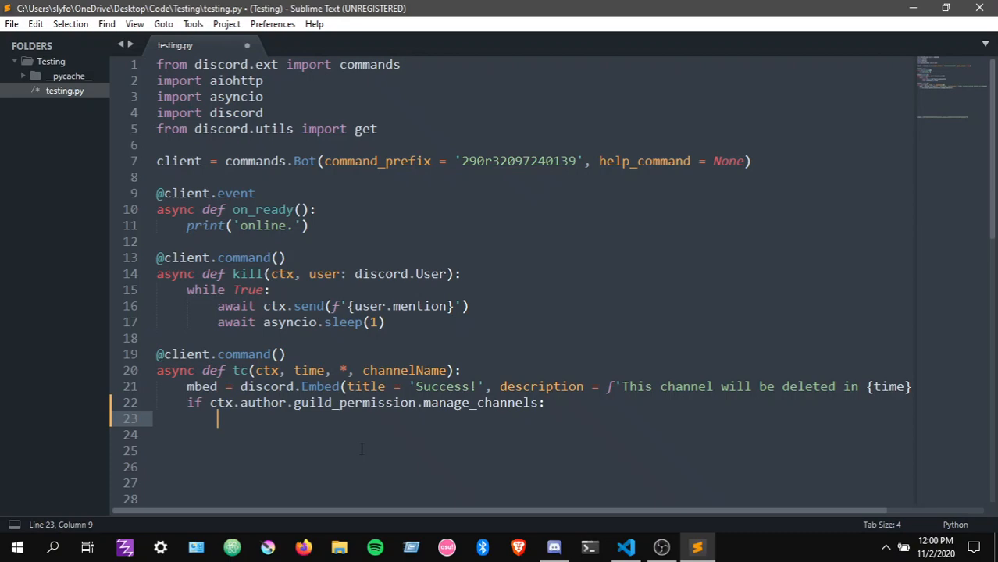
pyautogui.write('await')
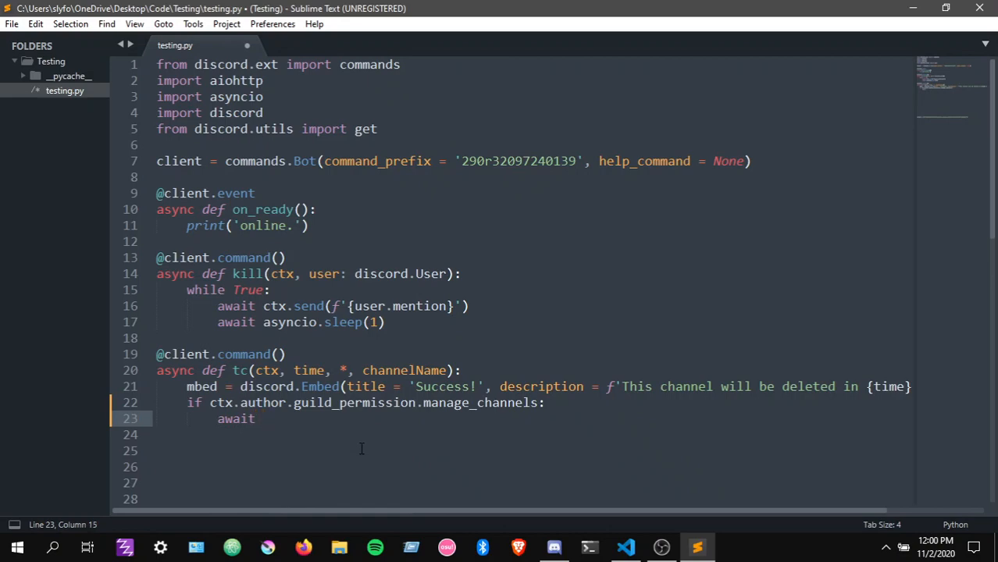
pyautogui.write('guild.create')
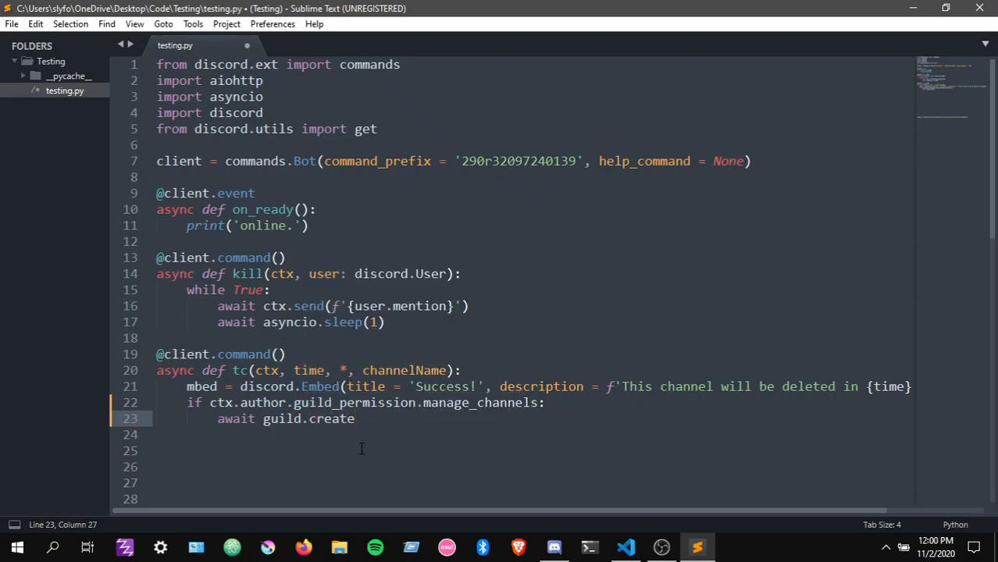
pyautogui.write('_')
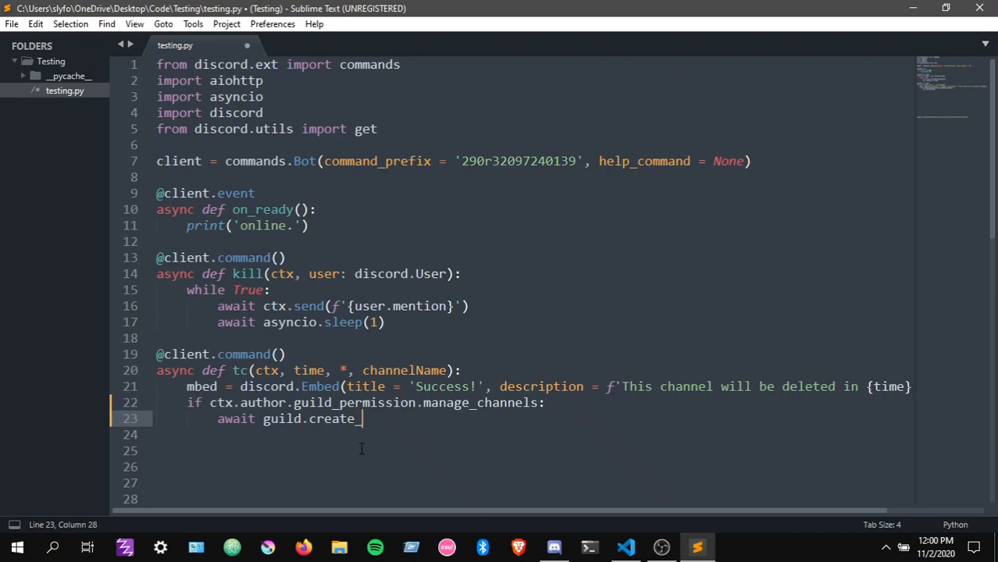
pyautogui.write('text_cha')
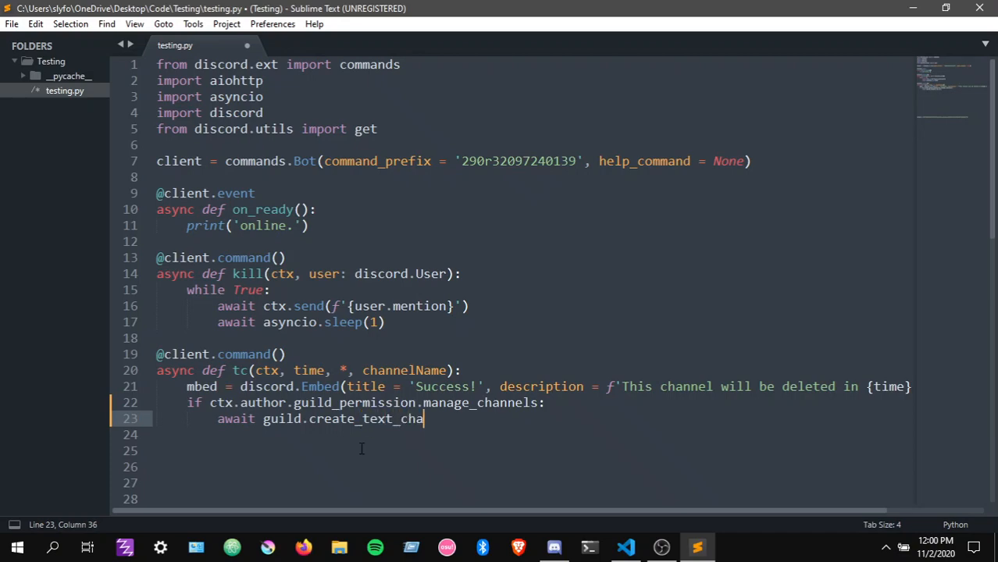
pyautogui.write('nnel()')
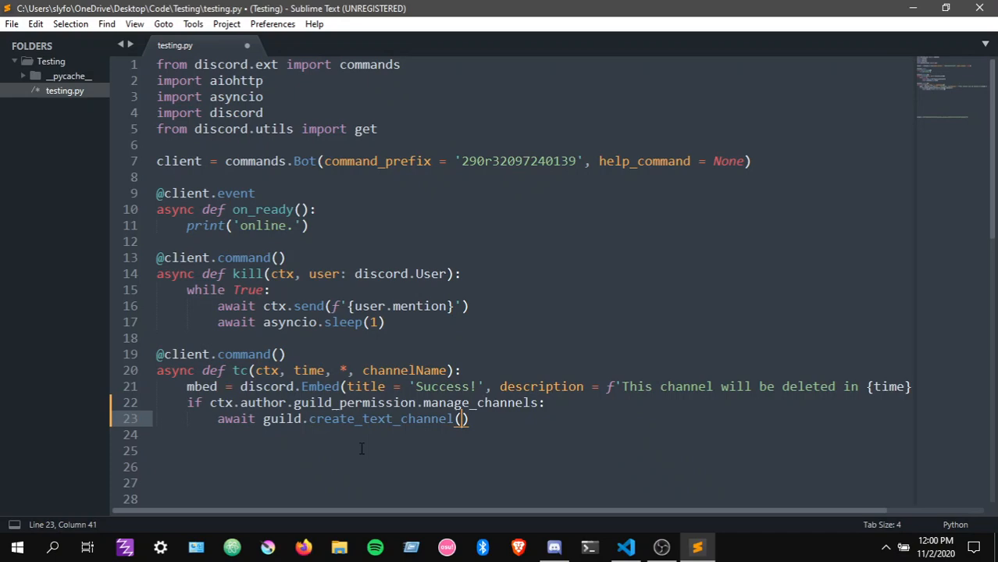
pyautogui.write('name =')
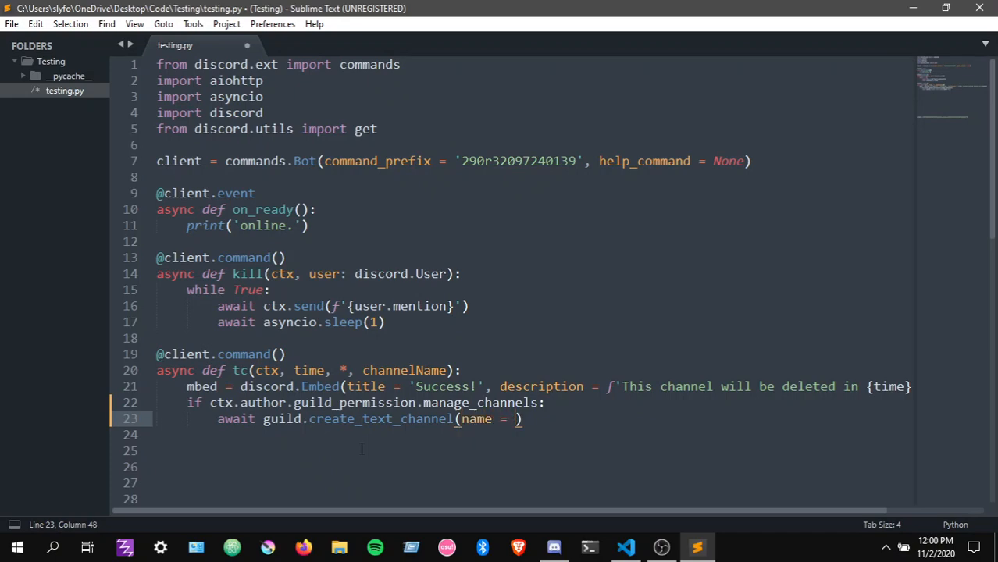
pyautogui.write('channelName')
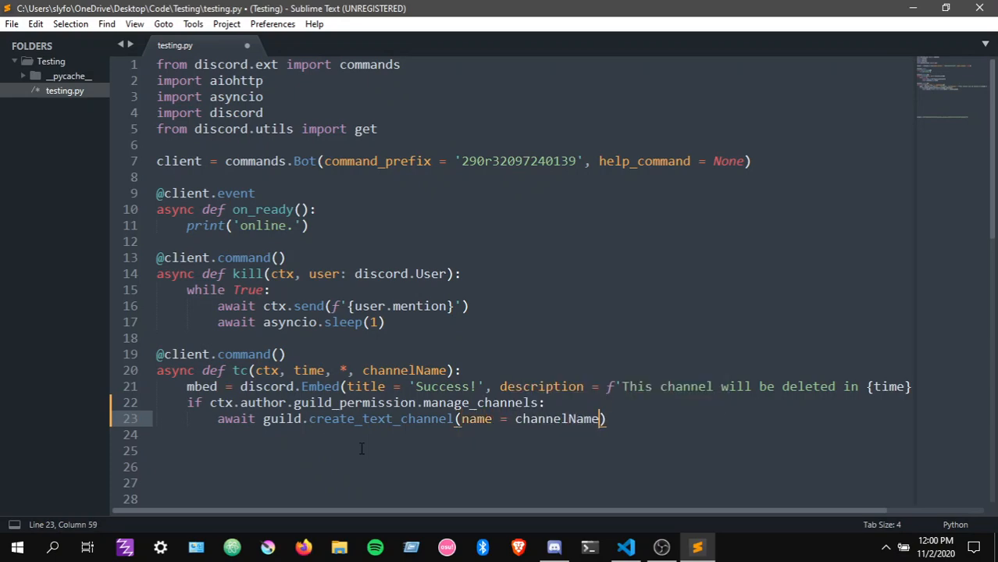
# Step: Verify channelName matches the tc signature's parameter spelling
pyautogui.doubleClick(556, 419)
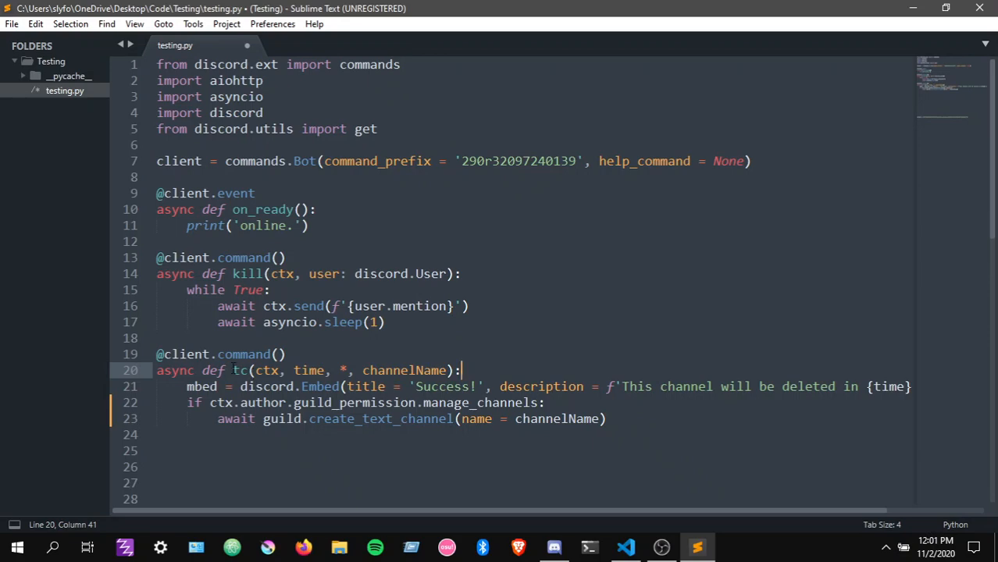
pyautogui.click(562, 161)
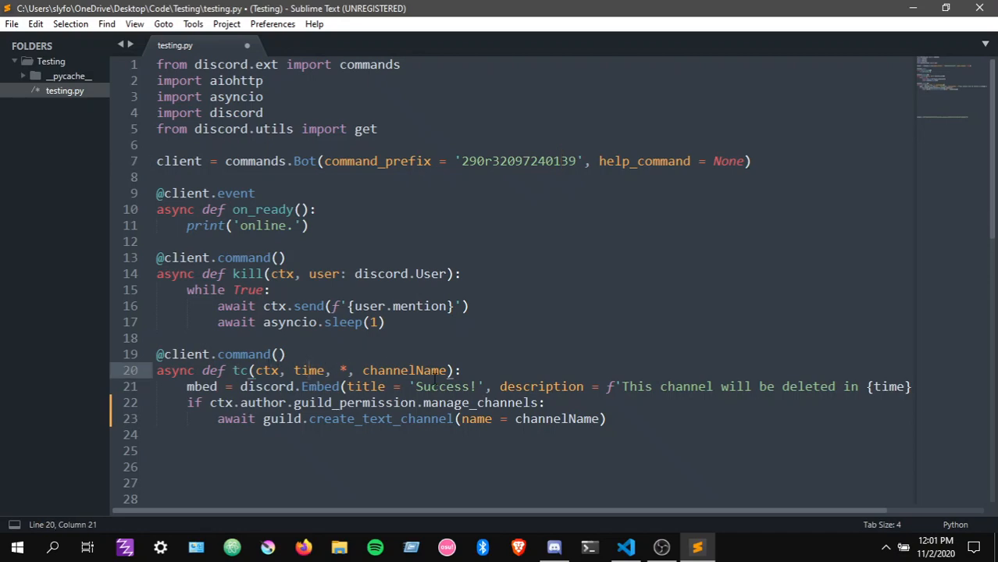
pyautogui.click(430, 370)
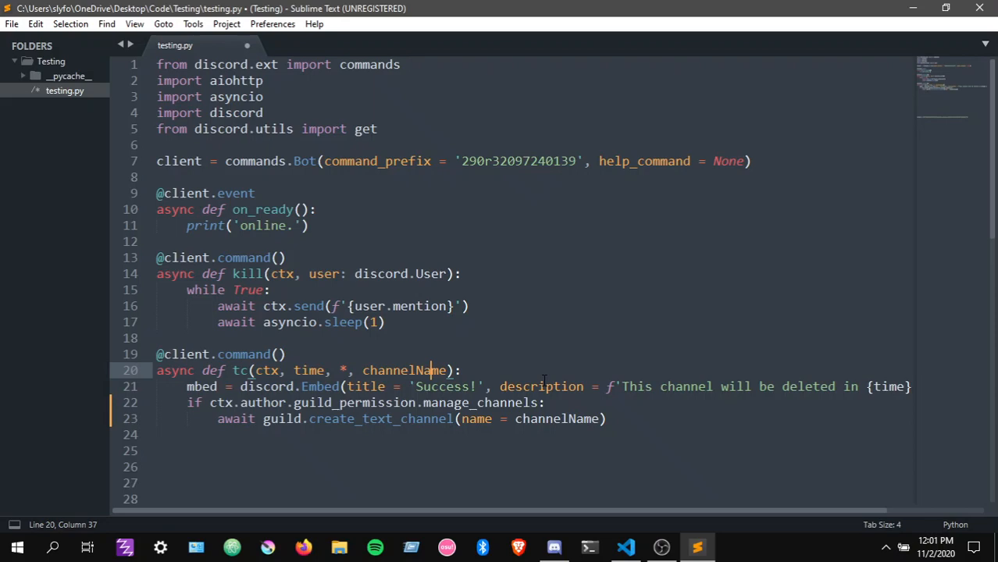
pyautogui.click(553, 419)
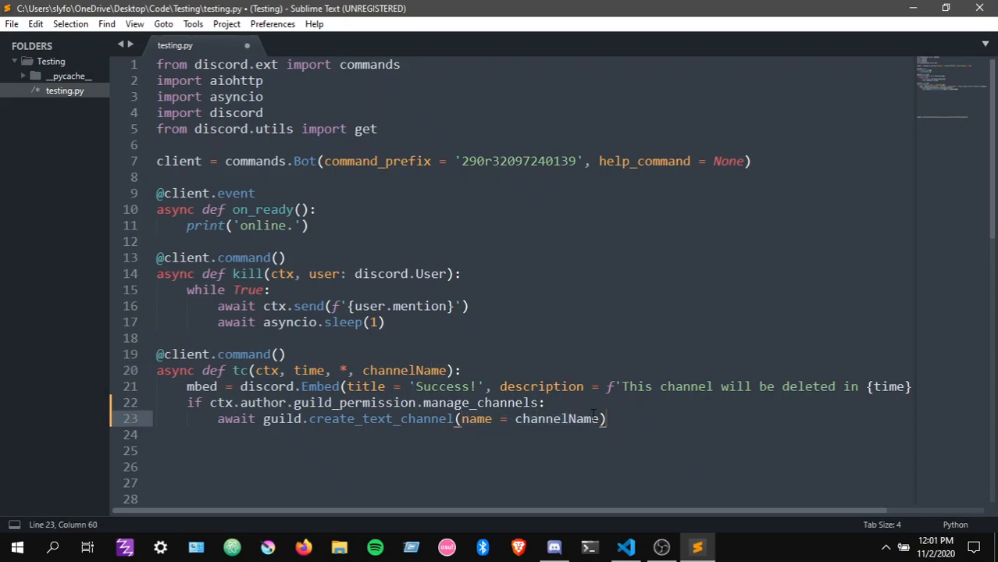
pyautogui.moveTo(460, 418); pyautogui.dragTo(599, 419)
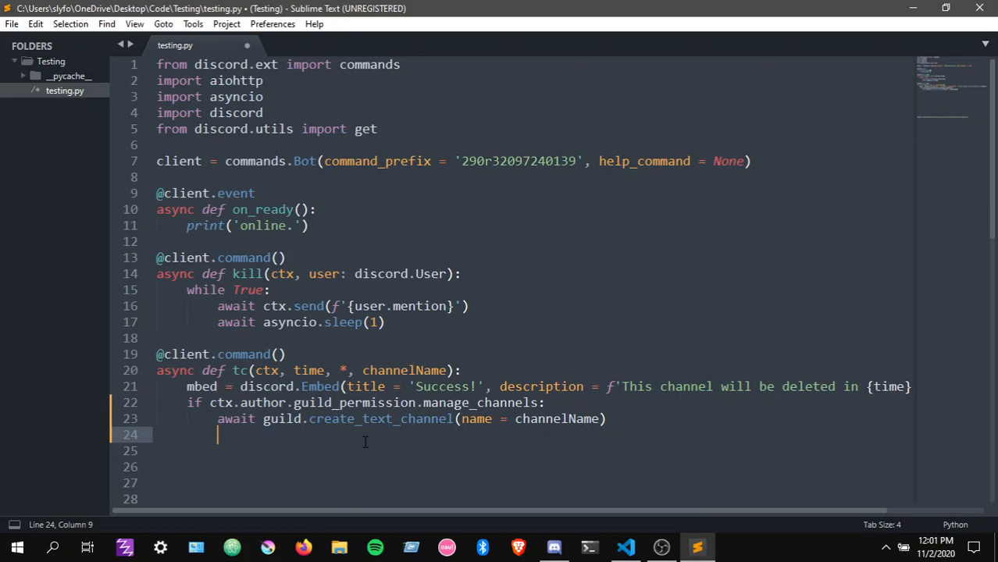
pyautogui.moveTo(405, 434)
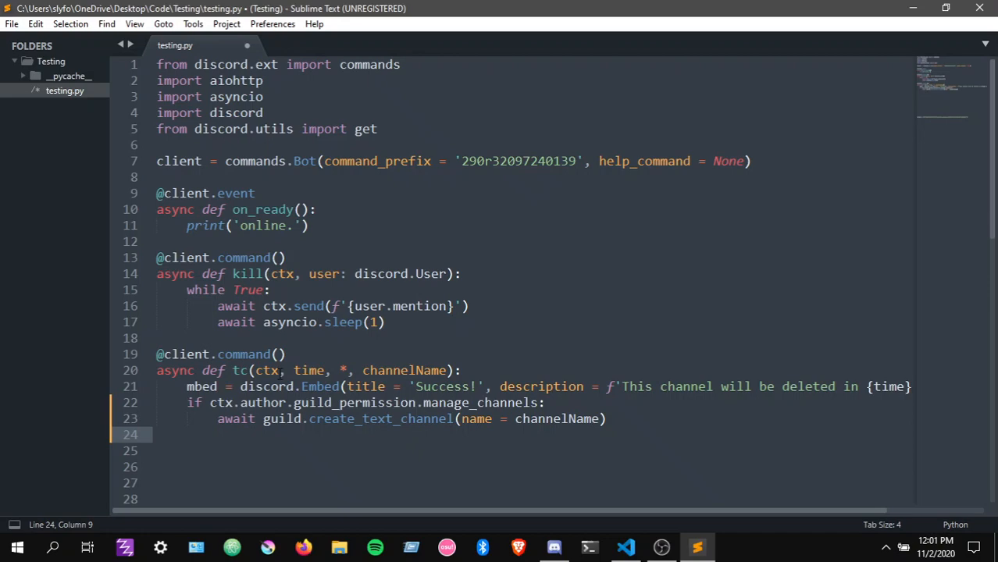
# Step: Add await channel.delete() and start an await asyncio sleep line above it
pyautogui.write('await')
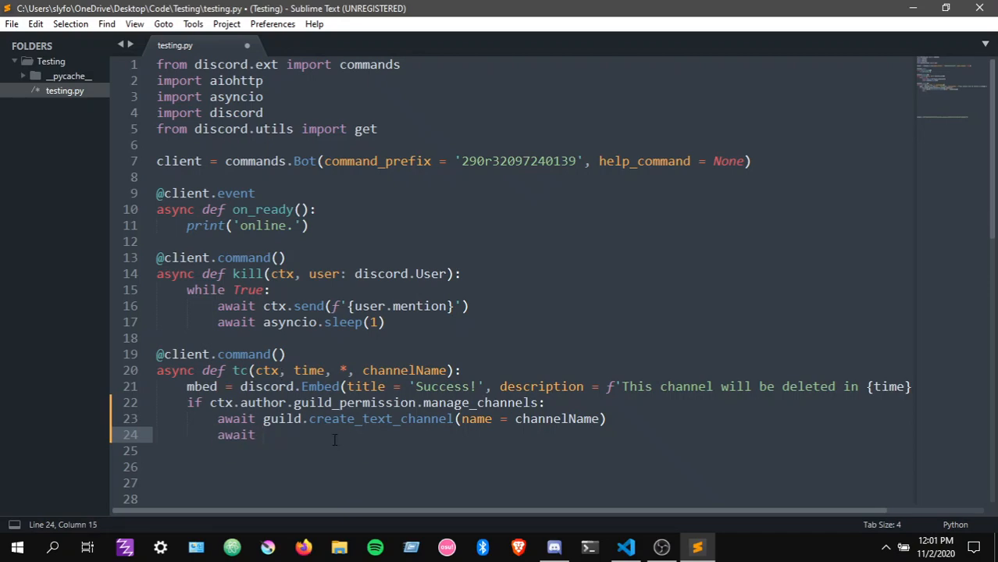
pyautogui.write('channel.delete(')
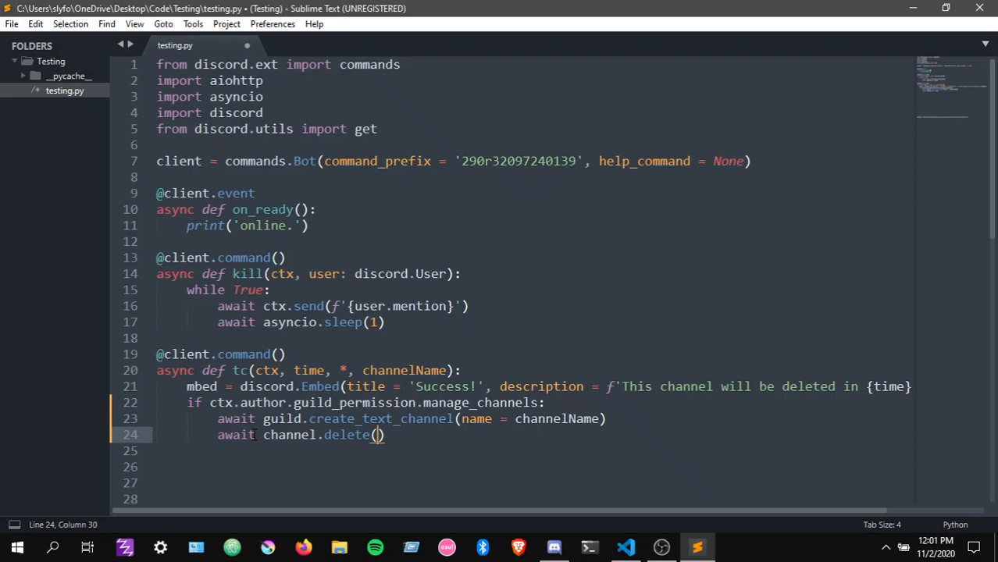
pyautogui.press('enter')
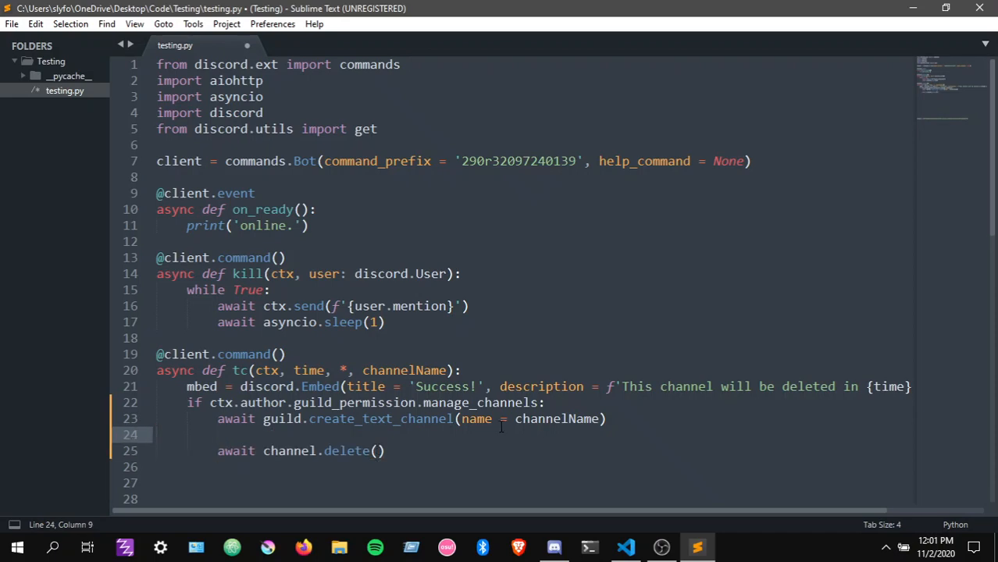
pyautogui.write('await')
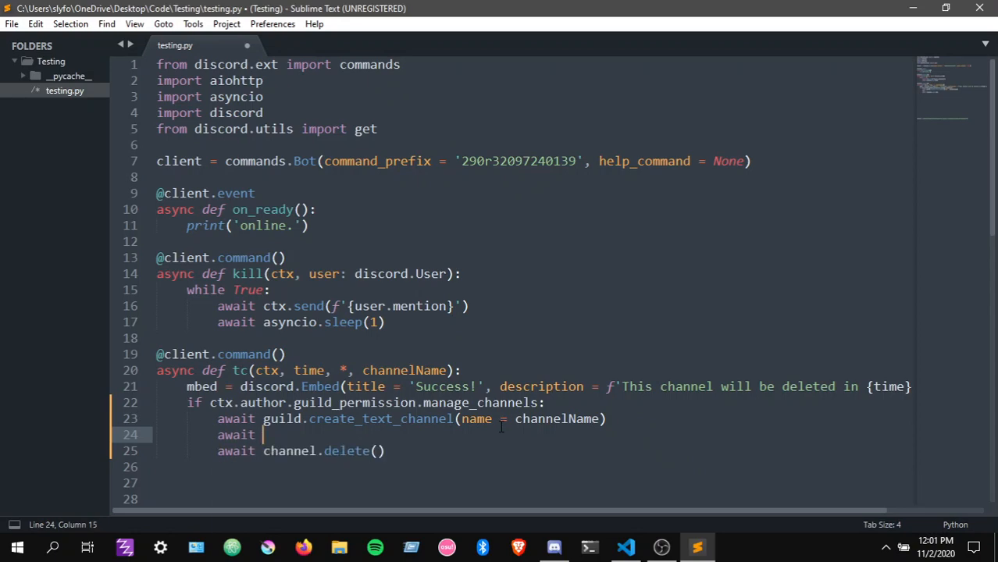
pyautogui.write('async')
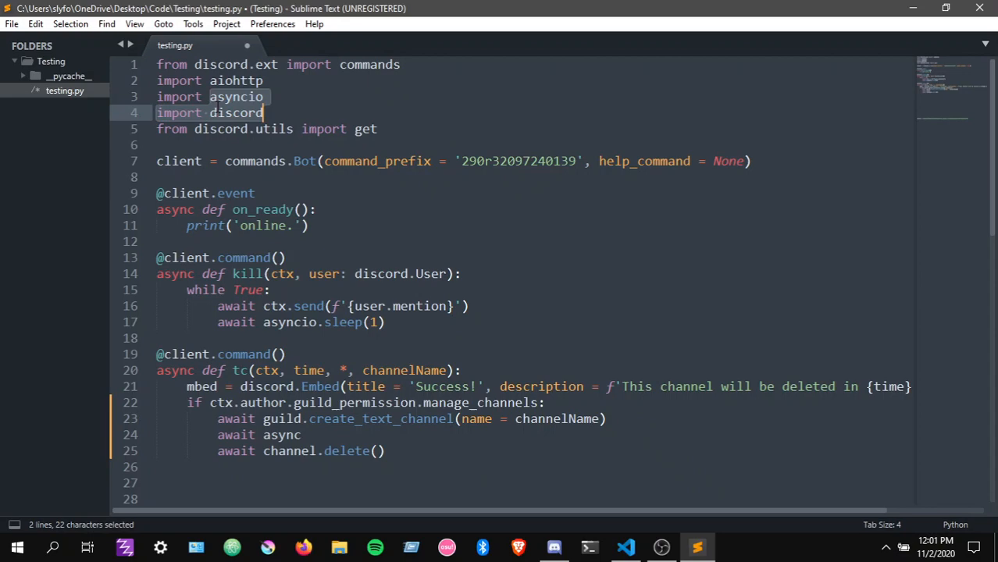
# Step: Check the asyncio import spelling and complete the line as await asynco.sleep(60*)
pyautogui.click(263, 97)
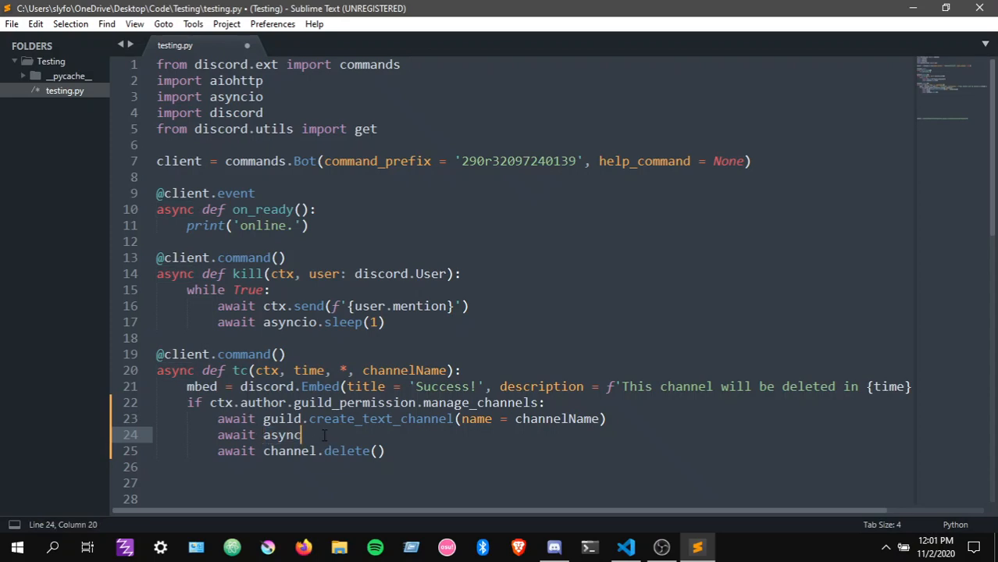
pyautogui.click(266, 97)
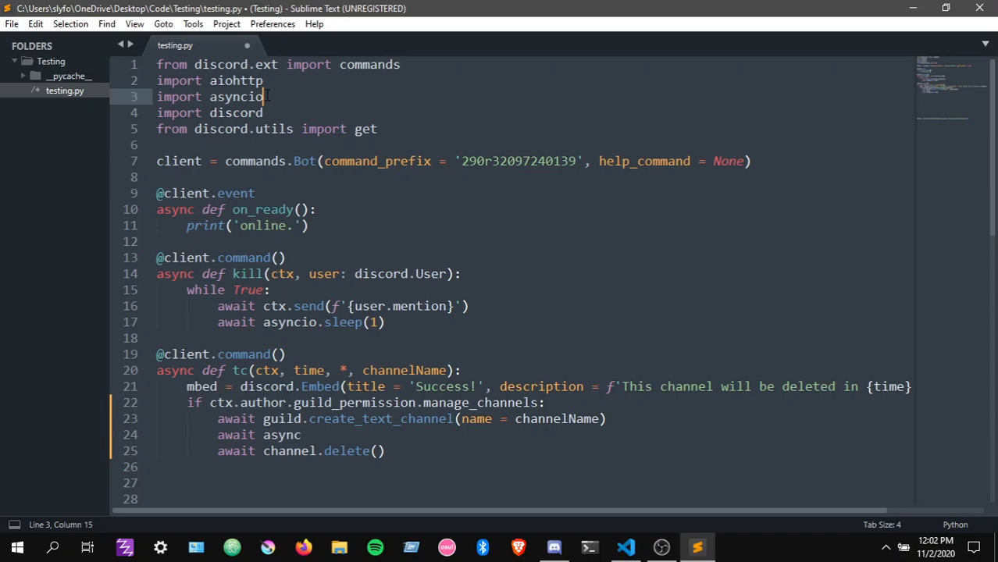
pyautogui.doubleClick(236, 97)
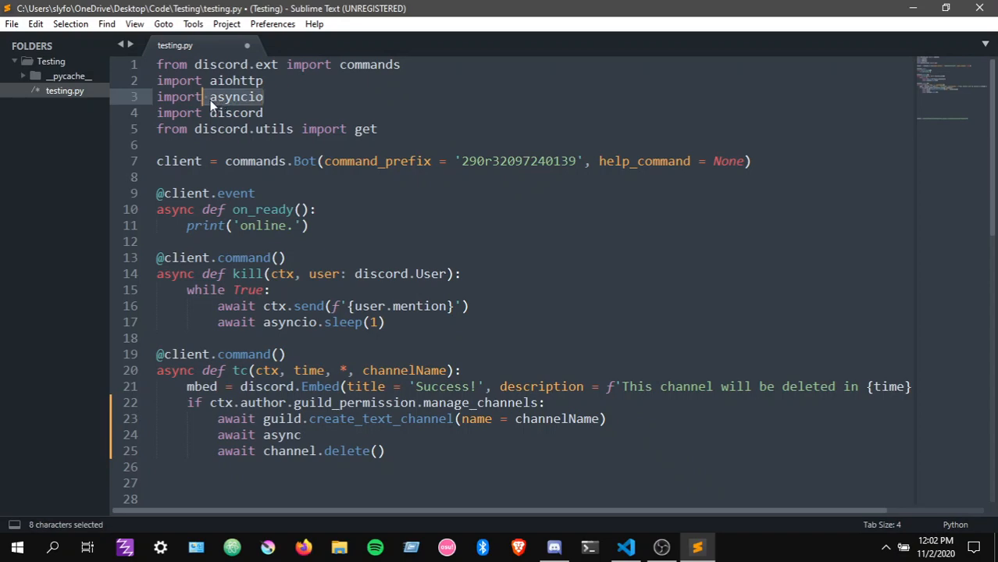
pyautogui.click(210, 97)
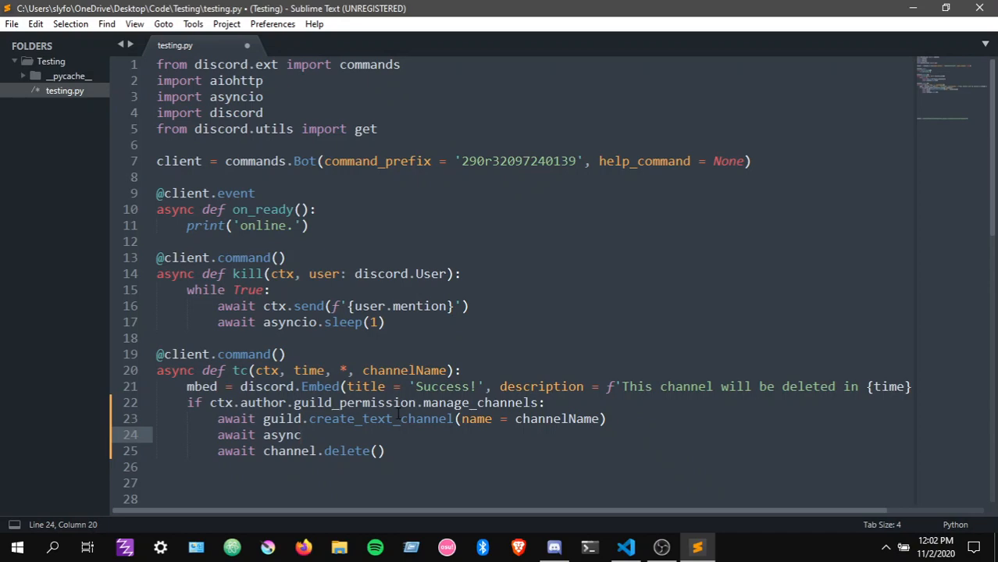
pyautogui.write('o.sleept')
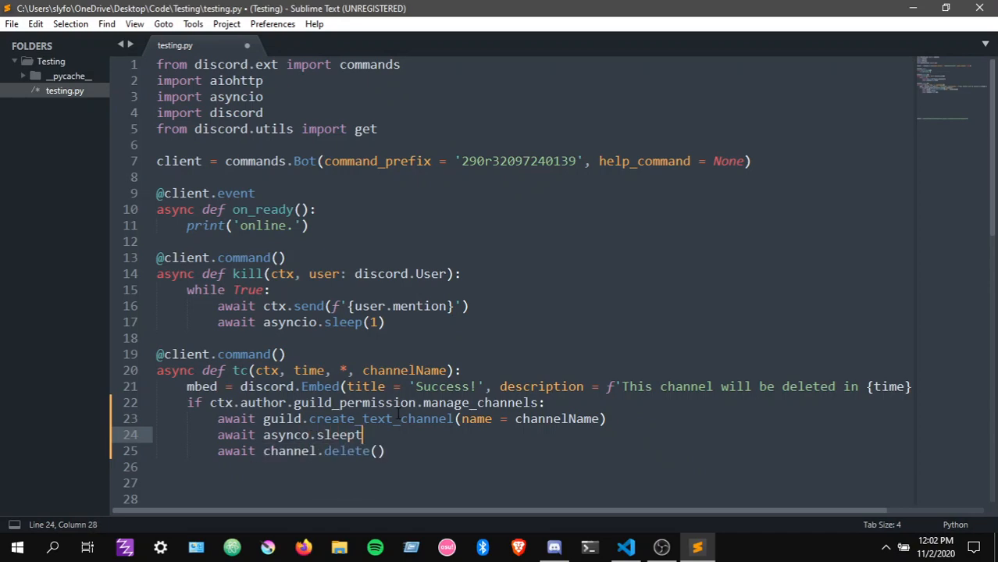
pyautogui.press('Backspace')
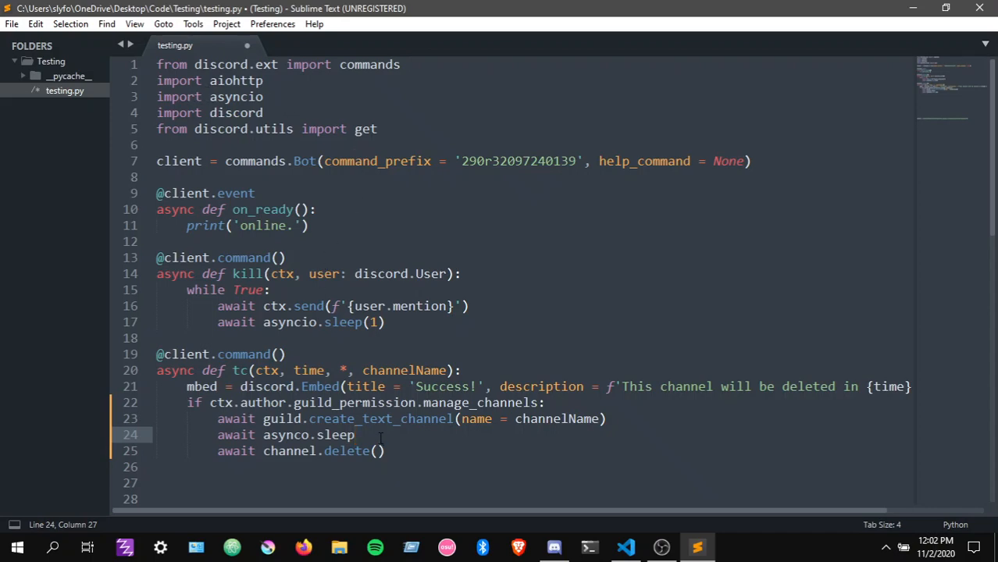
pyautogui.write('()')
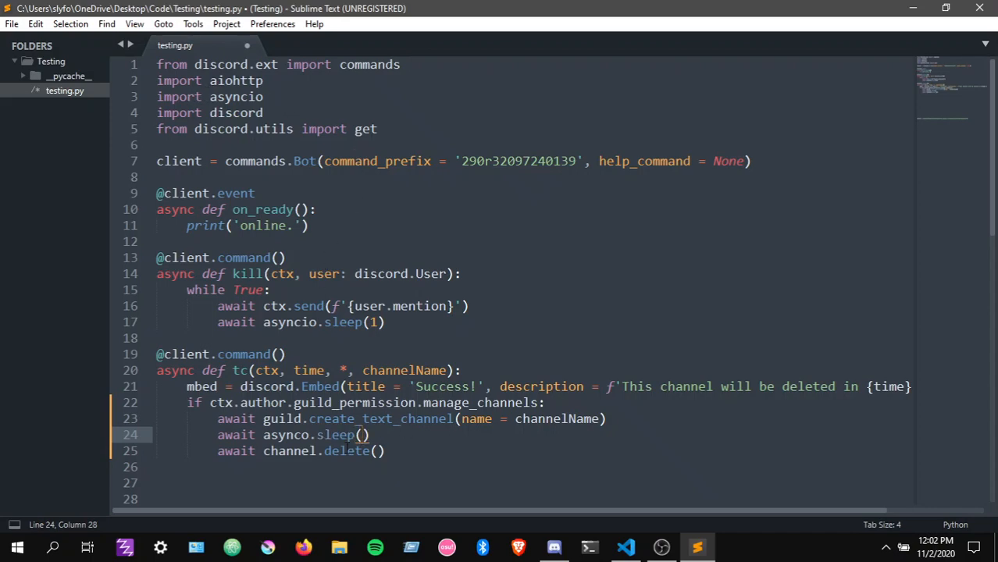
pyautogui.click(322, 434)
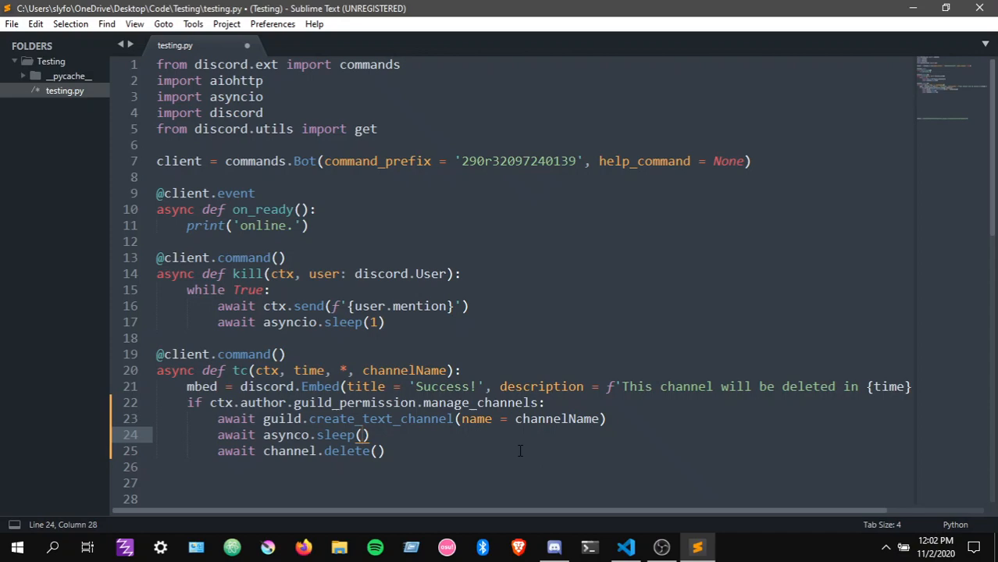
pyautogui.write('60')
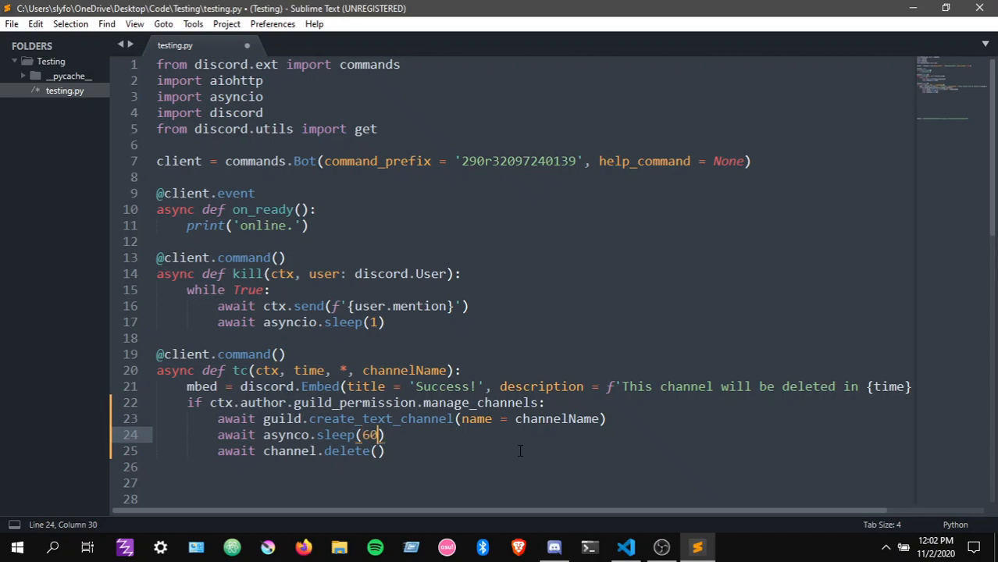
pyautogui.write('*')
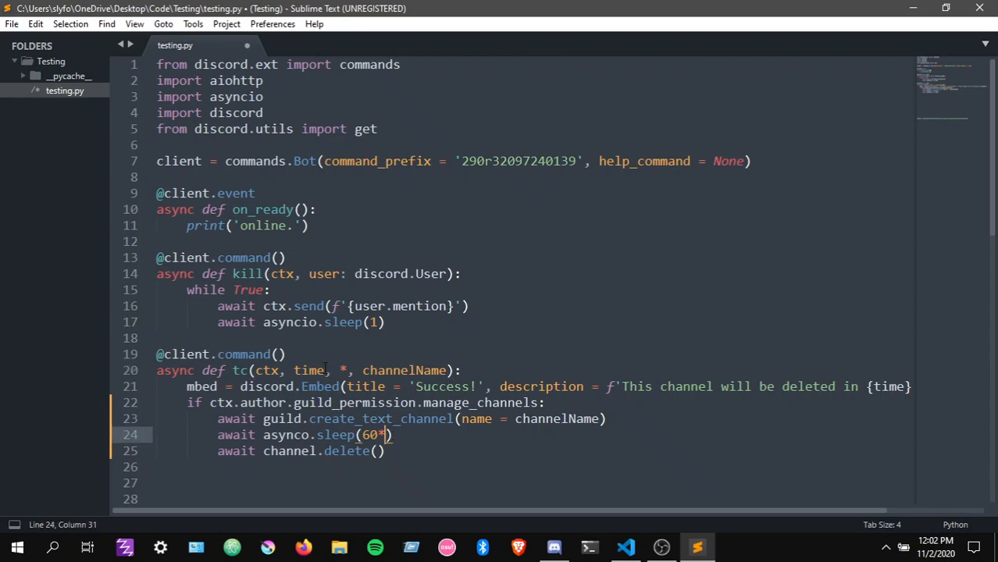
# Step: Complete the sleep argument as 60*time using the tc time parameter
pyautogui.click(325, 370)
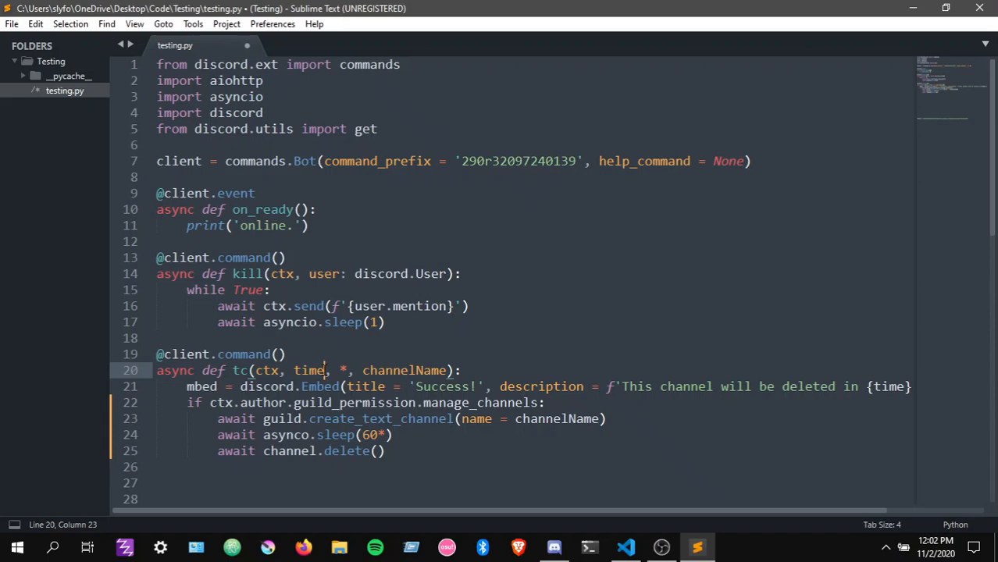
pyautogui.doubleClick(309, 370)
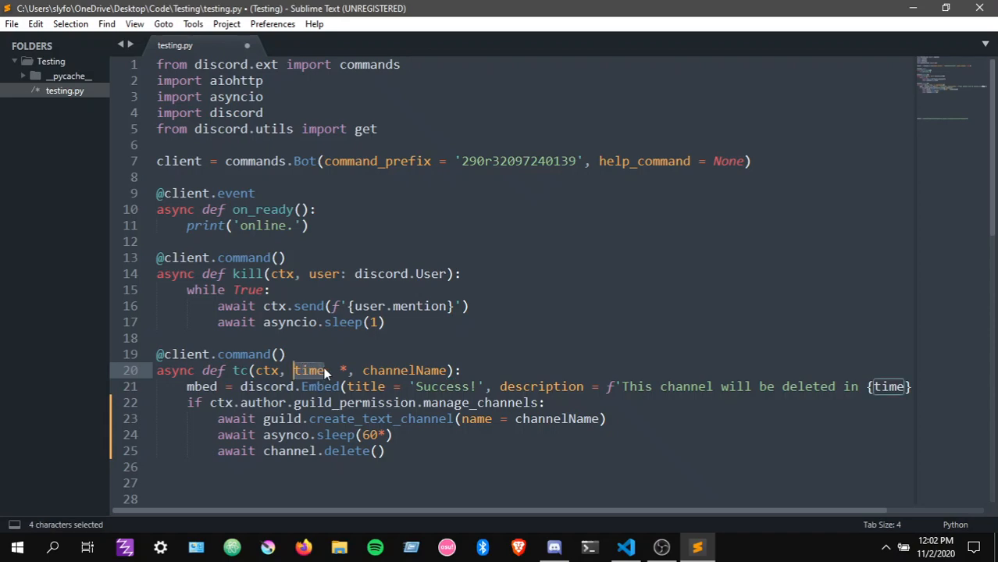
pyautogui.click(326, 370)
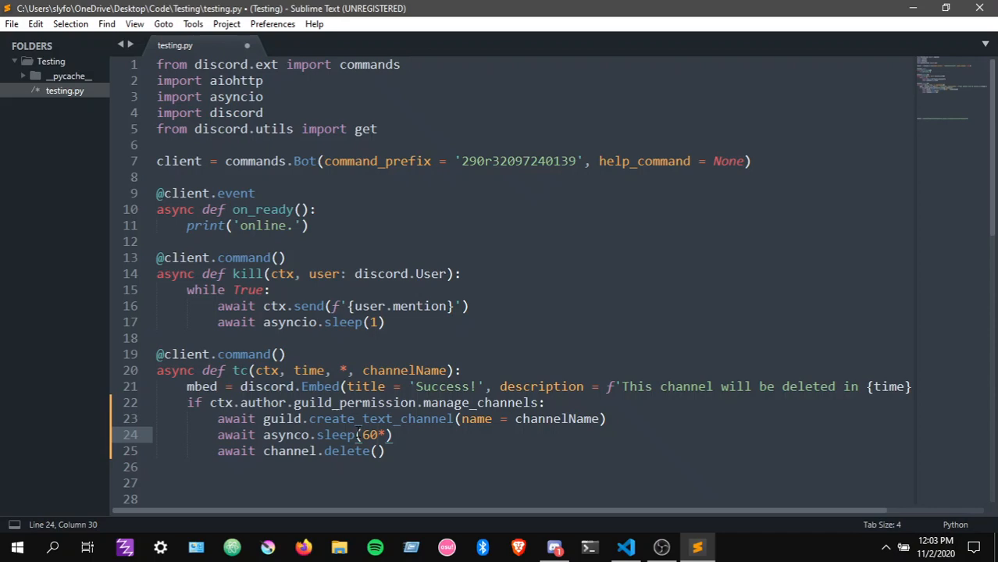
pyautogui.click(290, 434)
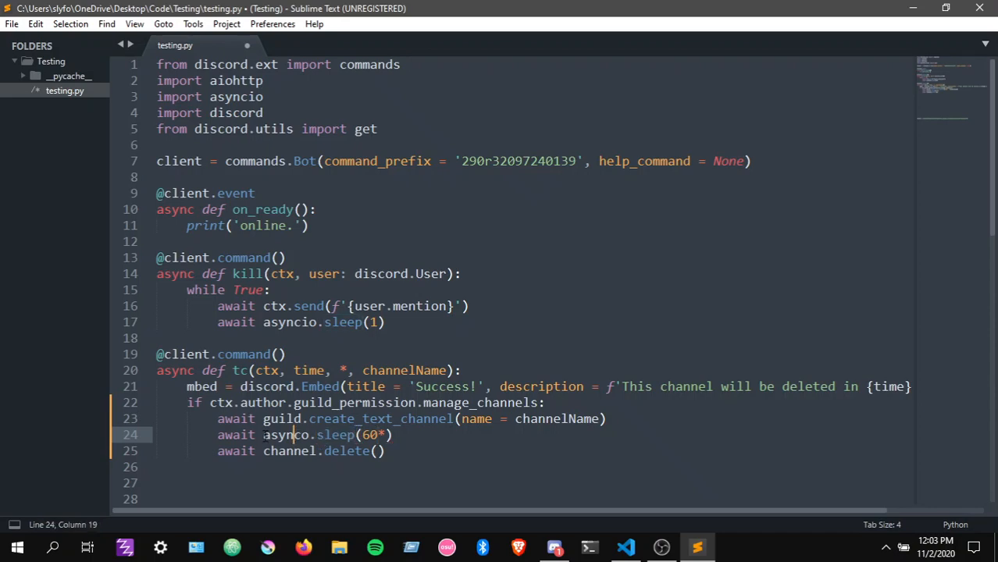
pyautogui.click(355, 434)
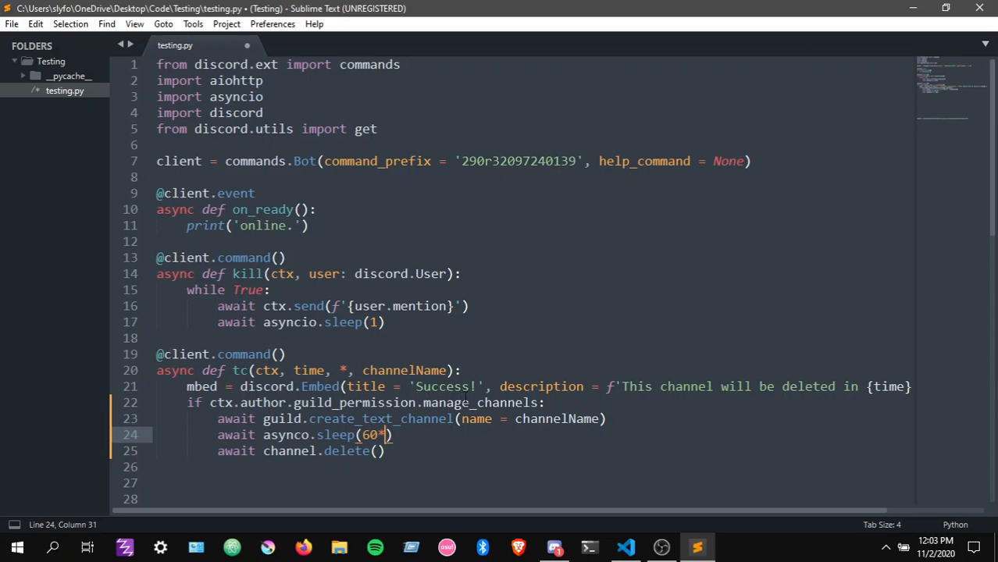
pyautogui.write('time')
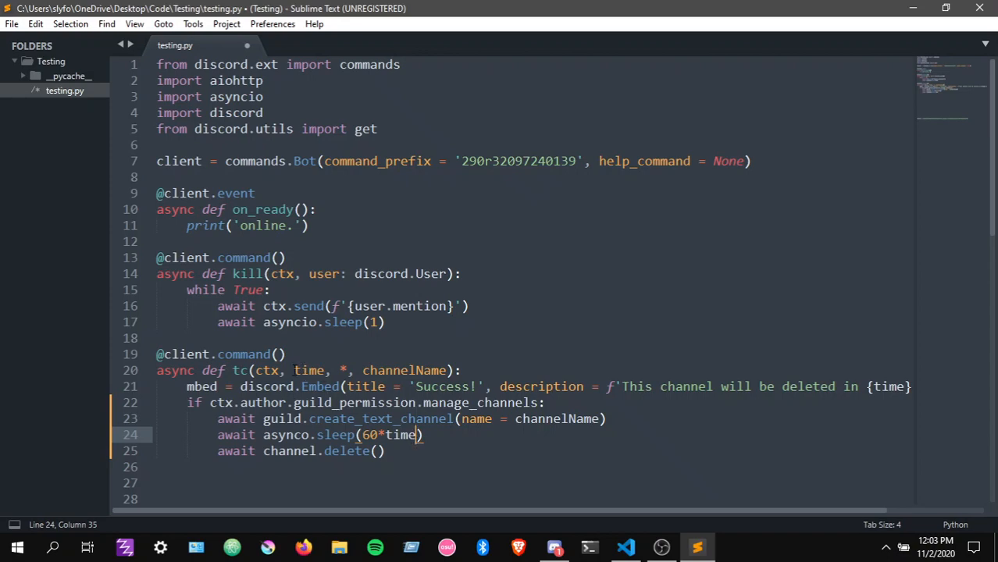
# Step: Annotate the tc time parameter as int in the signature
pyautogui.click(503, 383)
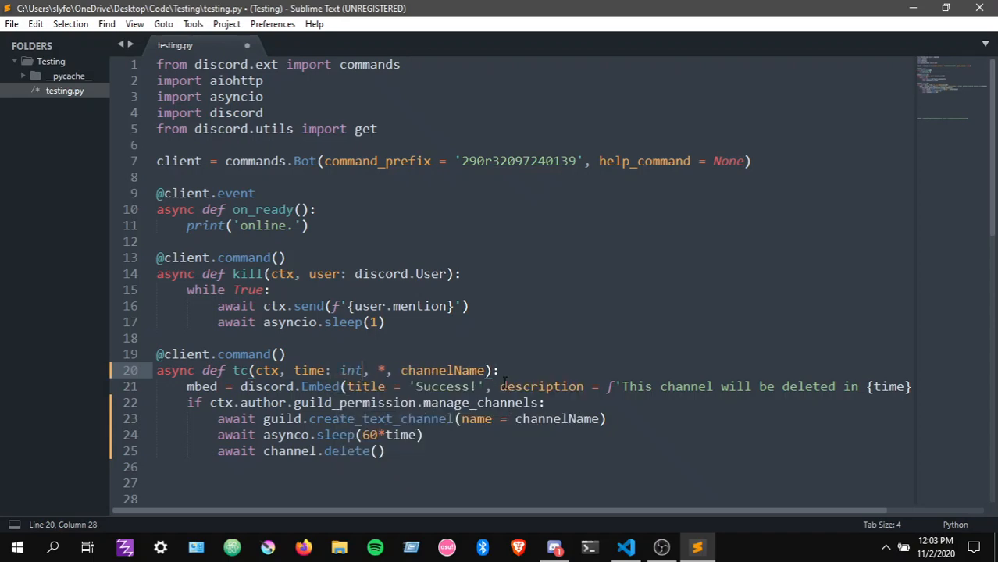
pyautogui.doubleClick(350, 370)
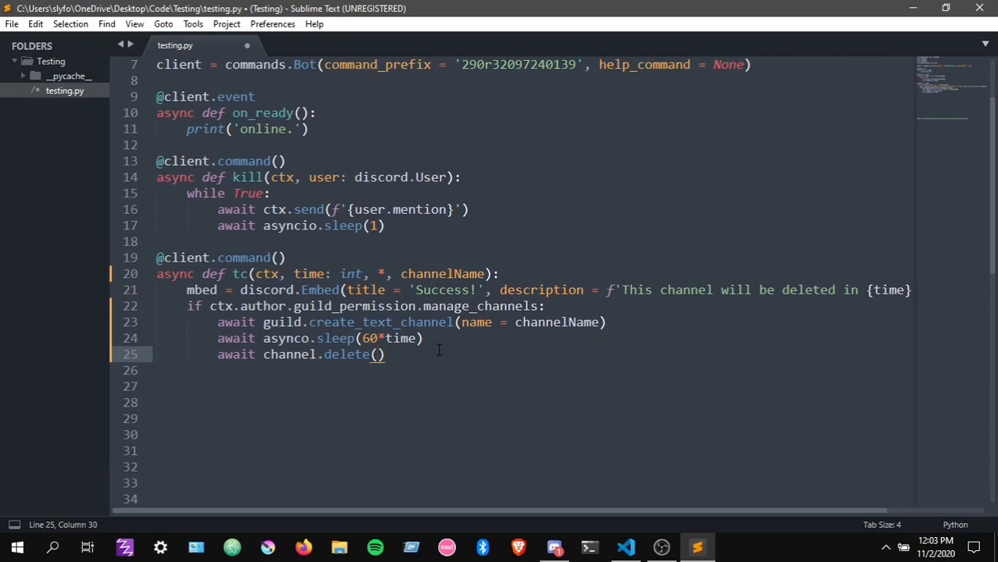
pyautogui.click(424, 337)
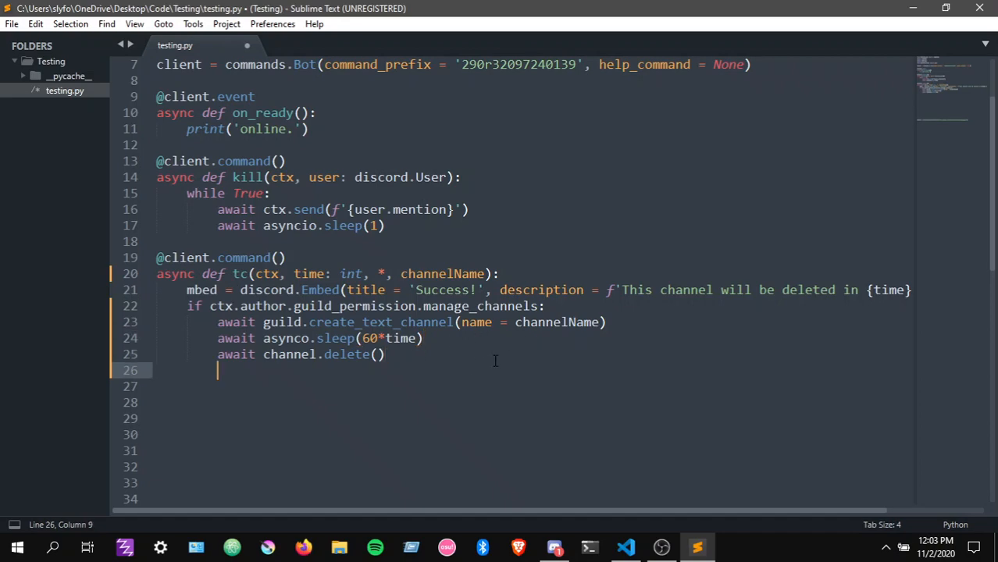
pyautogui.write('@')
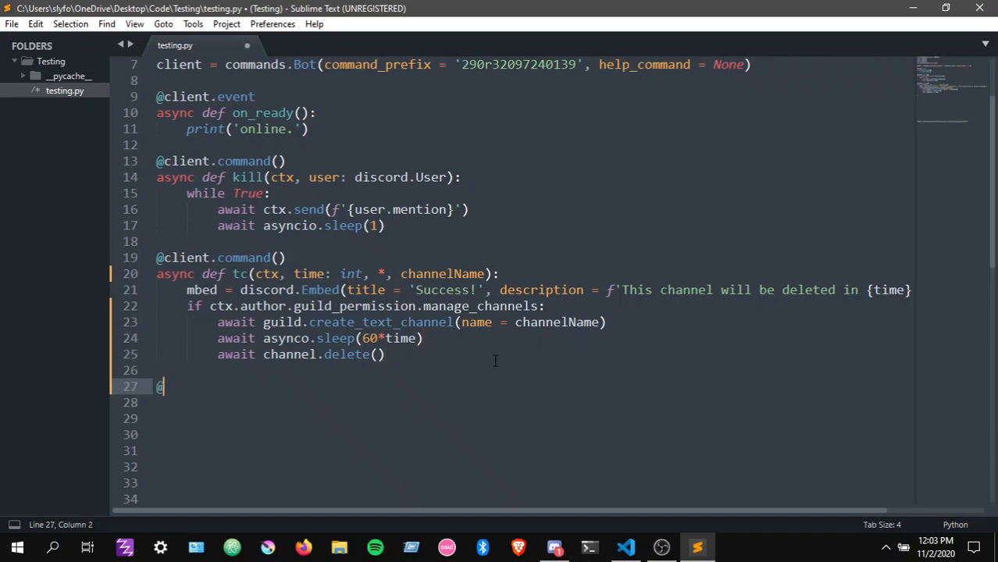
pyautogui.write('client.command(')
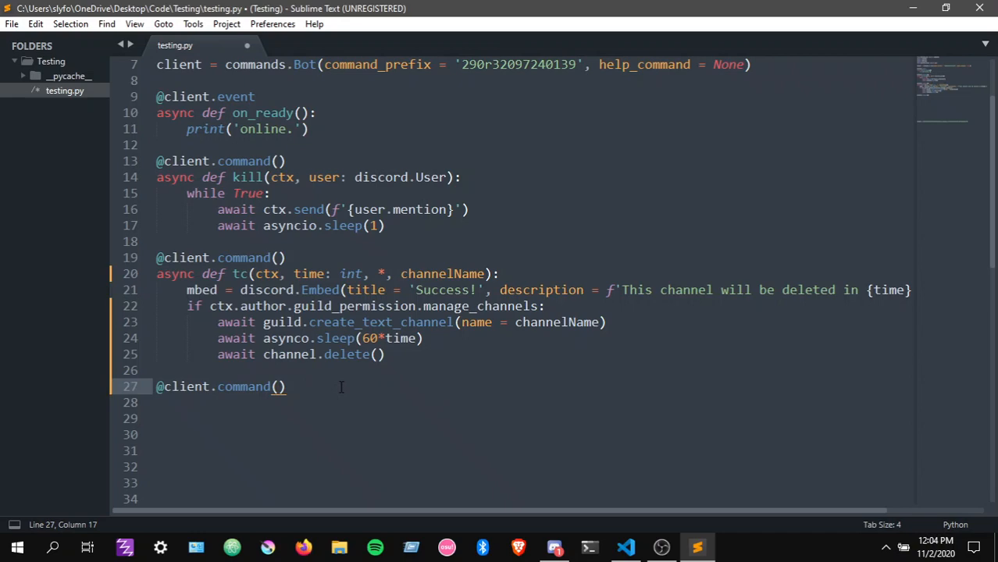
pyautogui.write('async def dc')
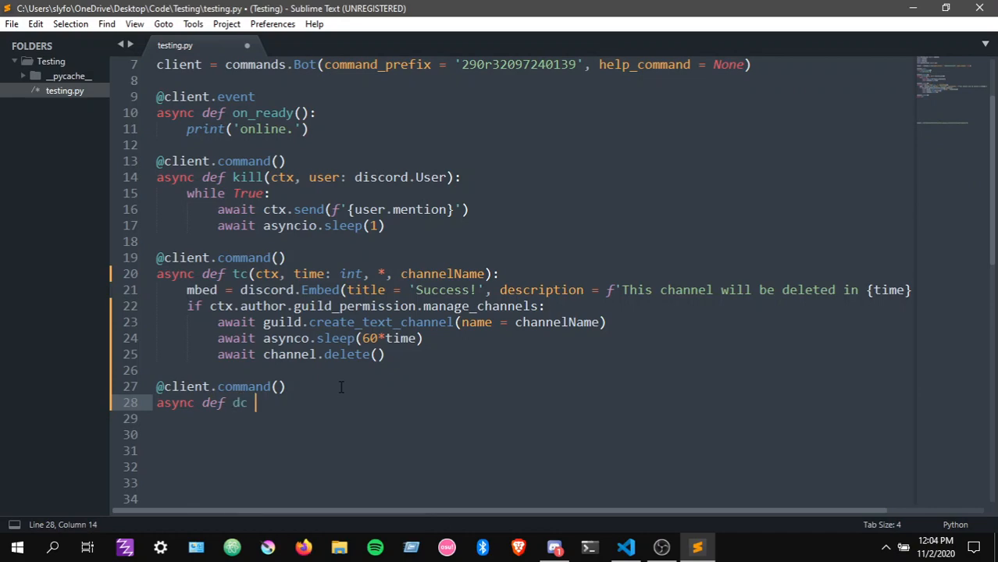
pyautogui.press('backspace')
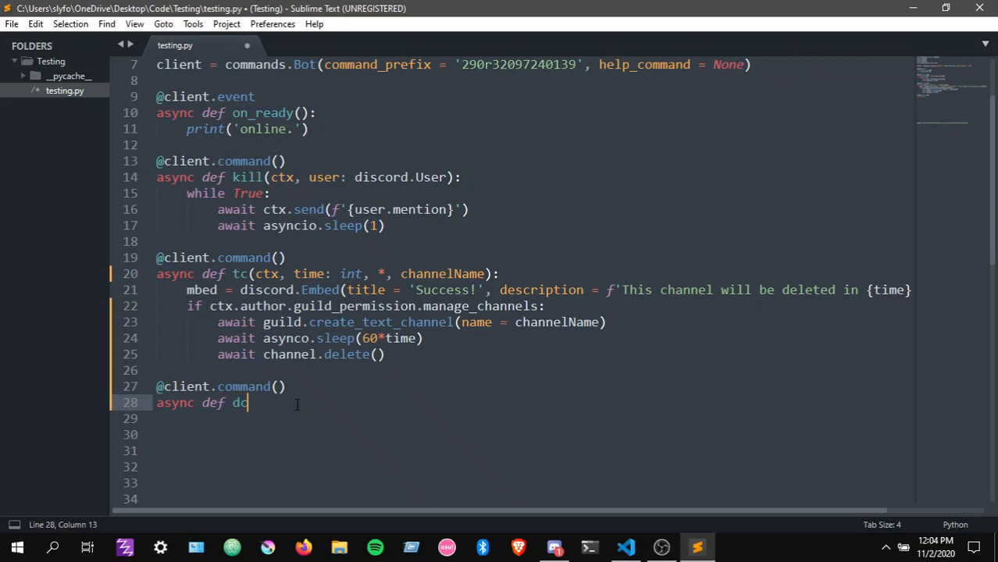
pyautogui.moveTo(101, 206)
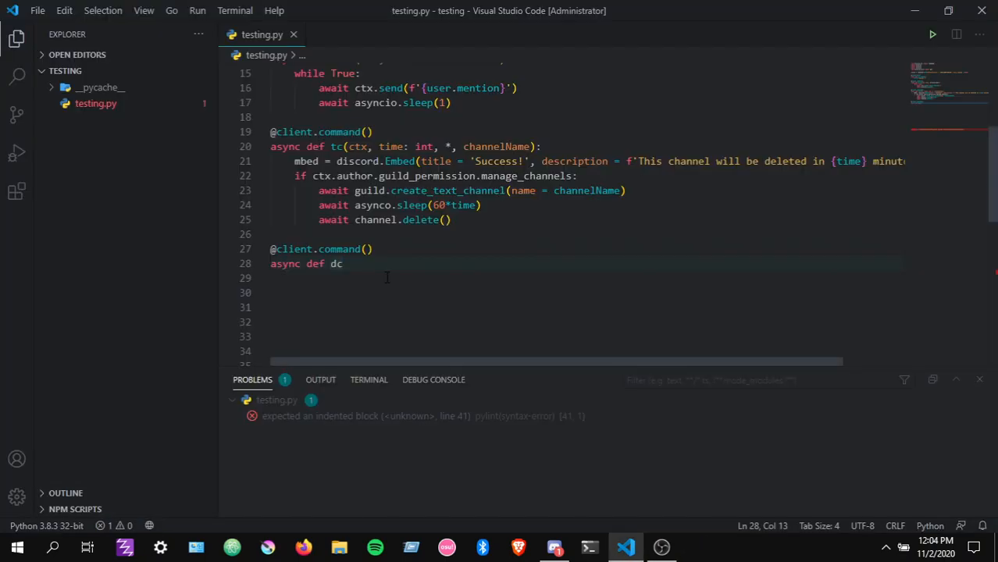
pyautogui.click(662, 546)
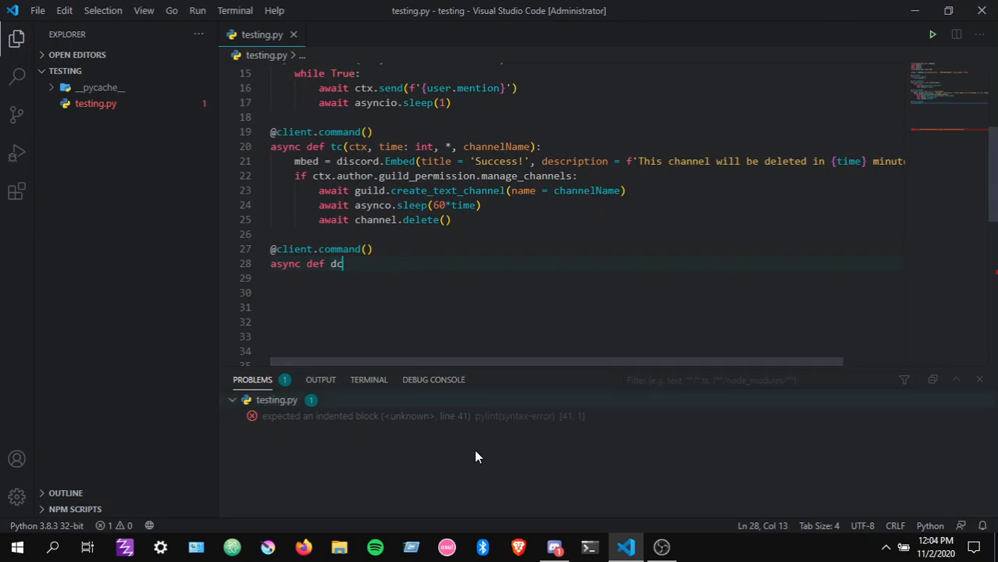
pyautogui.click(553, 546)
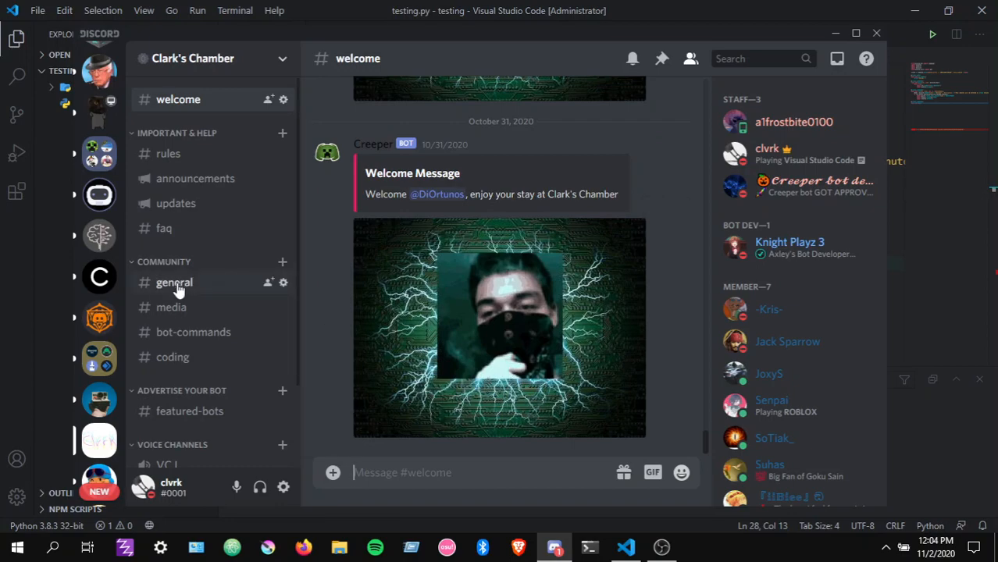
pyautogui.moveTo(190, 287)
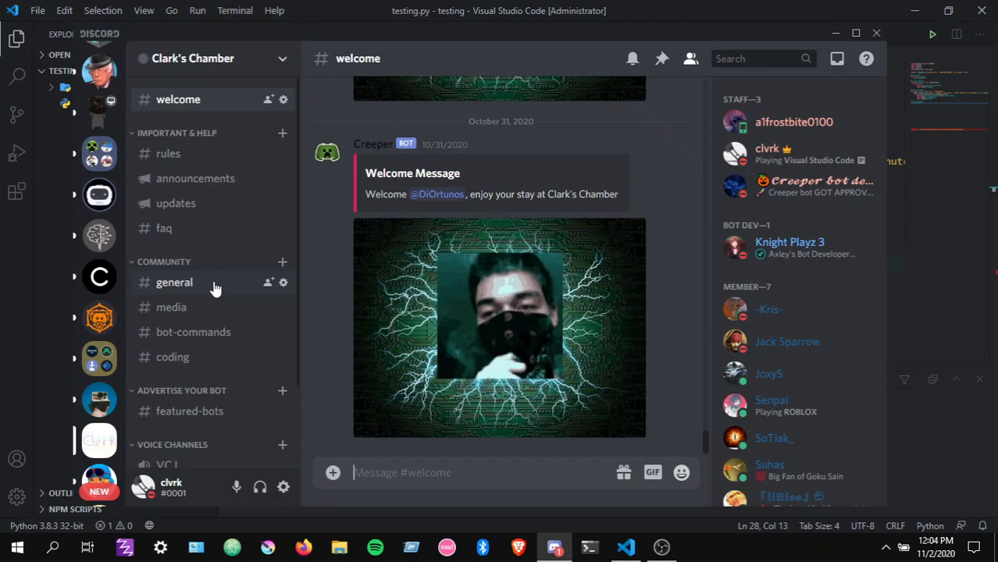
pyautogui.moveTo(393, 472)
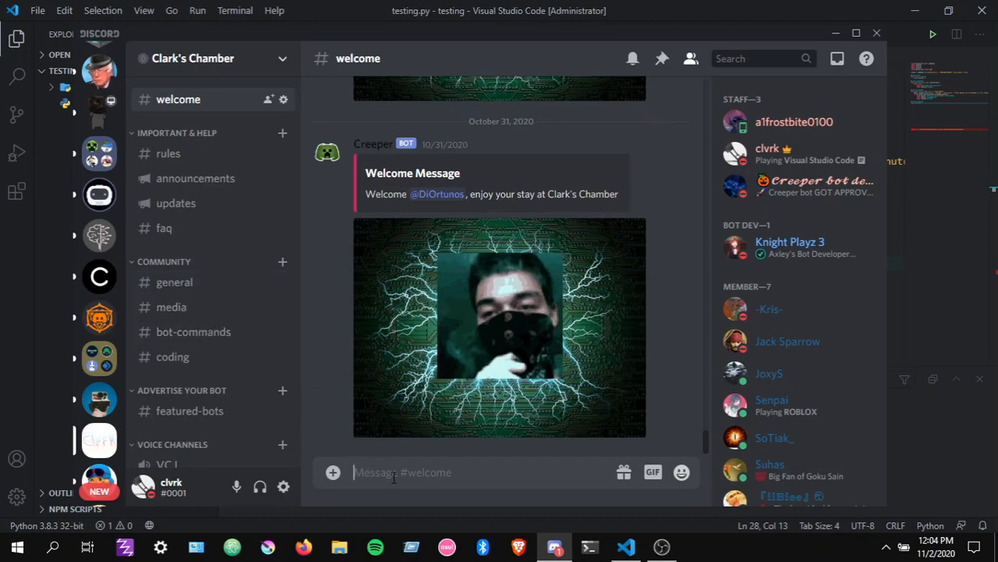
# Step: Draft an example !dc #general 10 command in Discord's #welcome box without sending it
pyautogui.write('!dc')
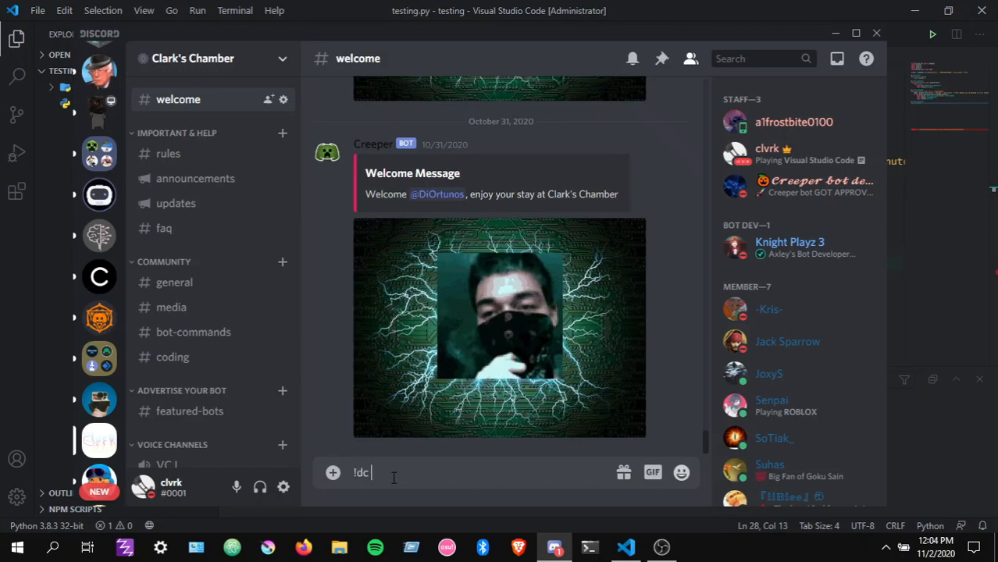
pyautogui.write('@')
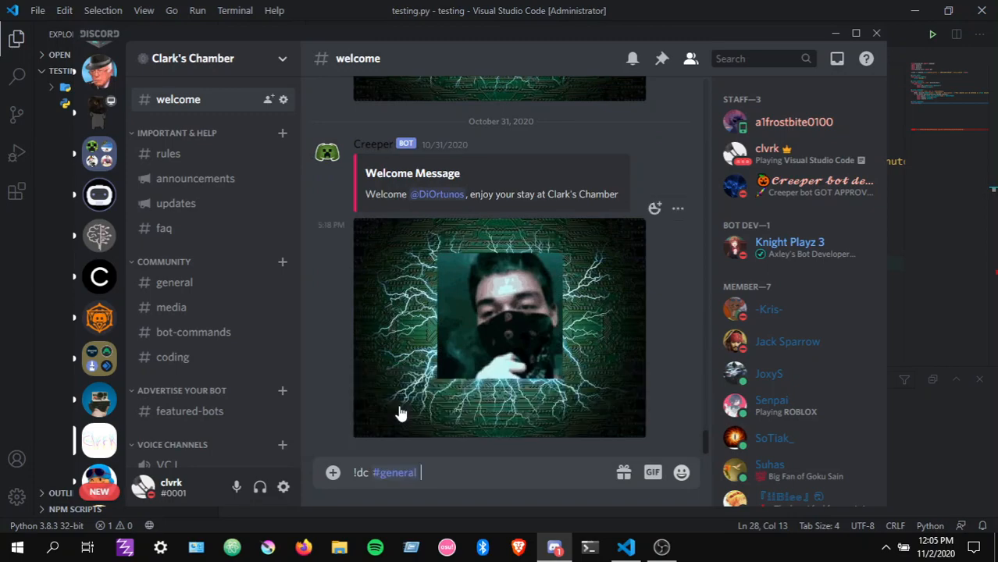
pyautogui.write('5')
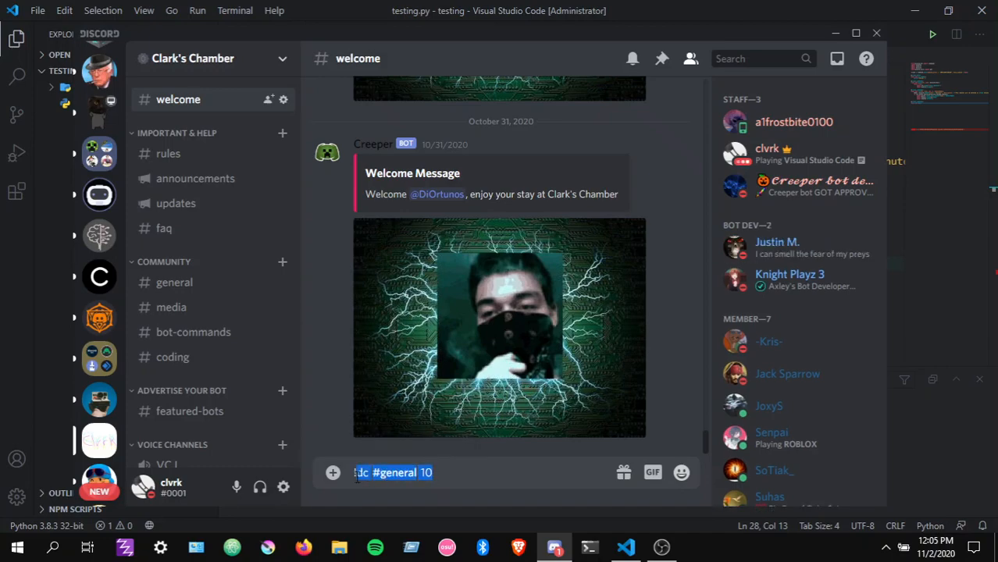
pyautogui.press('Return')
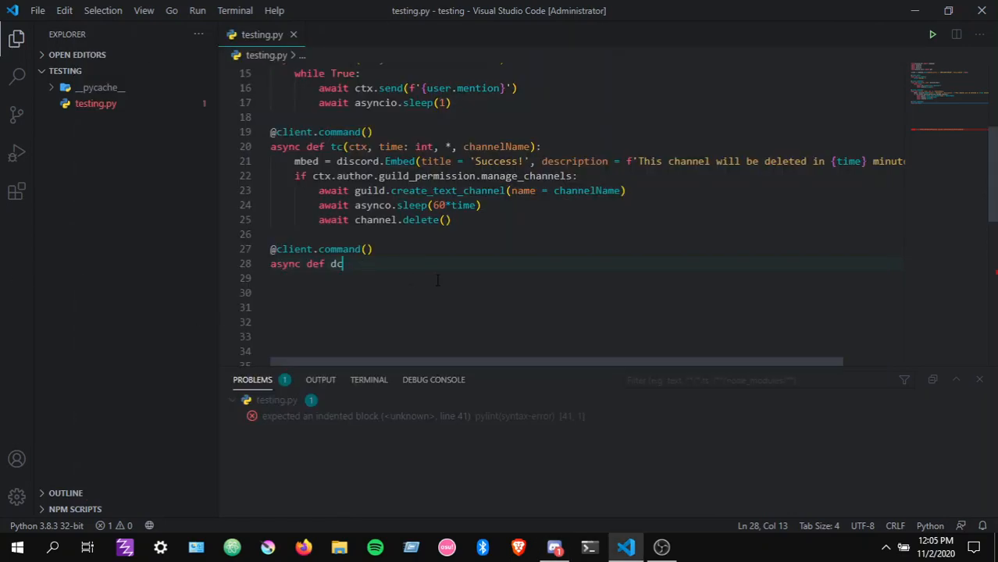
# Step: Give dc the parameters ctx and channel: discord.TextChannel via autocomplete
pyautogui.write('()')
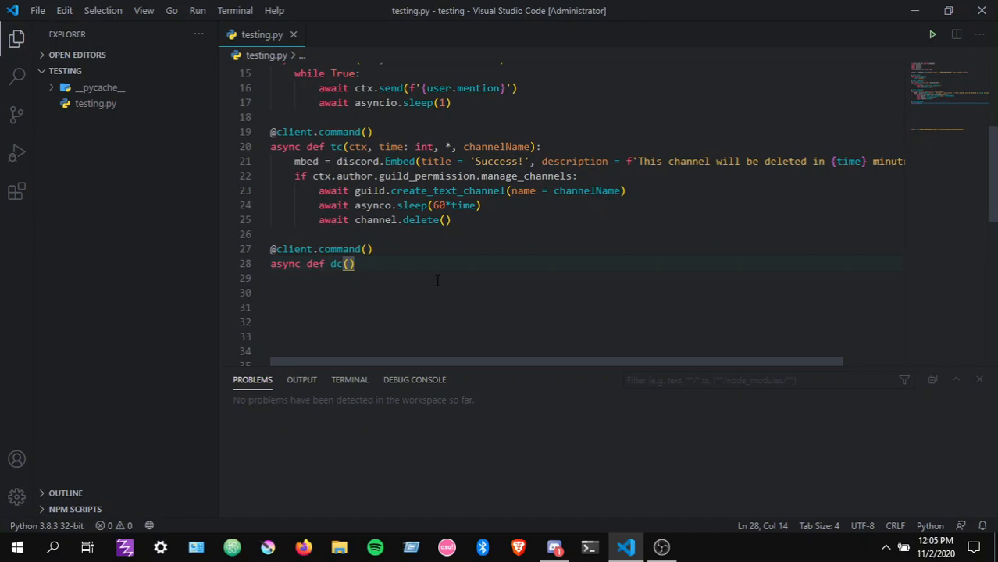
pyautogui.write('ctx,')
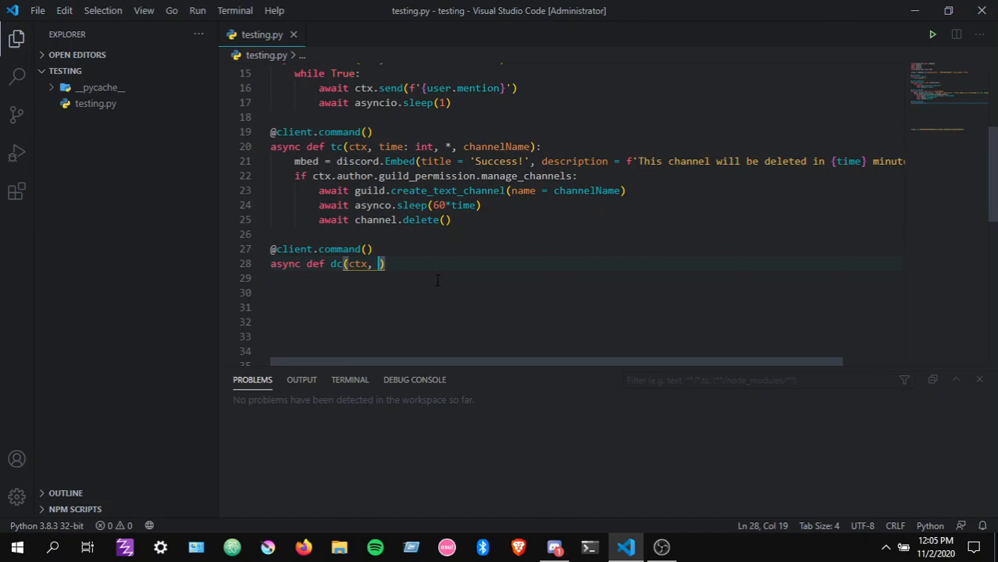
pyautogui.write('channel: discord.')
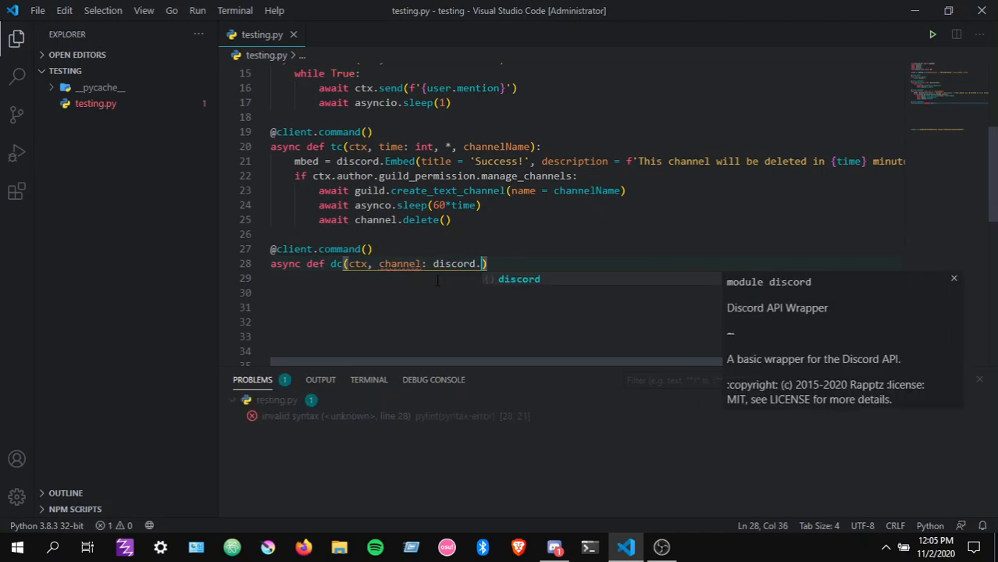
pyautogui.write('Text')
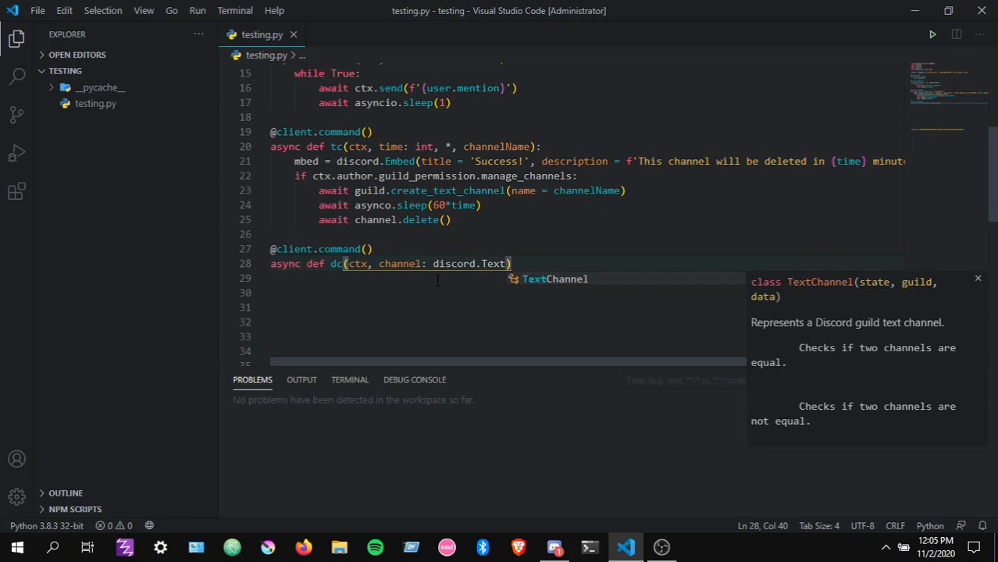
pyautogui.write('Channel,')
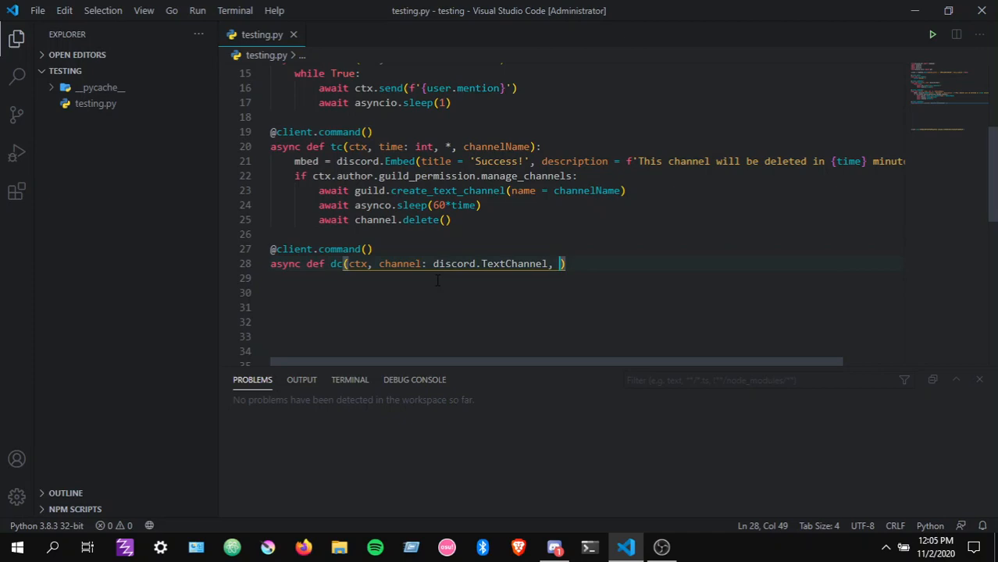
pyautogui.click(662, 547)
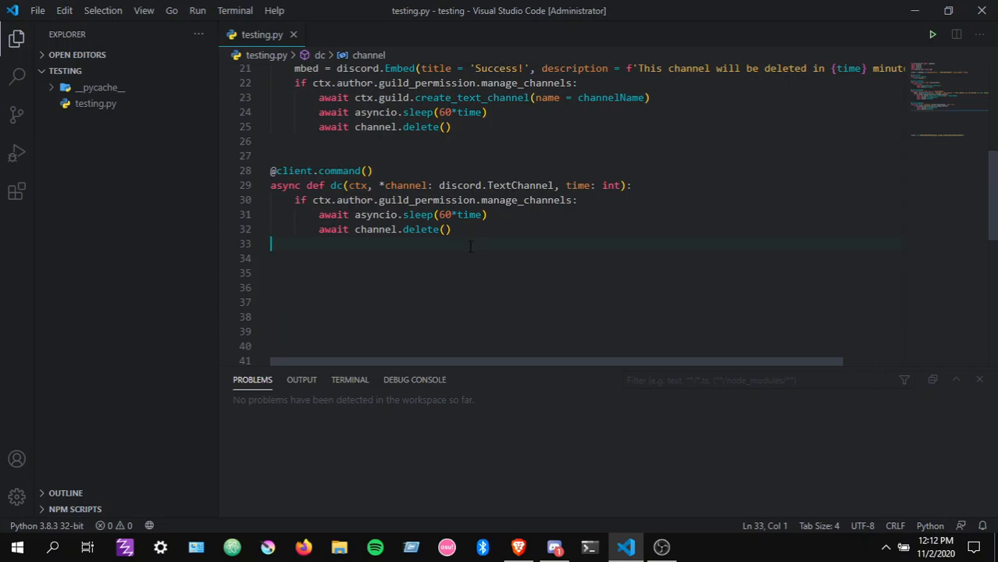
# Step: Remove the extra blank line between the tc and dc commands
pyautogui.scroll(3)
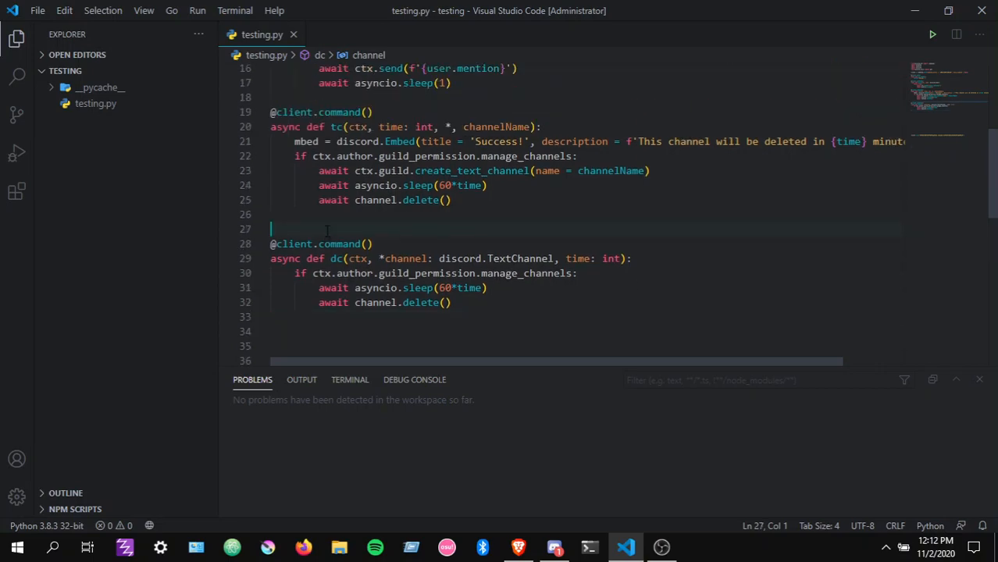
pyautogui.press('Backspace')
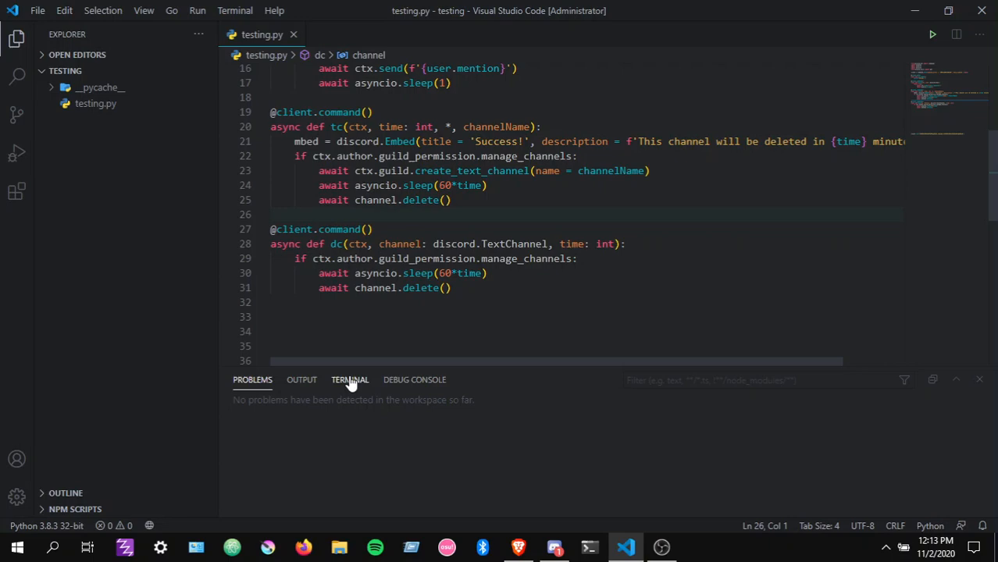
# Step: Show the integrated terminal and fix dc's channel type name to TextChannel
pyautogui.click(349, 379)
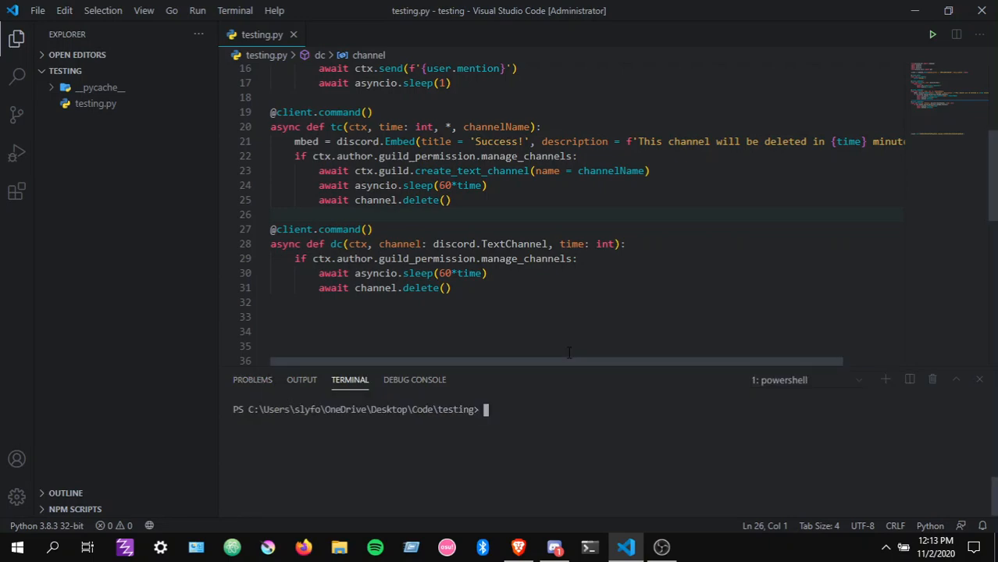
pyautogui.moveTo(464, 294)
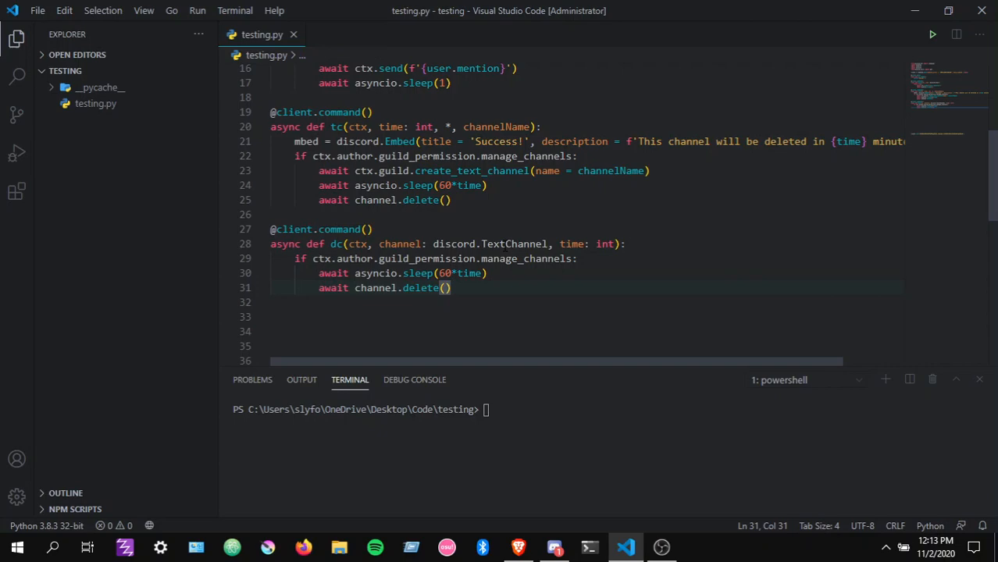
pyautogui.moveTo(523, 306)
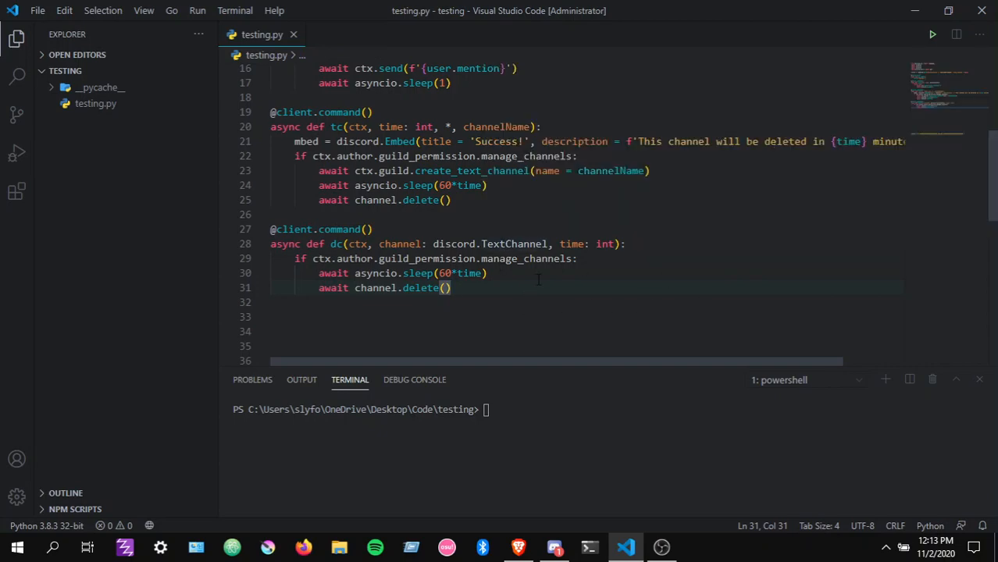
pyautogui.moveTo(548, 287)
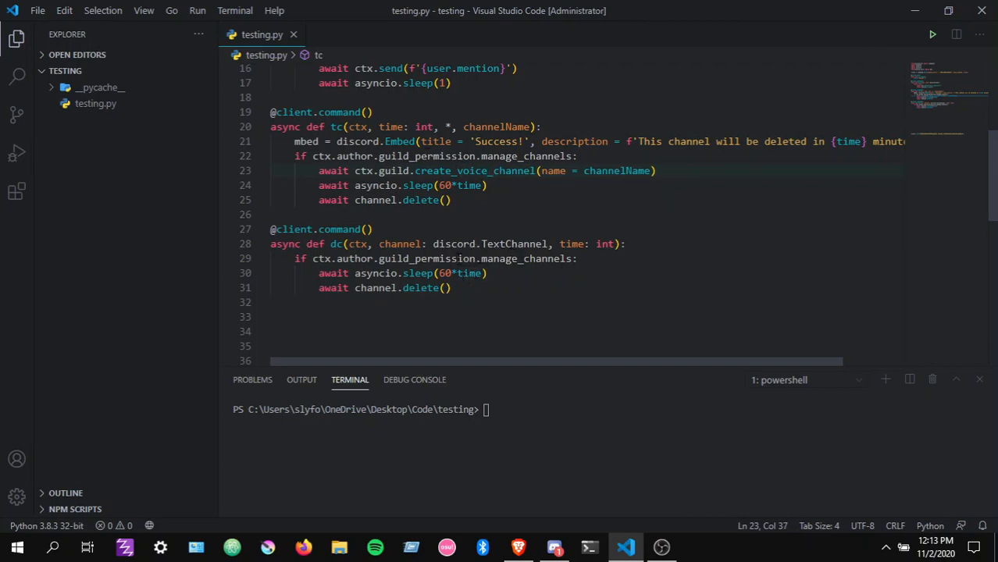
pyautogui.doubleClick(493, 243)
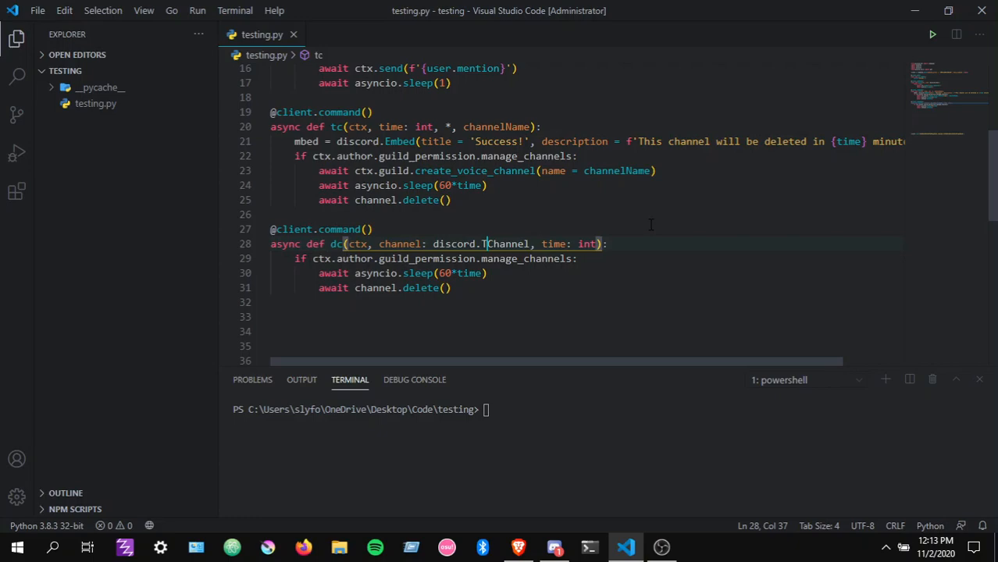
pyautogui.write('ext')
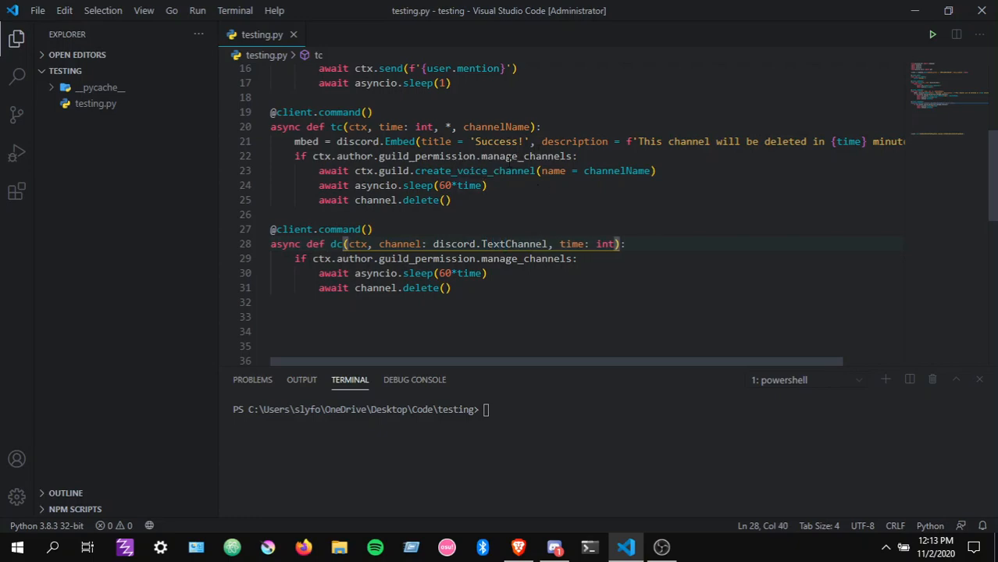
# Step: Temporarily change tc's call to create_voice_channel, then restore create_text_channel
pyautogui.doubleClick(471, 170)
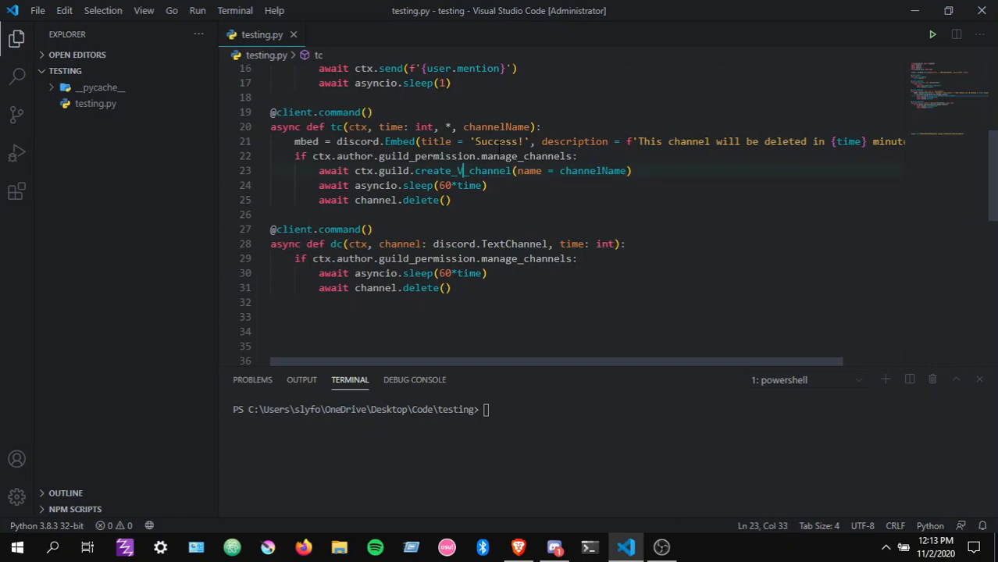
pyautogui.write('oice')
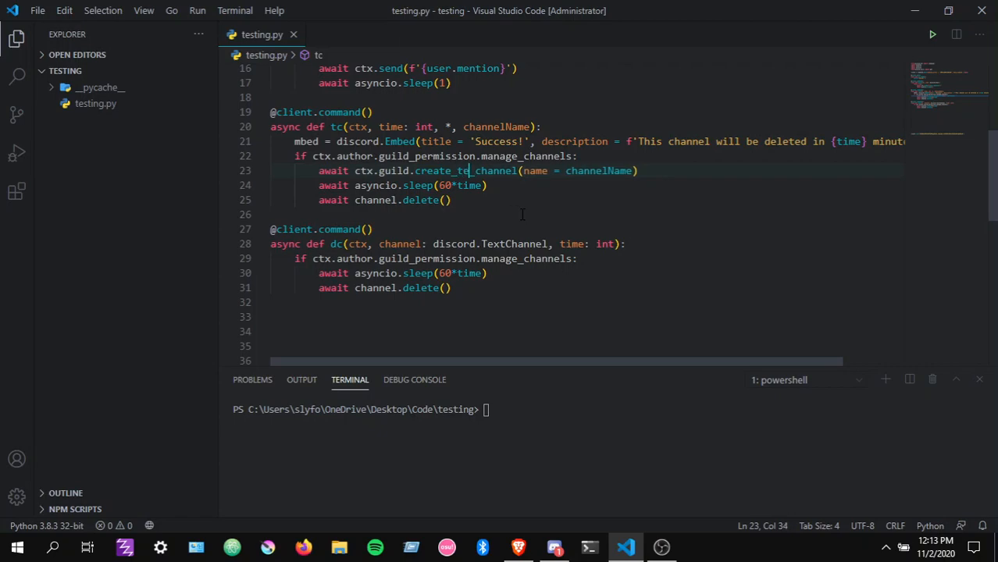
pyautogui.write('xt')
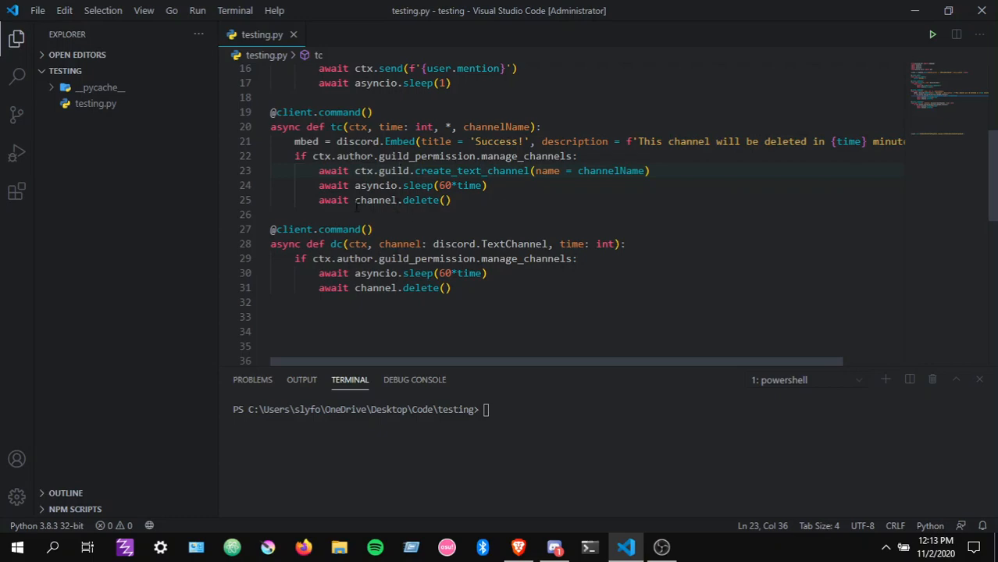
# Step: Review the asyncio sleep call and the lines below it in tc
pyautogui.doubleClick(374, 184)
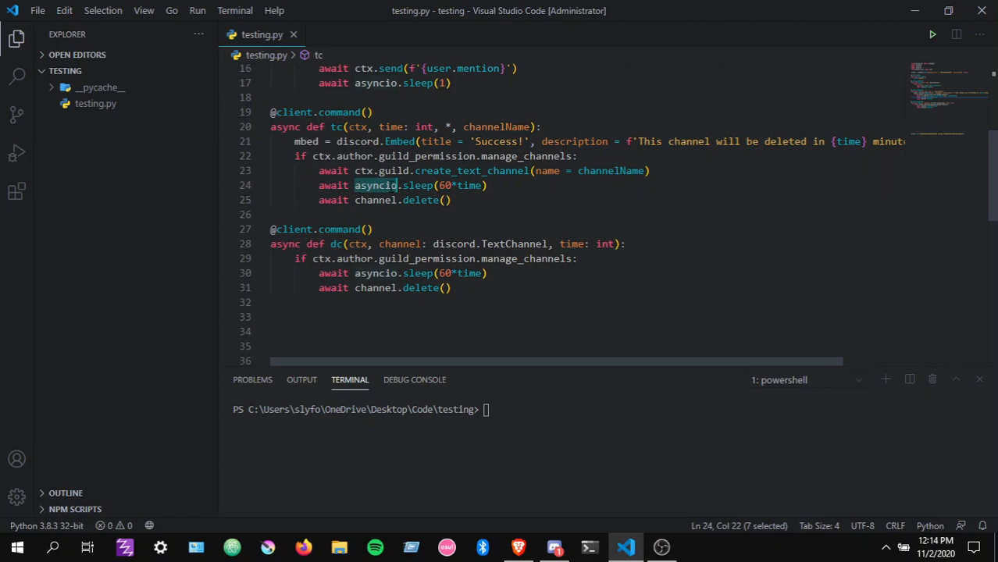
pyautogui.click(398, 184)
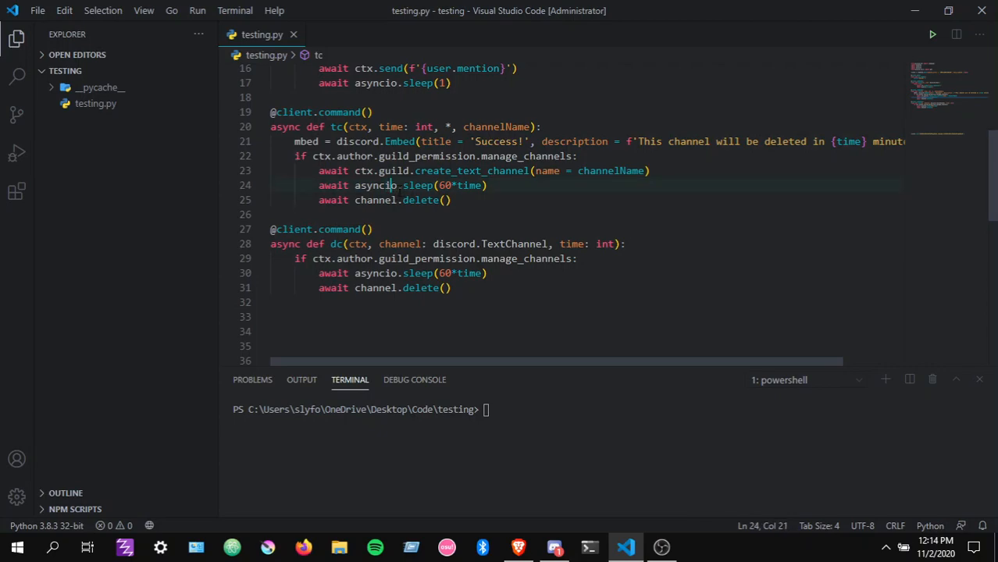
pyautogui.moveTo(389, 185)
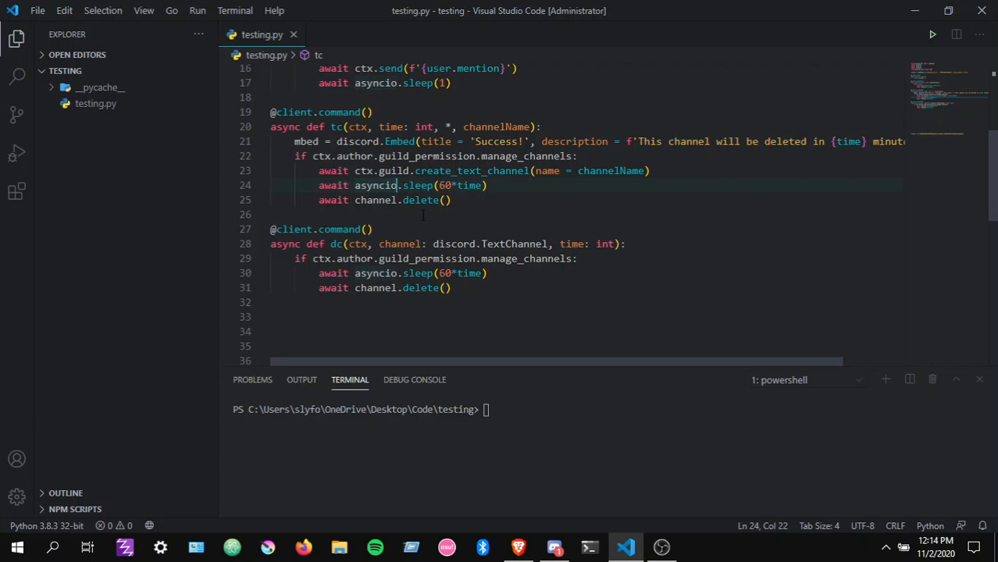
pyautogui.click(436, 271)
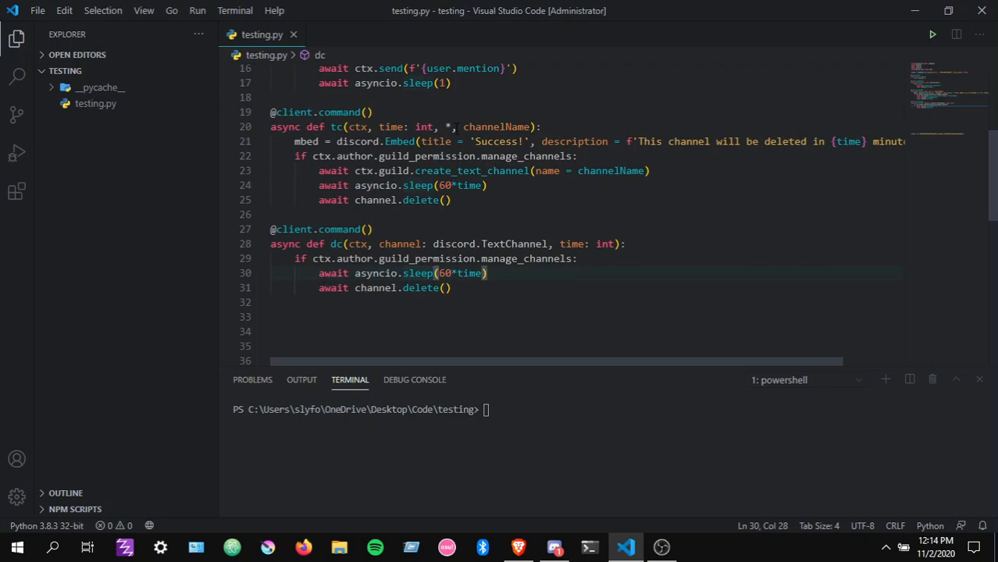
pyautogui.moveTo(421, 126)
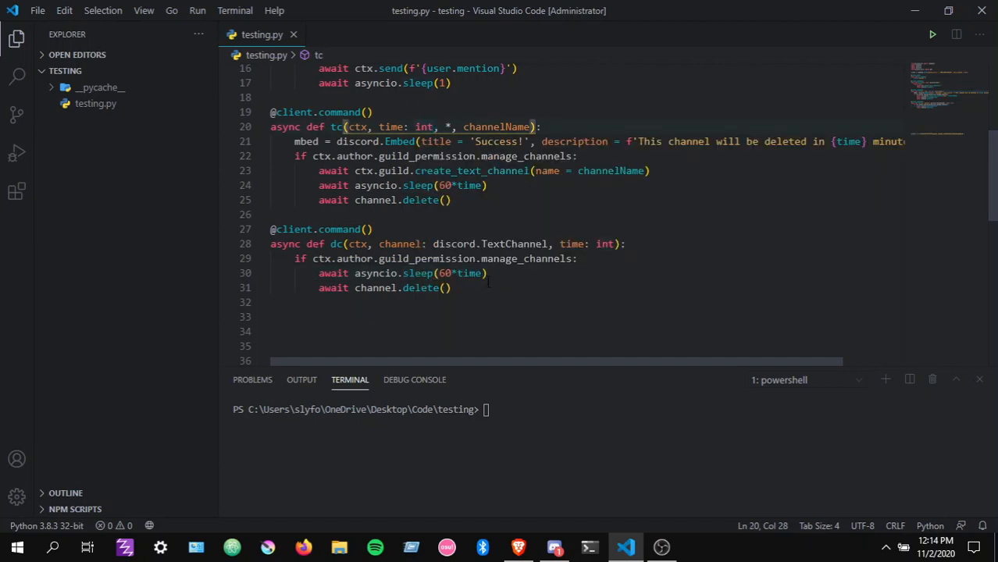
pyautogui.click(450, 288)
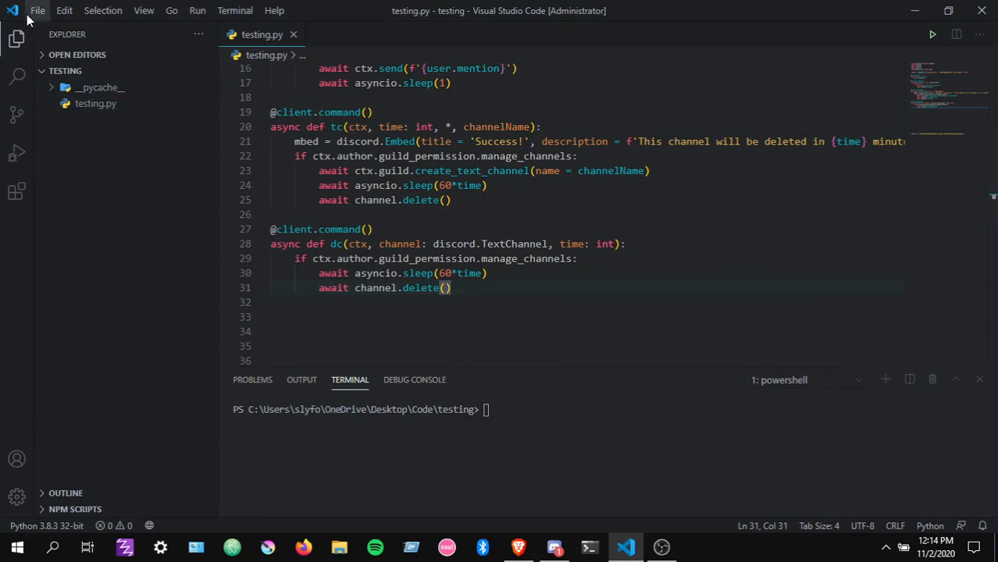
pyautogui.click(37, 10)
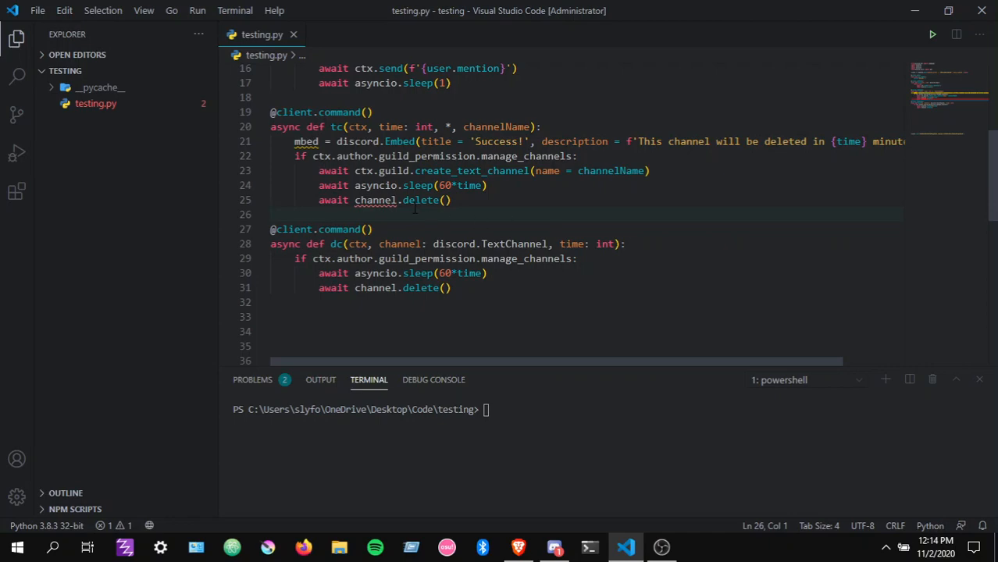
pyautogui.click(414, 200)
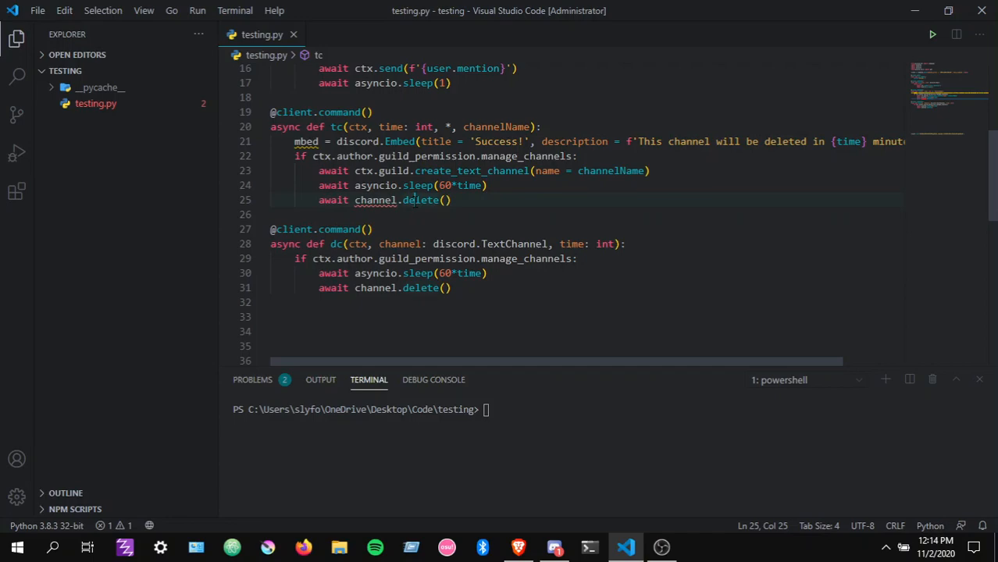
pyautogui.moveTo(715, 553)
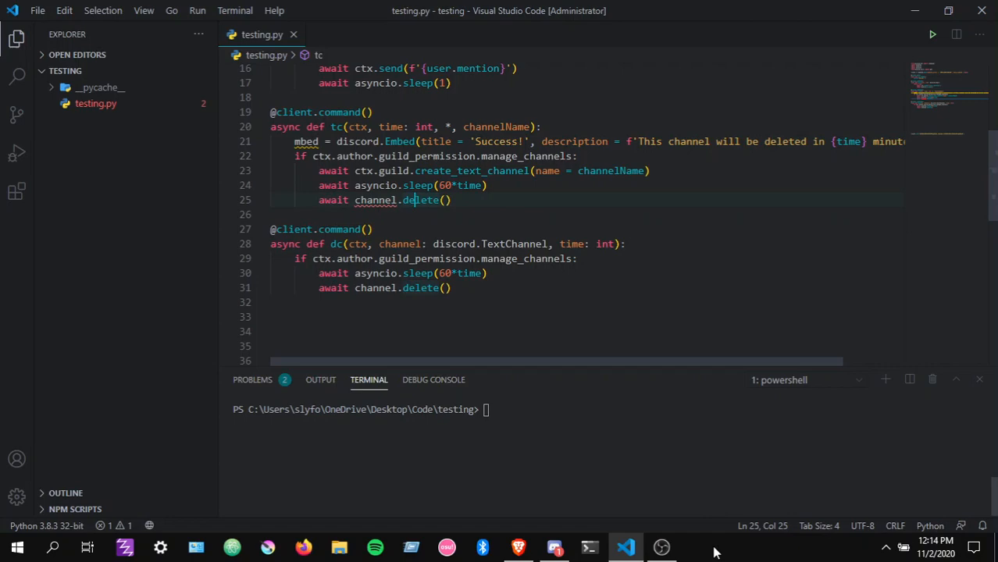
pyautogui.click(352, 303)
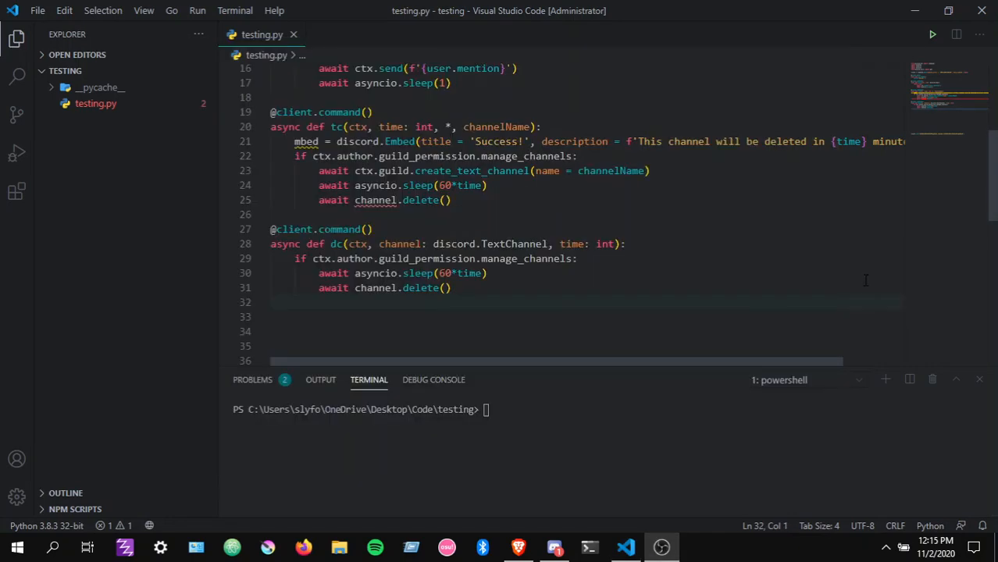
pyautogui.click(488, 272)
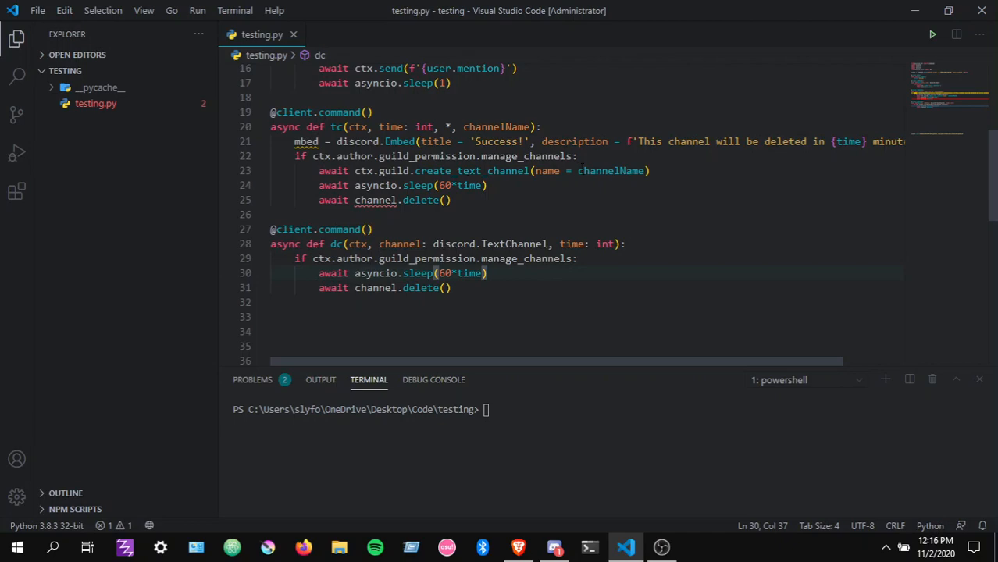
pyautogui.click(651, 171)
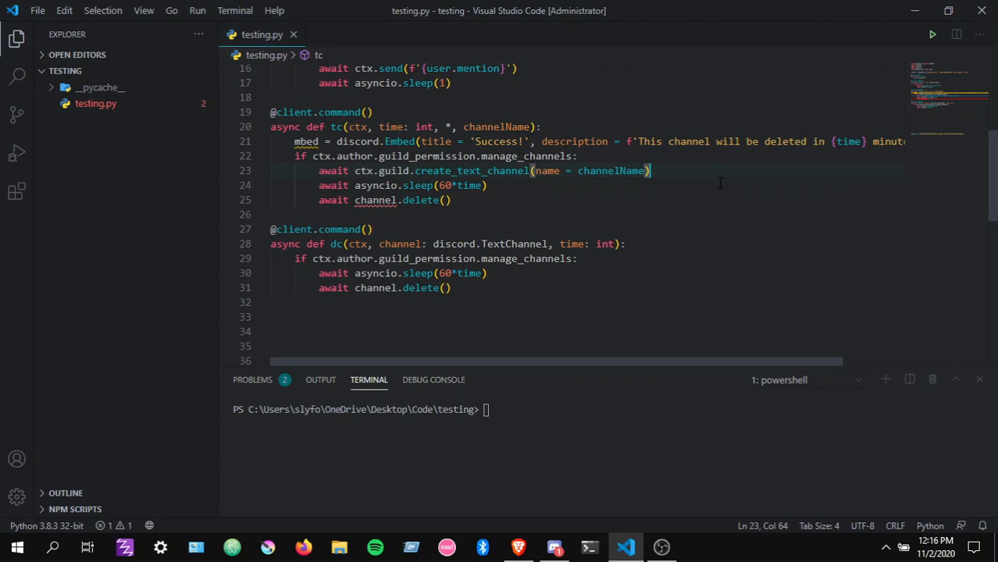
# Step: Start a 'channel =' line below create_text_channel and confirm get is imported from discord.utils
pyautogui.press('enter')
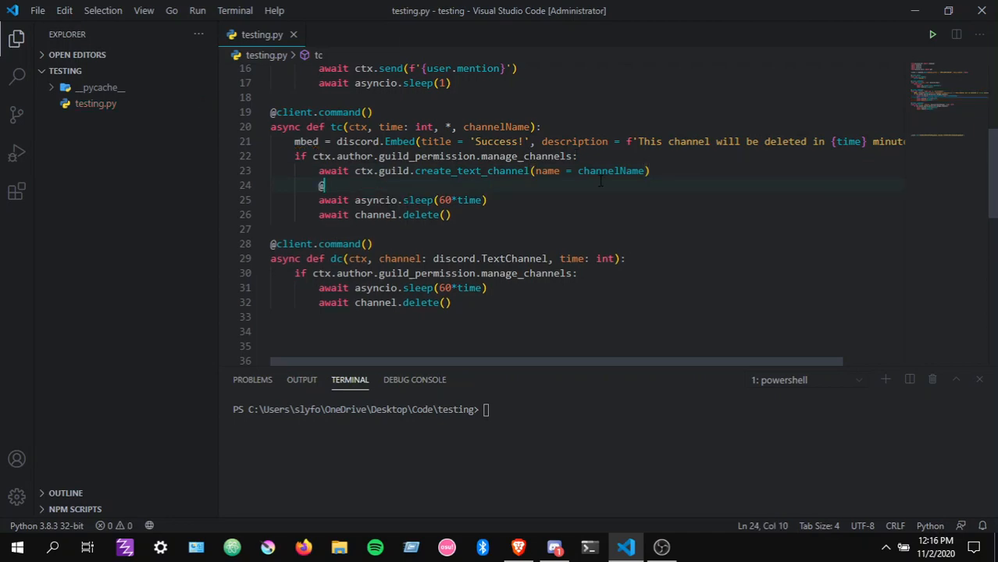
pyautogui.write('await')
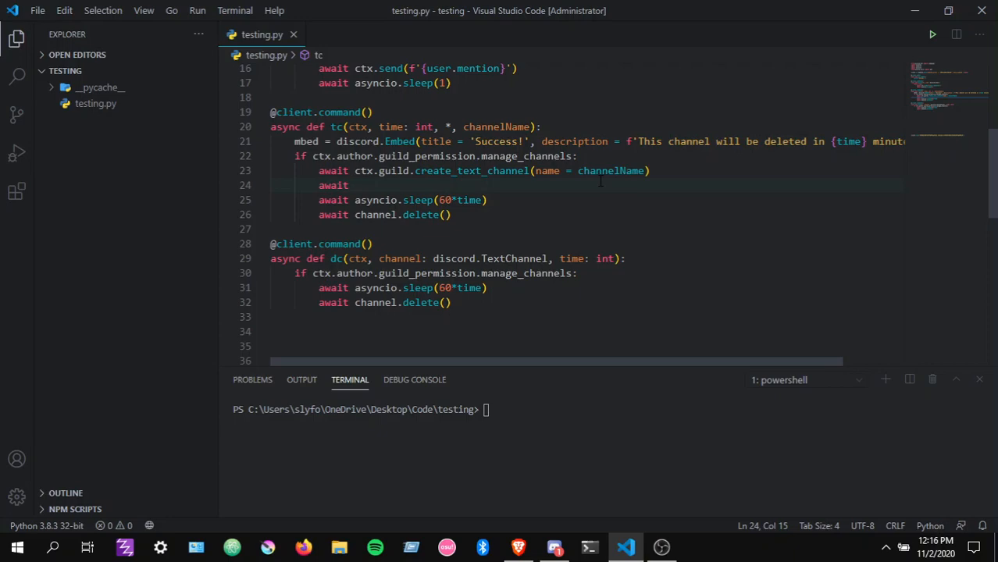
pyautogui.press('Backspace')
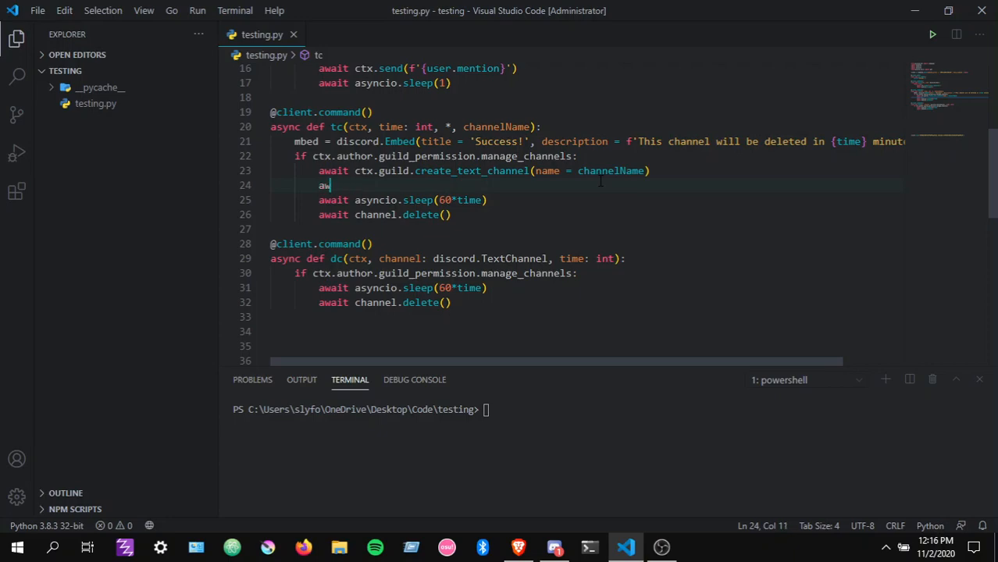
pyautogui.write('channel')
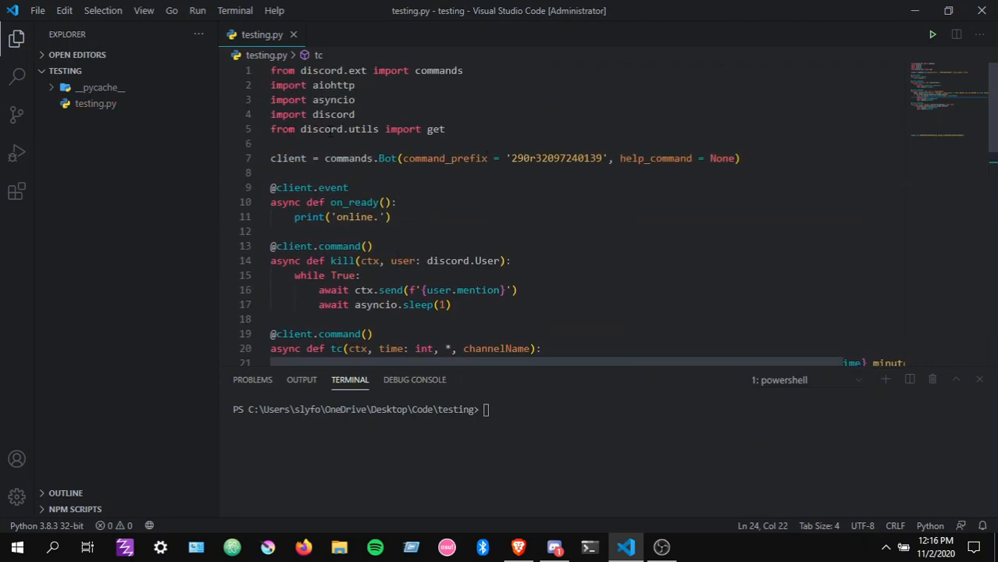
pyautogui.click(447, 128)
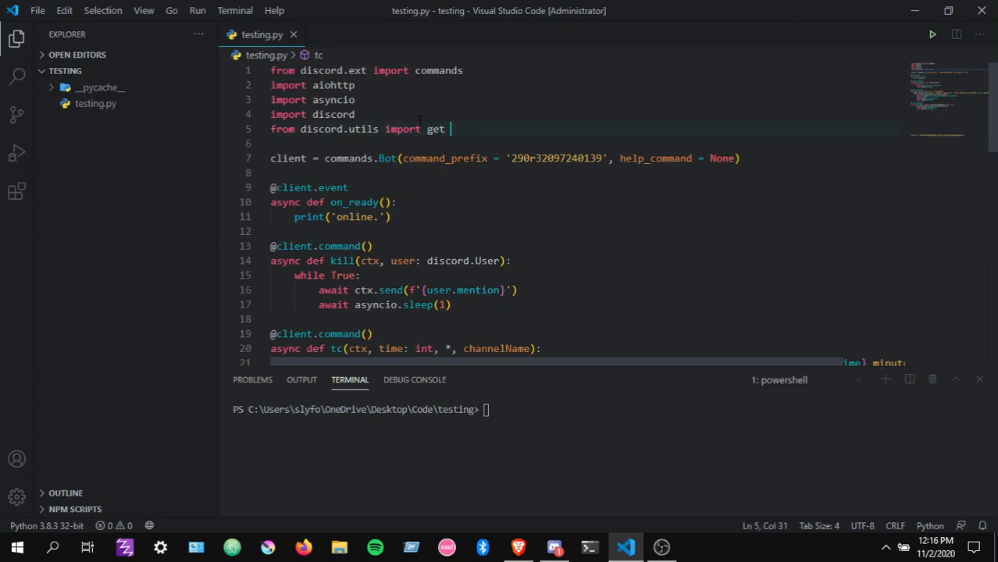
pyautogui.scroll(-3)
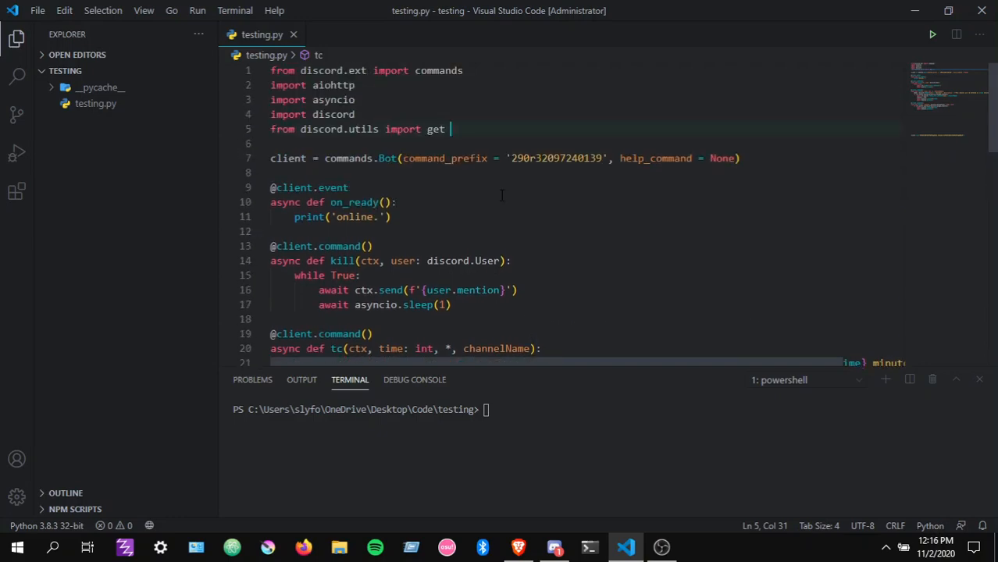
pyautogui.scroll(-3)
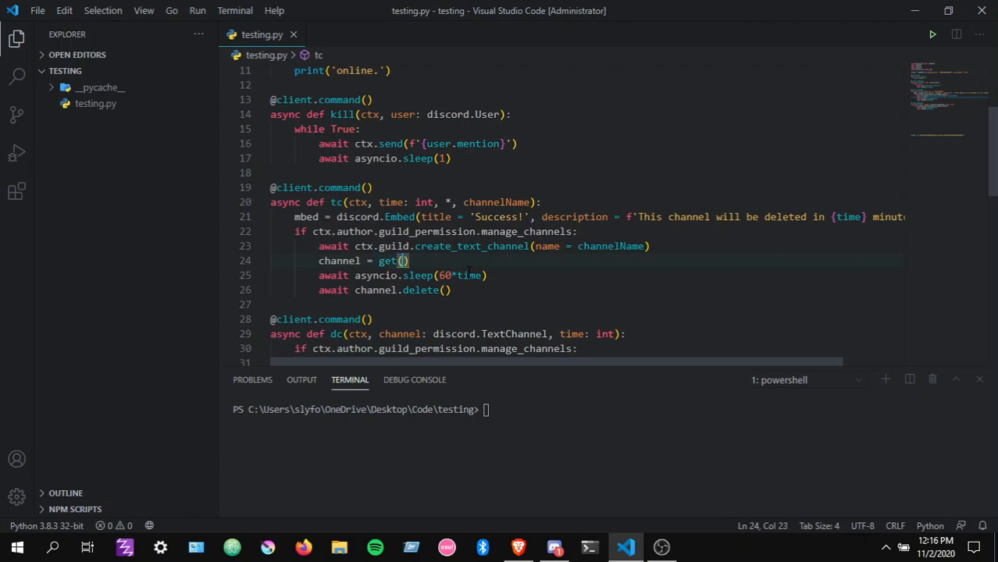
# Step: Complete it as channel = get(ctx.guild.channels, name = channelName)
pyautogui.doubleClick(387, 261)
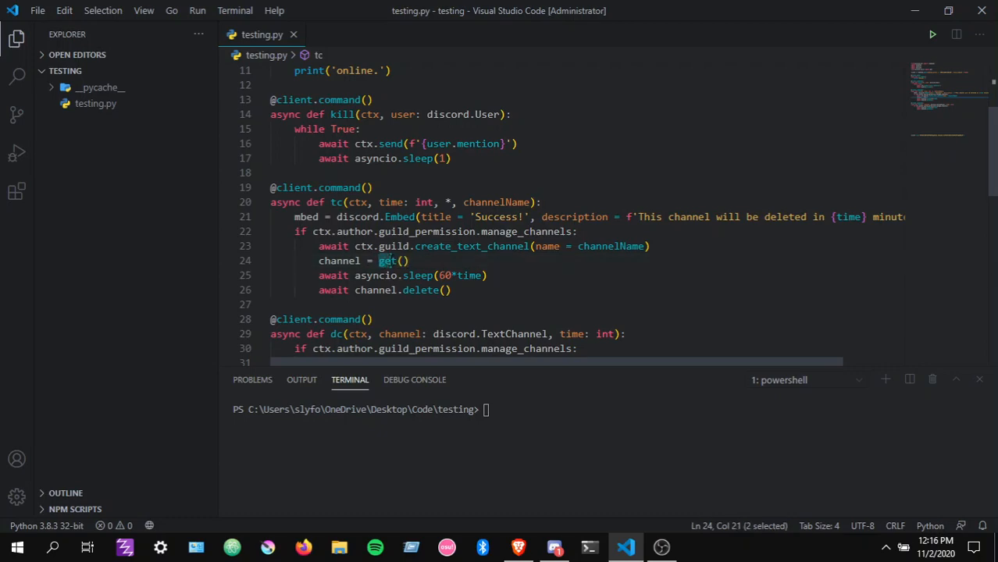
pyautogui.click(515, 261)
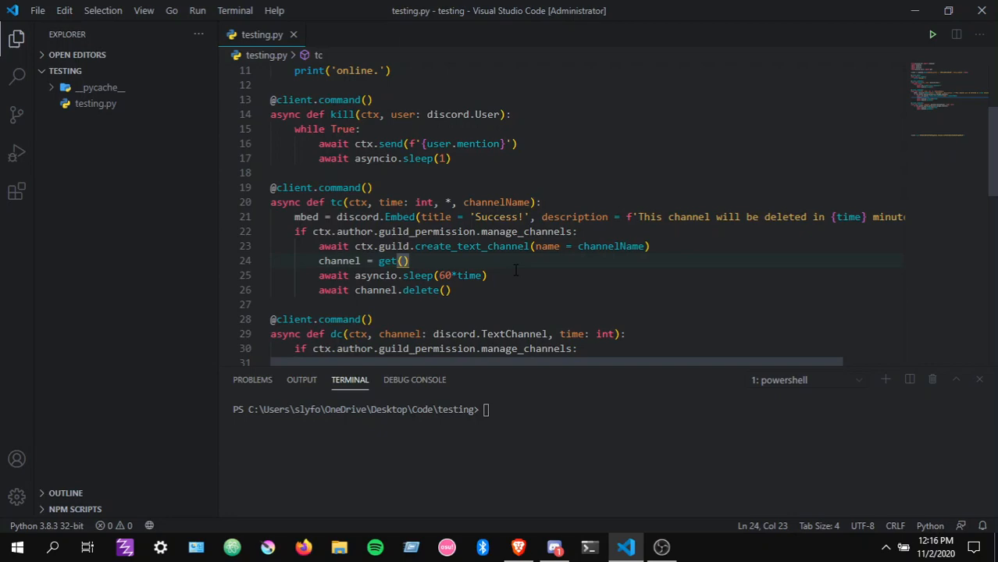
pyautogui.write('c')
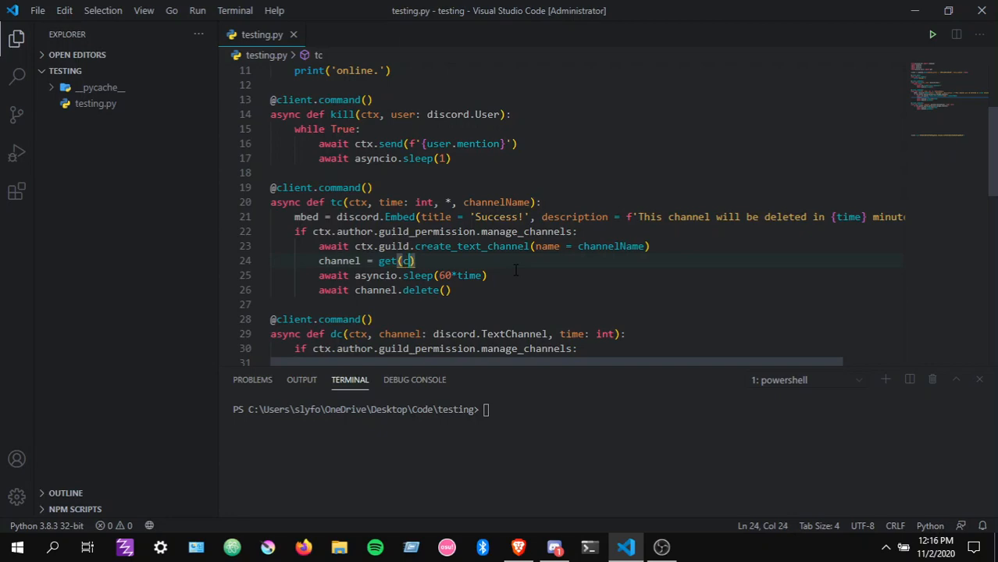
pyautogui.write('tx.guild.channels,')
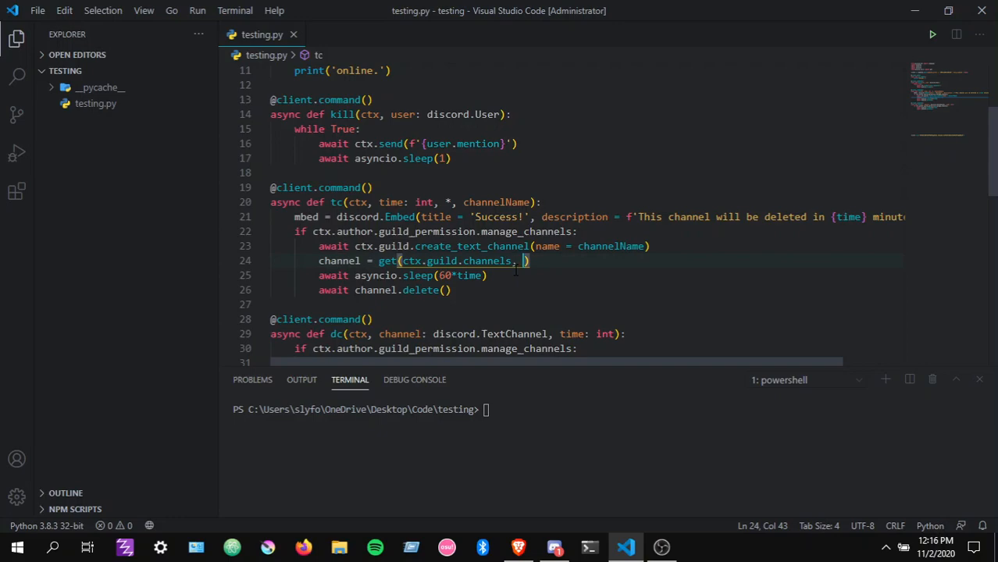
pyautogui.write('a')
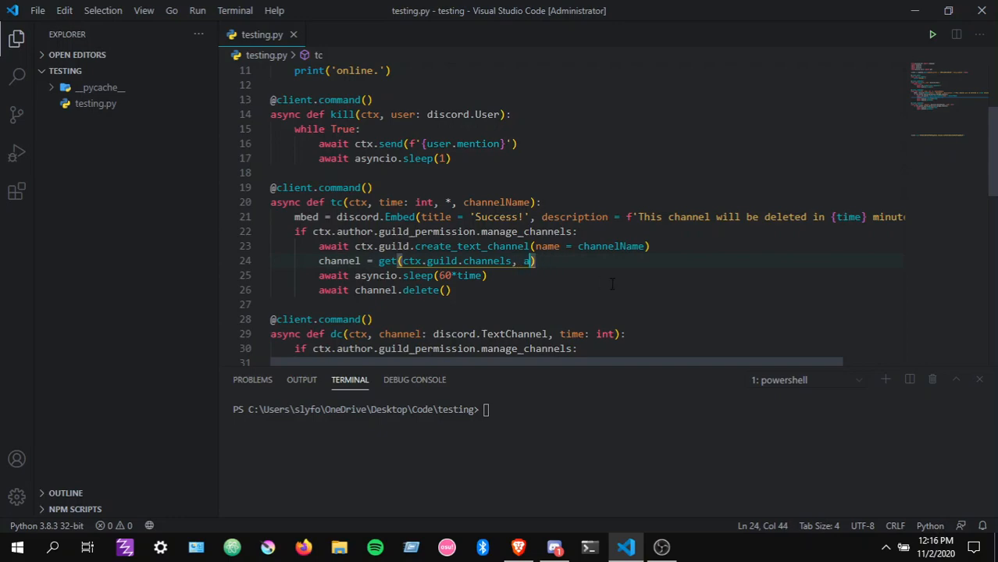
pyautogui.write('nme')
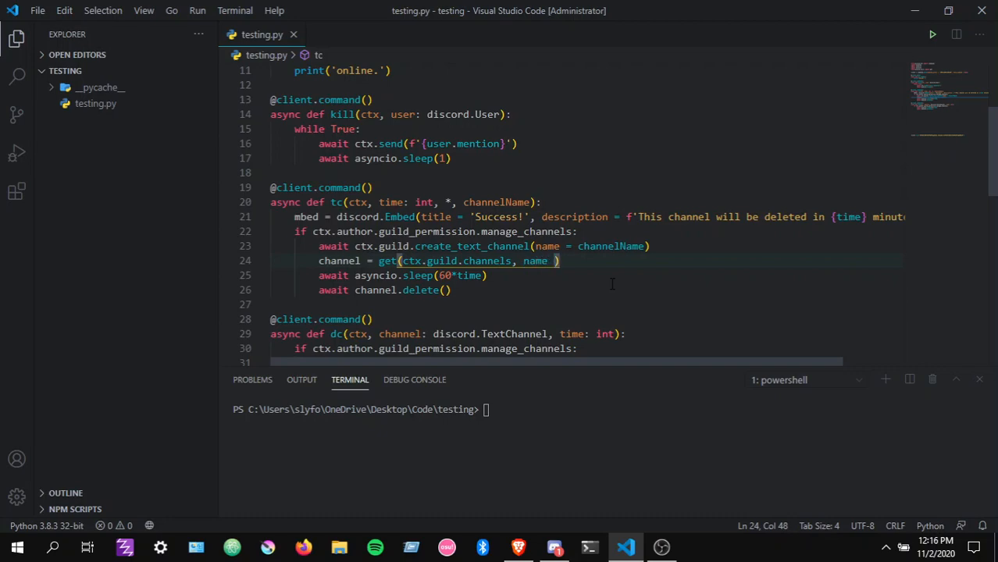
pyautogui.write('= channelName')
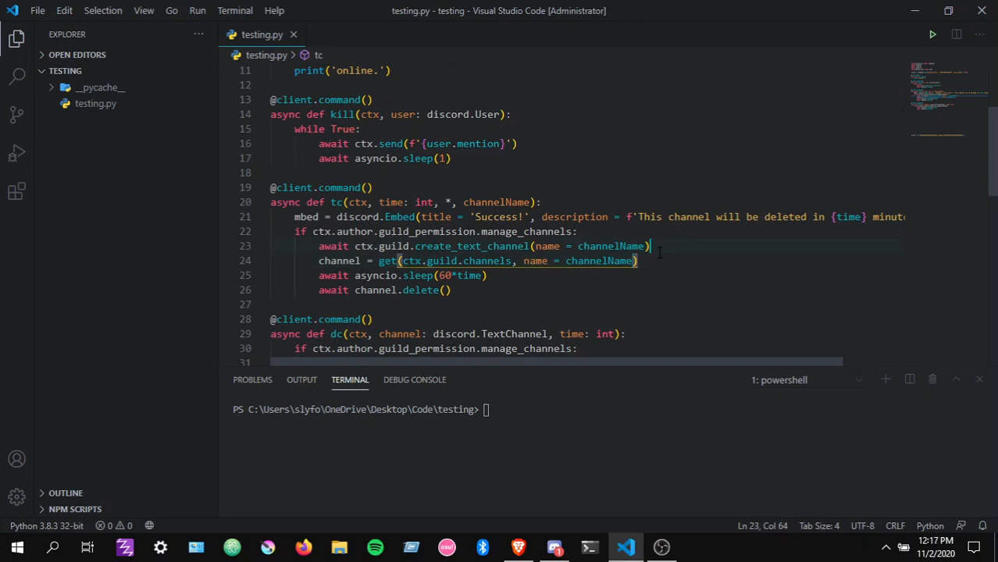
pyautogui.click(637, 261)
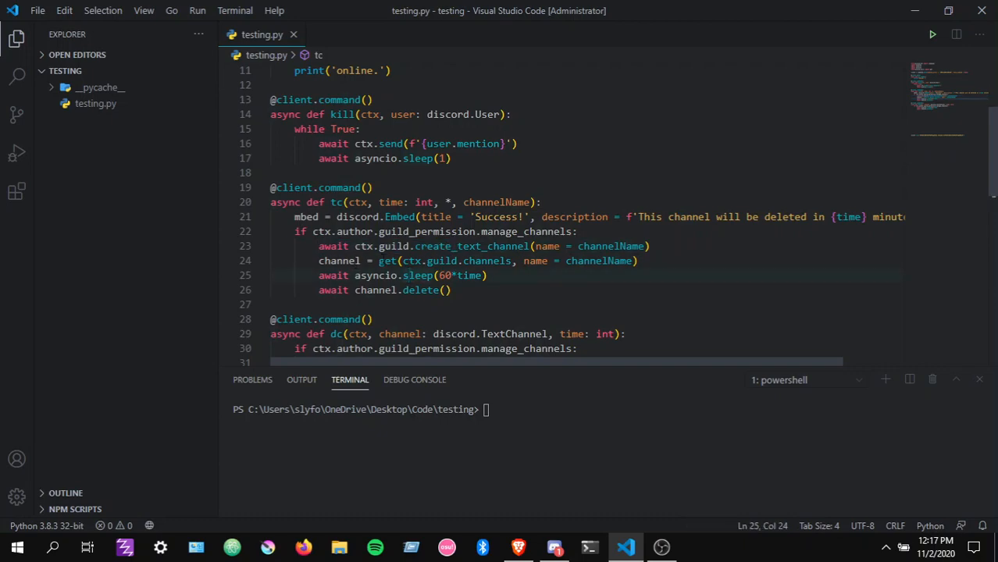
pyautogui.click(637, 261)
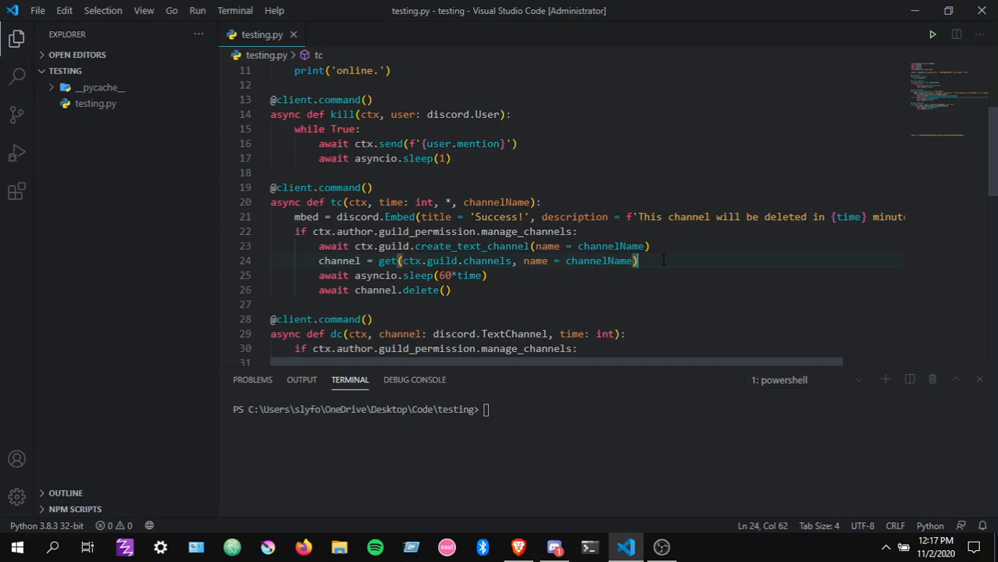
pyautogui.moveTo(683, 262)
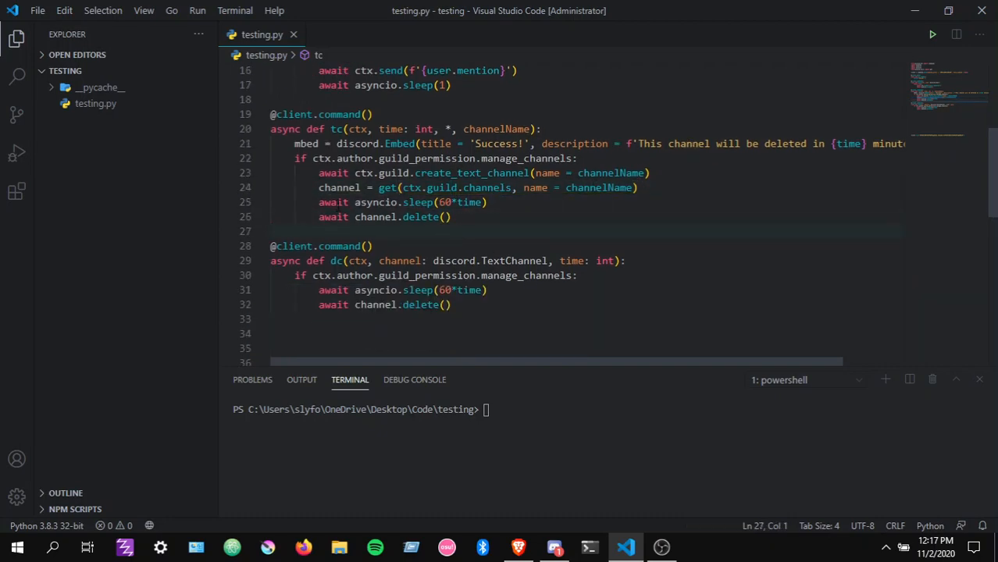
# Step: Save the bot file and show the Problems list with the unused 'mbed' warning
pyautogui.click(37, 9)
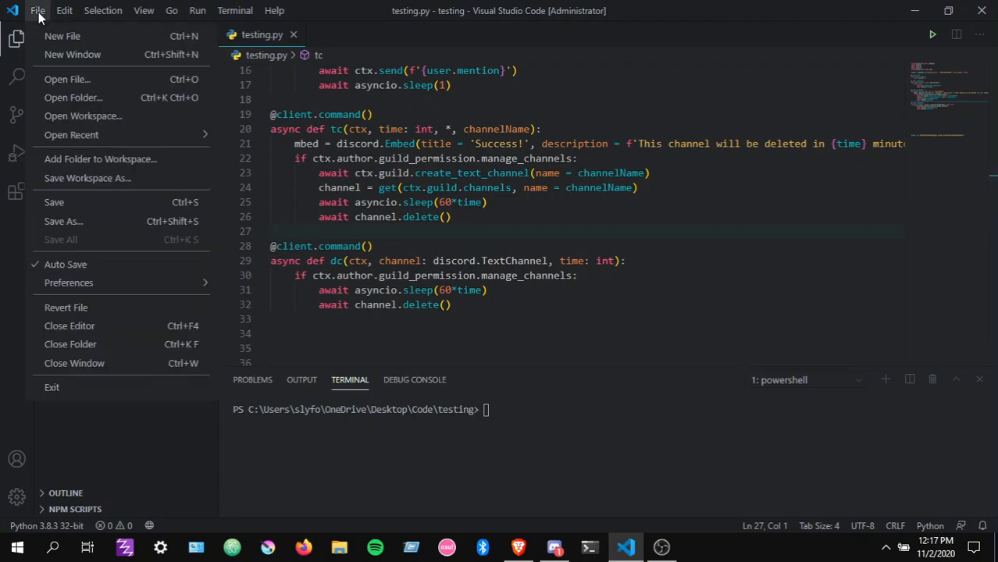
pyautogui.click(534, 338)
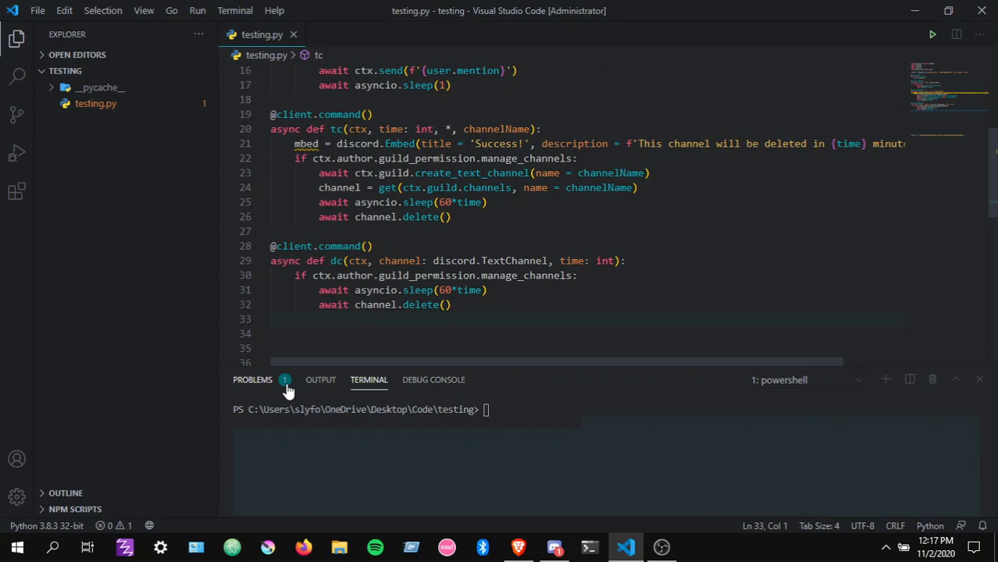
pyautogui.click(253, 380)
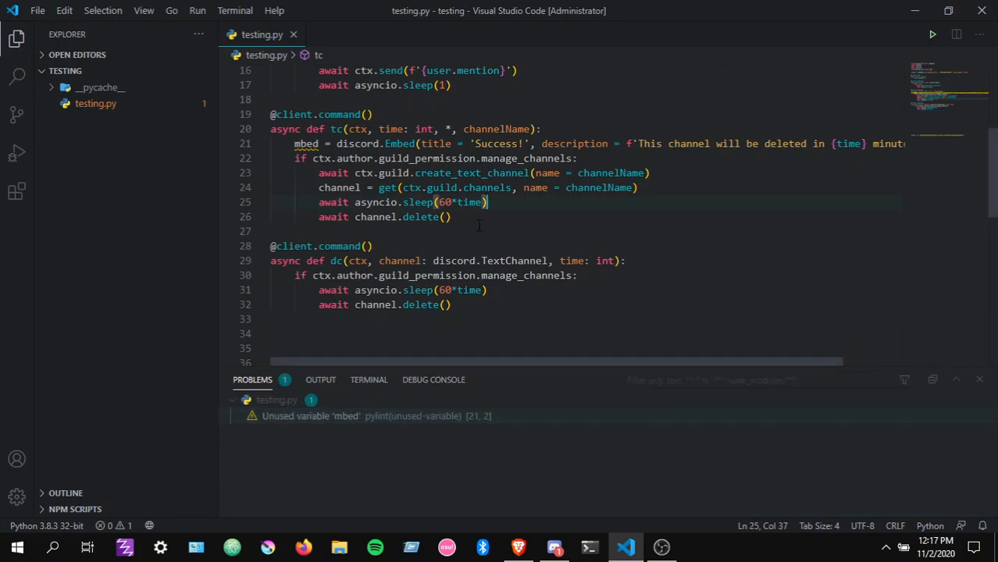
# Step: Revisit the flagged lines and save again so no problems are reported
pyautogui.click(452, 215)
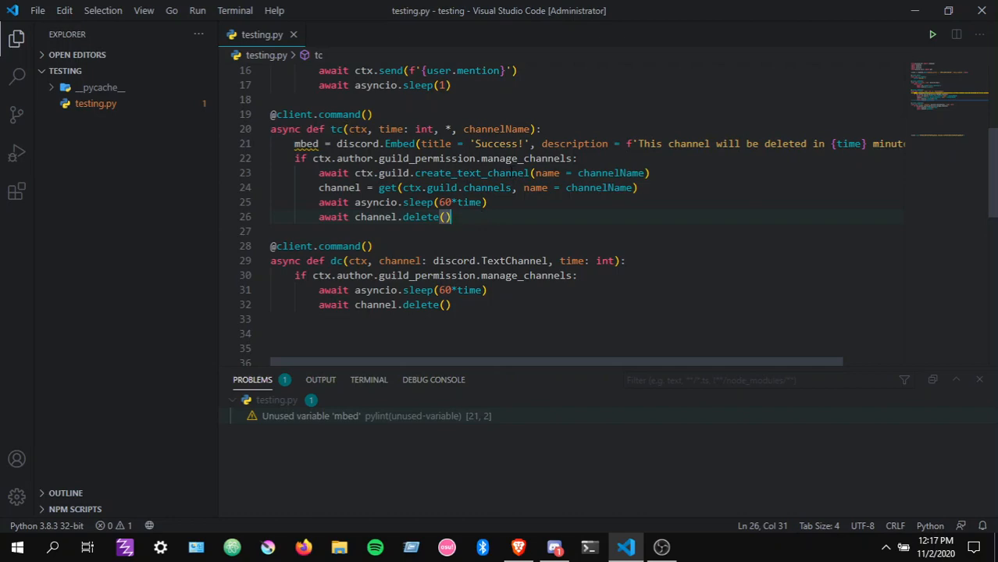
pyautogui.click(578, 158)
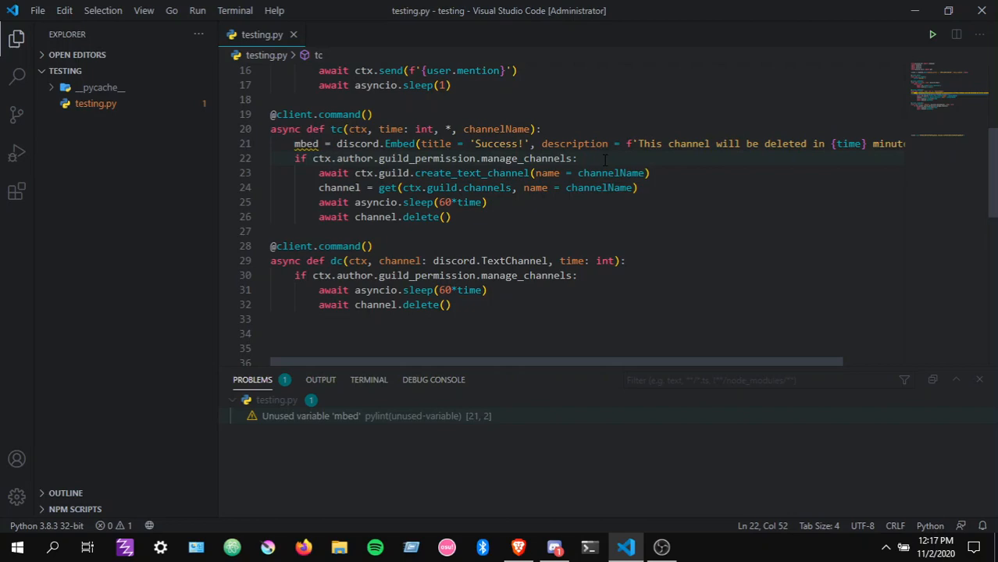
pyautogui.press('Enter')
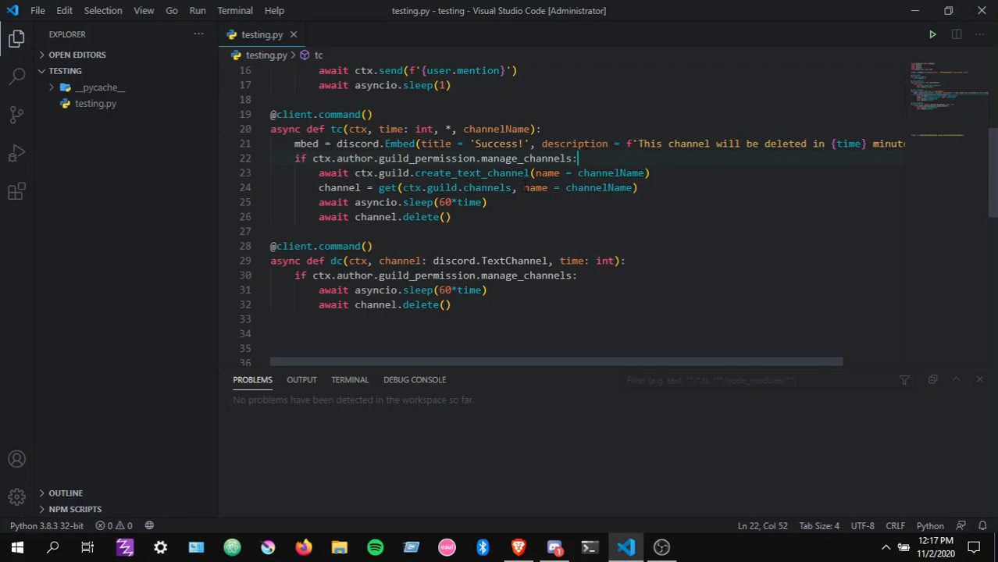
# Step: Add await ctx.send(embed = mbed) in tc after fetching the channel
pyautogui.press('Enter')
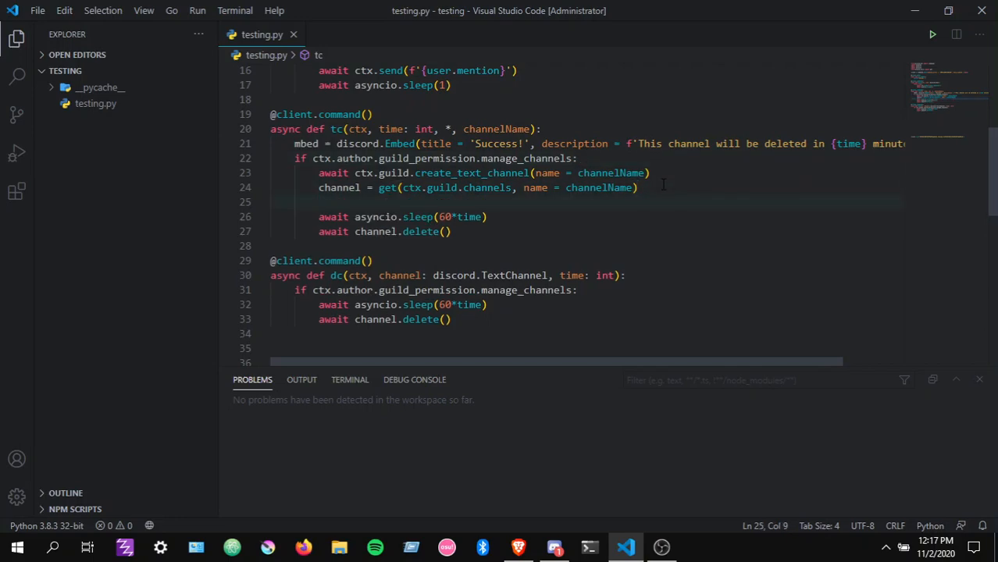
pyautogui.write('await c')
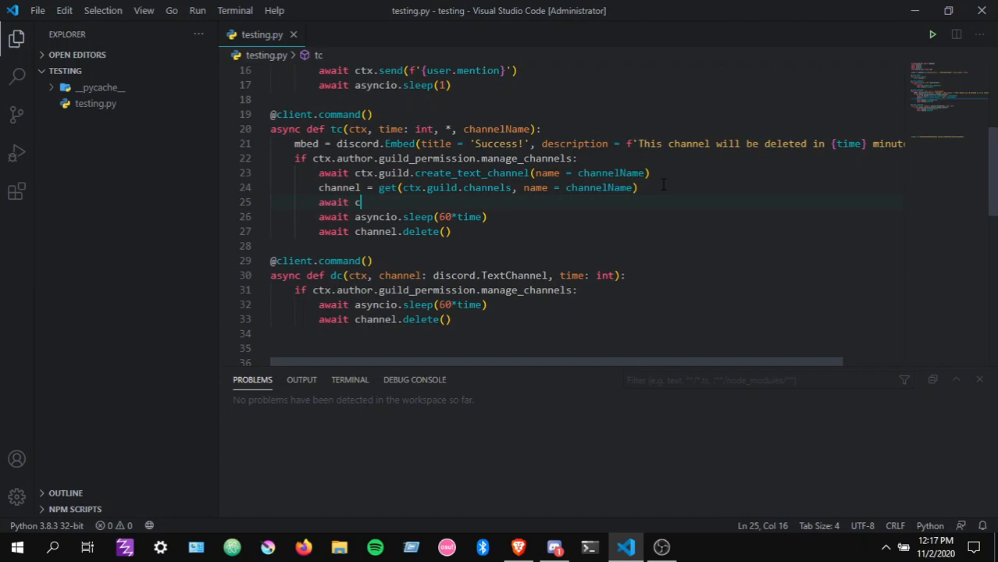
pyautogui.write('tx.se')
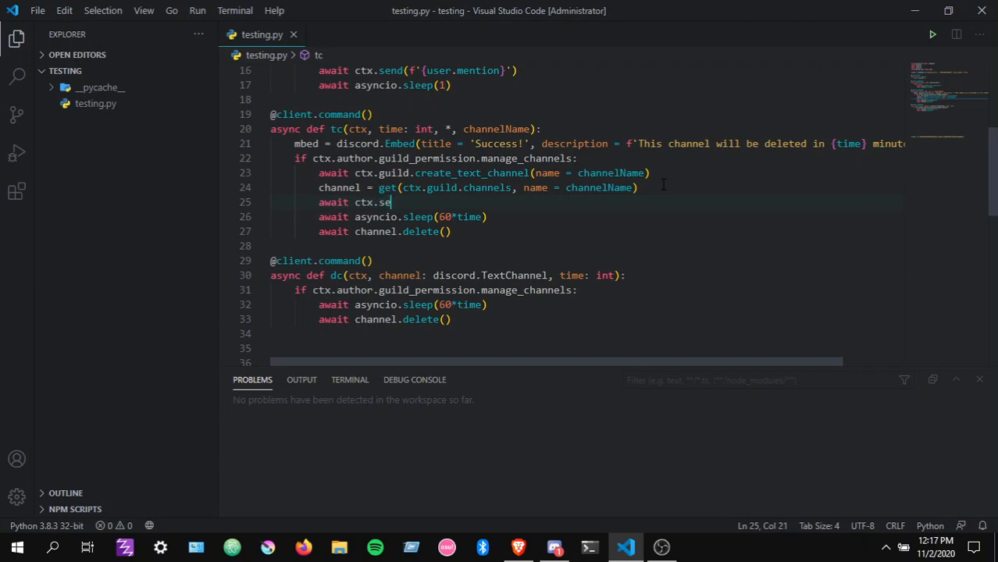
pyautogui.write('nd()')
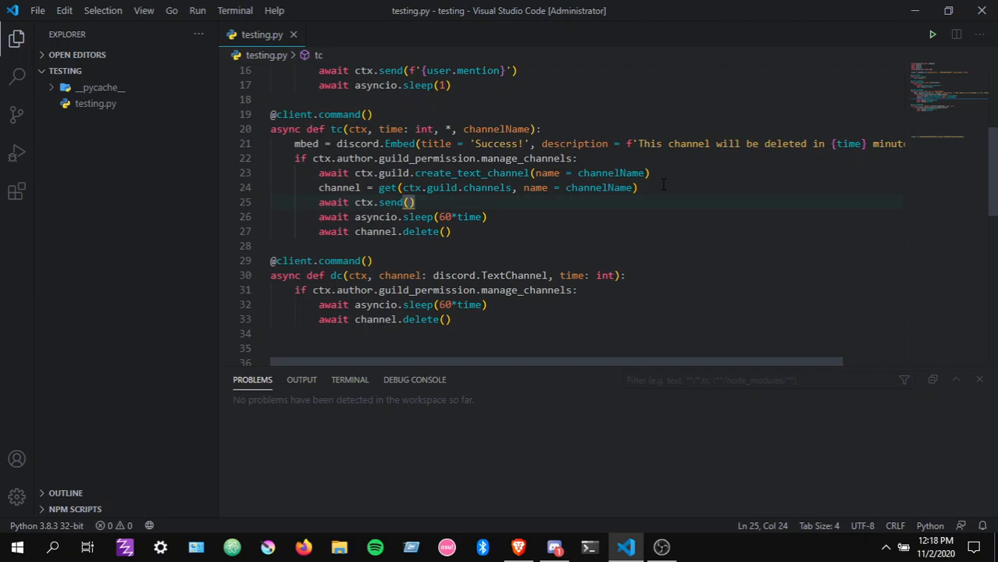
pyautogui.write('em')
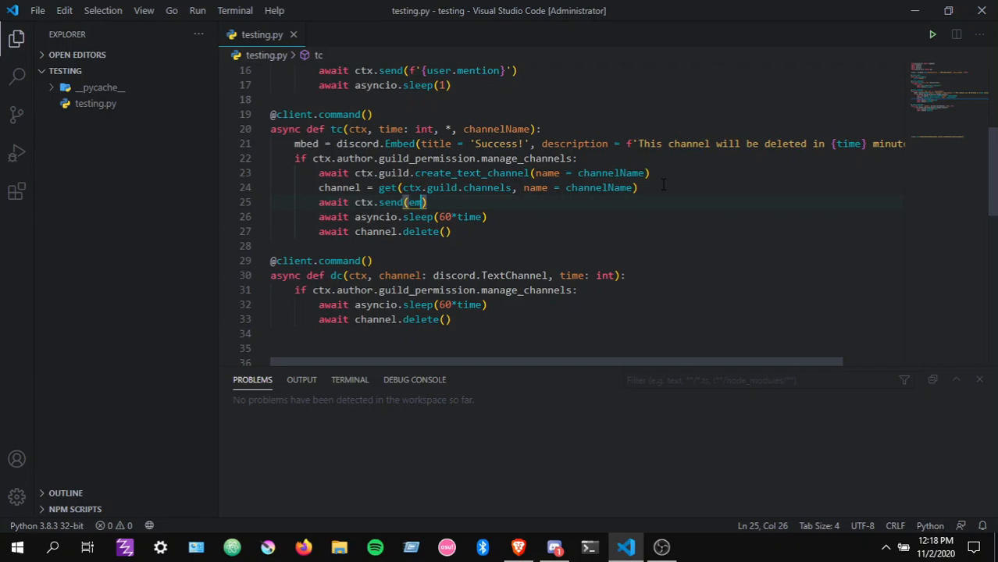
pyautogui.write('bed')
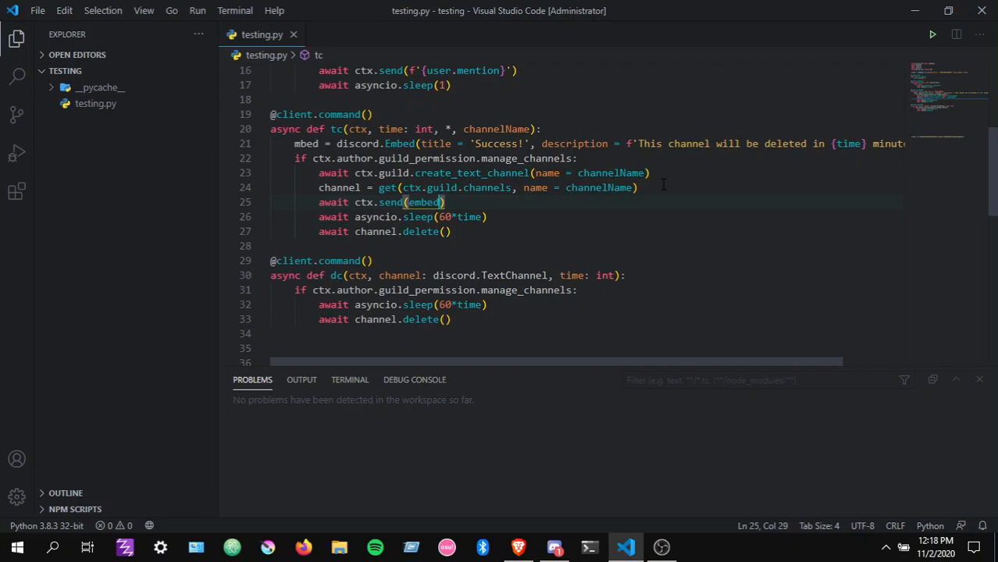
pyautogui.write('= mbed')
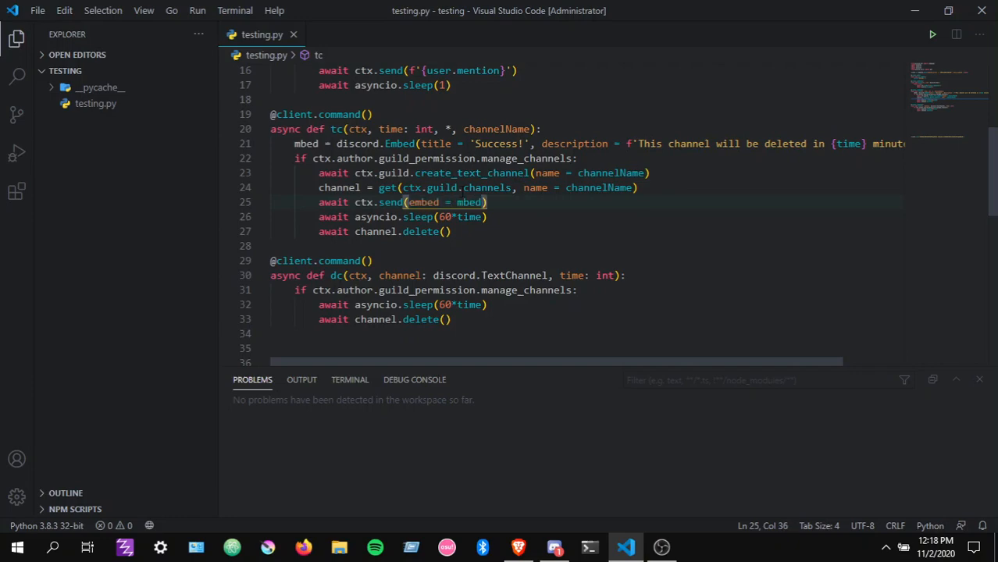
pyautogui.scroll(-3)
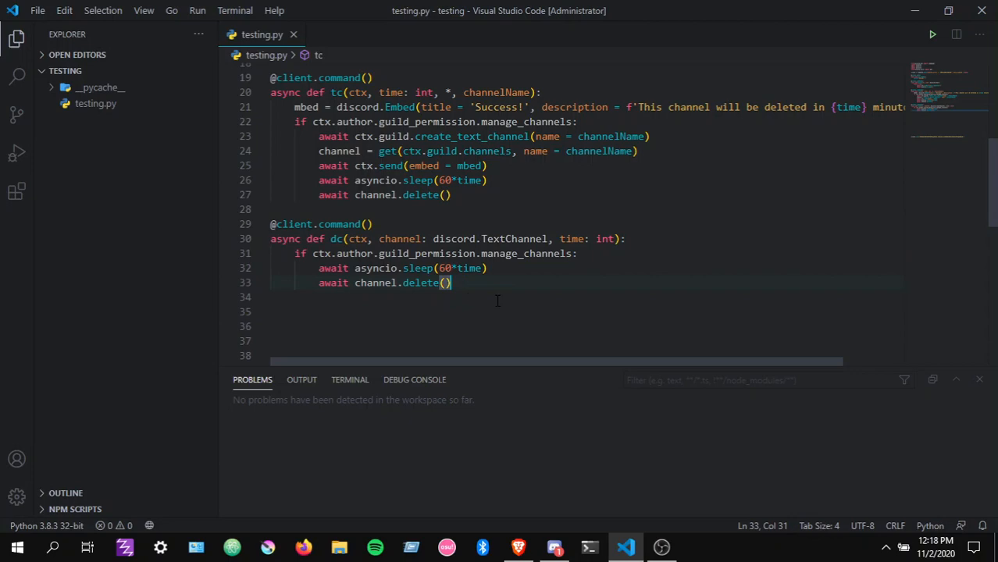
pyautogui.moveTo(519, 294)
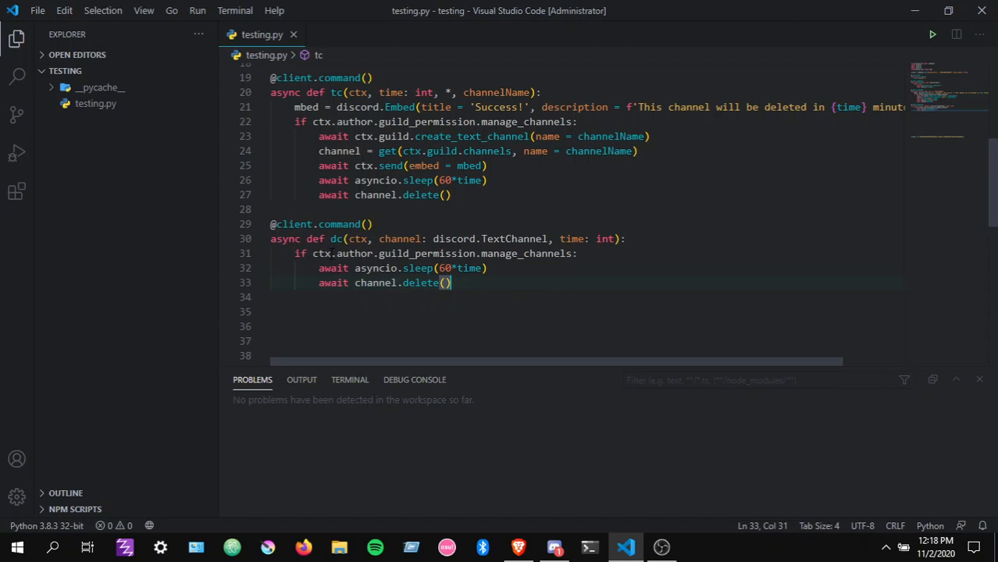
# Step: Begin dc's message: await ctx.send(f'This already existing channel will be deleted...')
pyautogui.write('a')
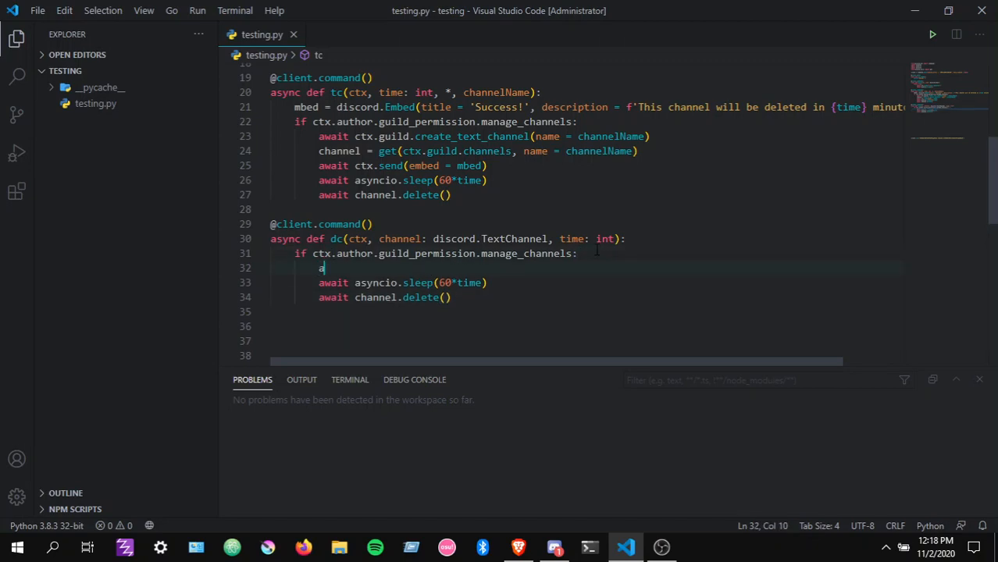
pyautogui.write('wait')
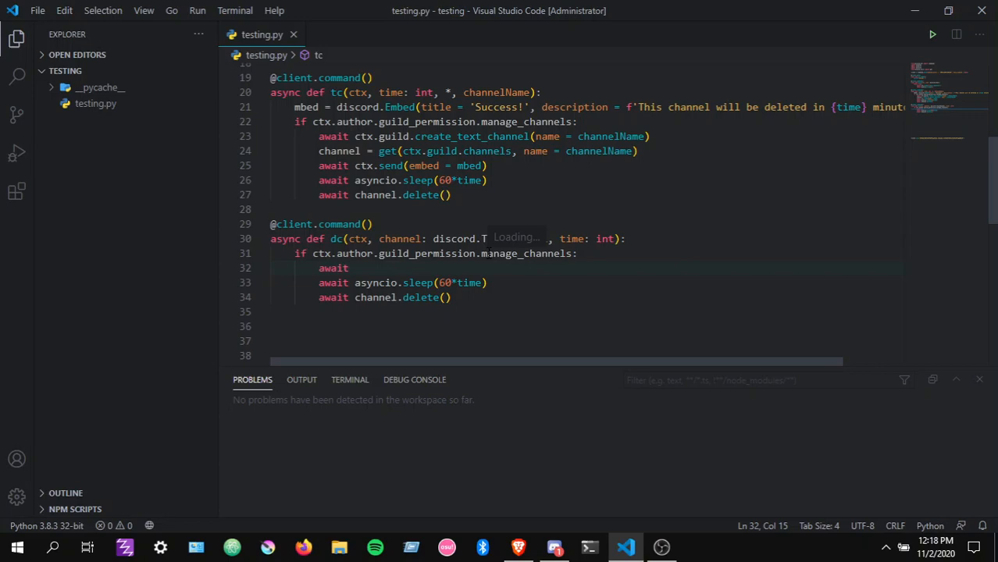
pyautogui.write('ctx.sen')
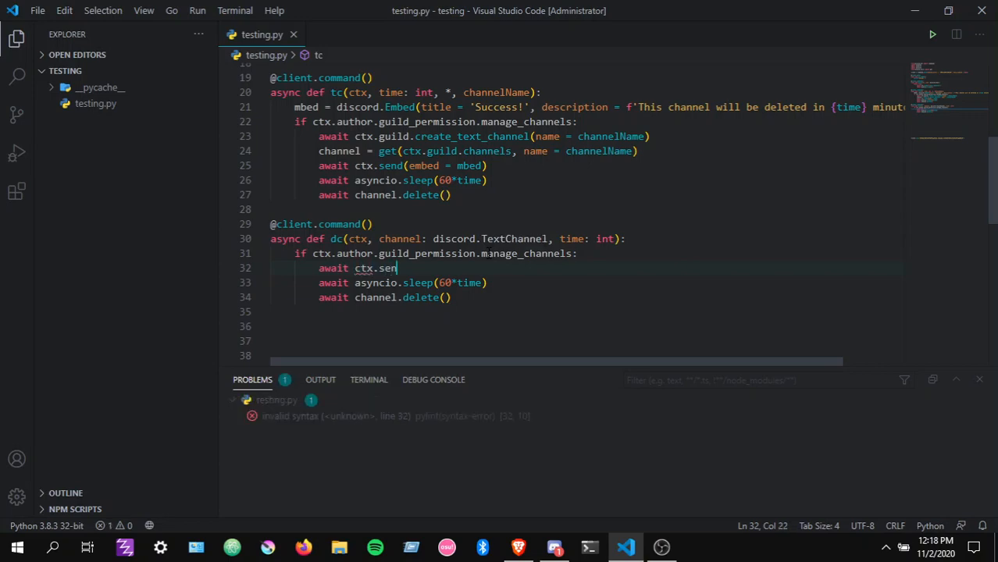
pyautogui.write("d('')")
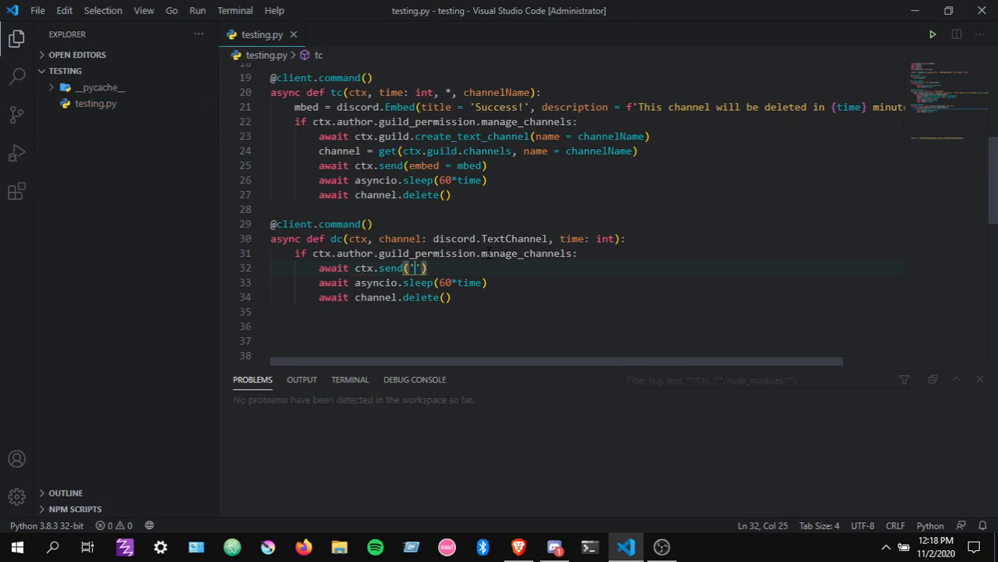
pyautogui.write('f')
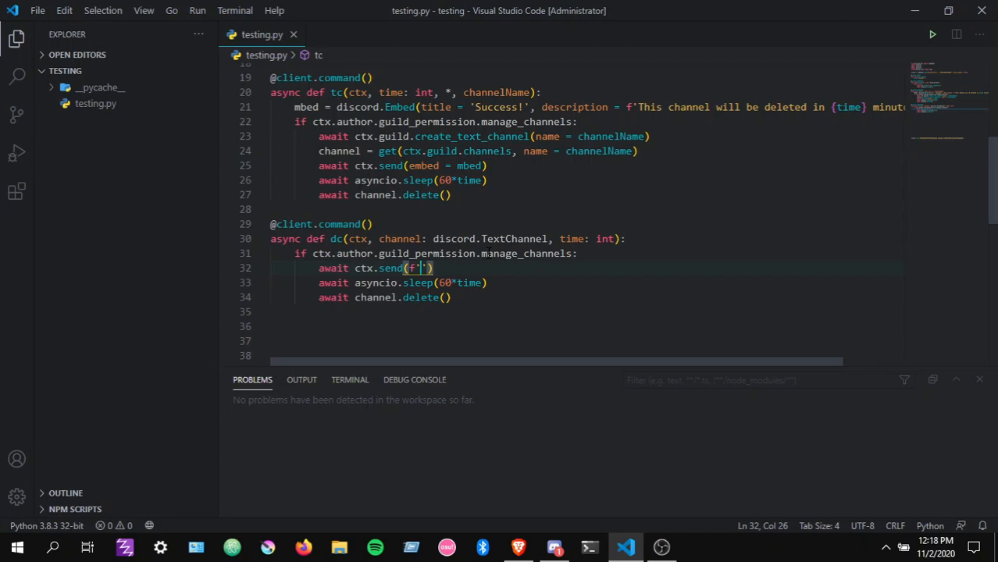
pyautogui.write('This channel will be')
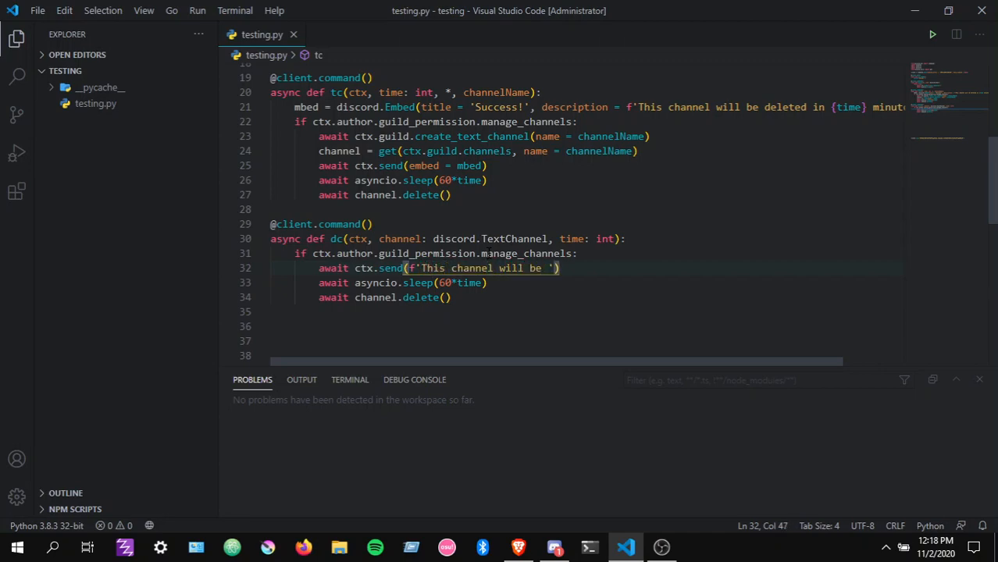
pyautogui.write('deleted')
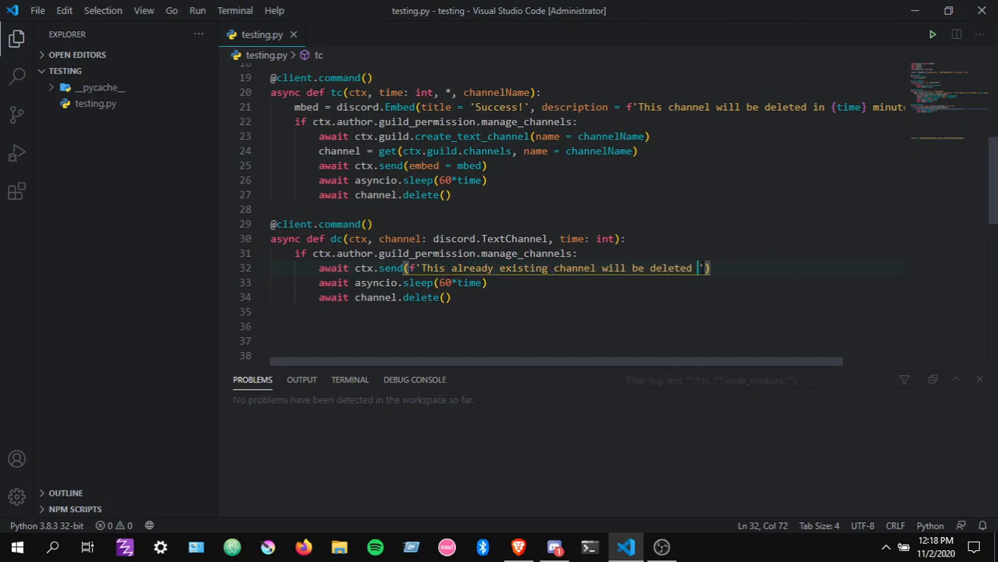
# Step: Finish it with 'in {time} minutes.' and settle the line above the sleep call
pyautogui.write('in {')
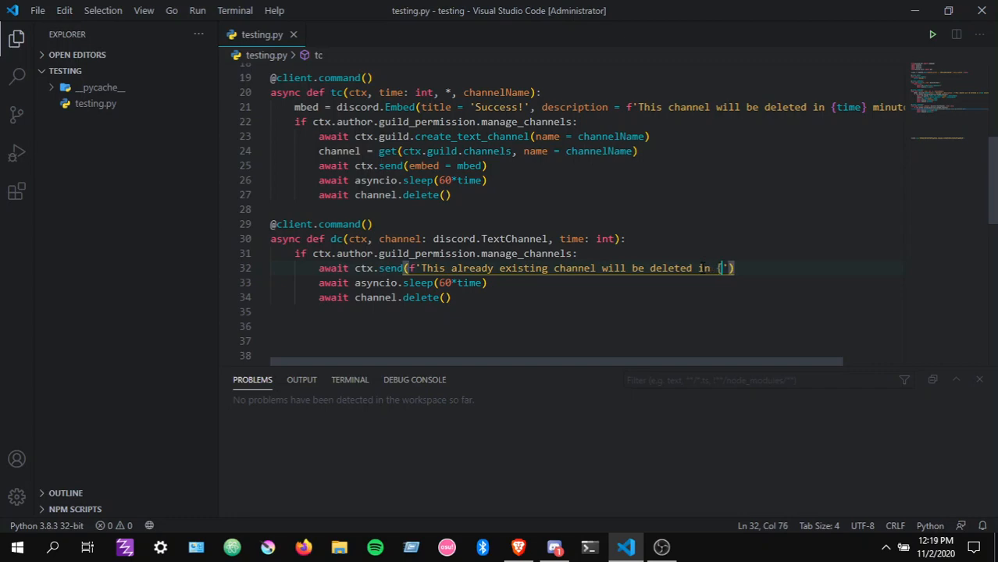
pyautogui.write('time')
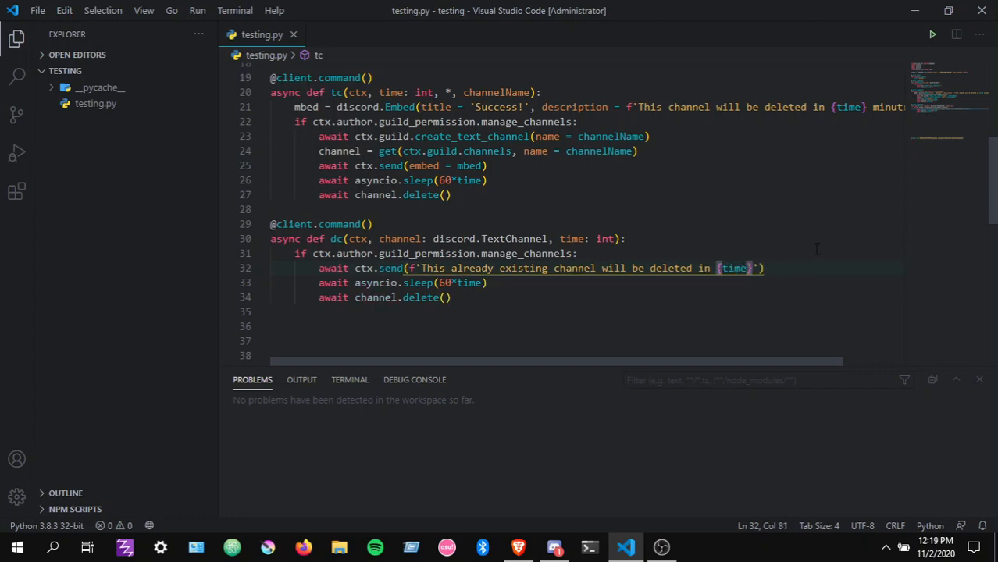
pyautogui.write('minutes')
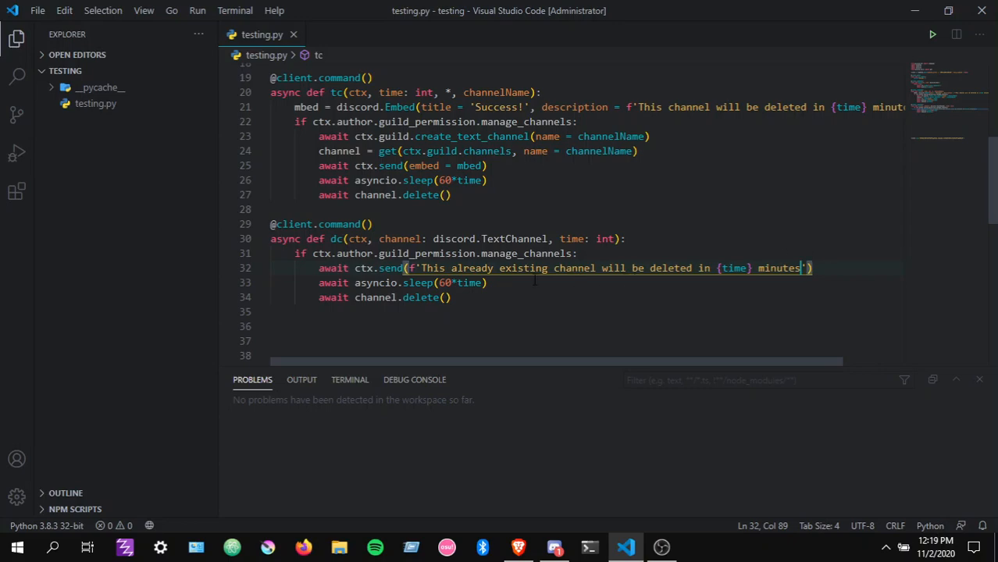
pyautogui.click(487, 283)
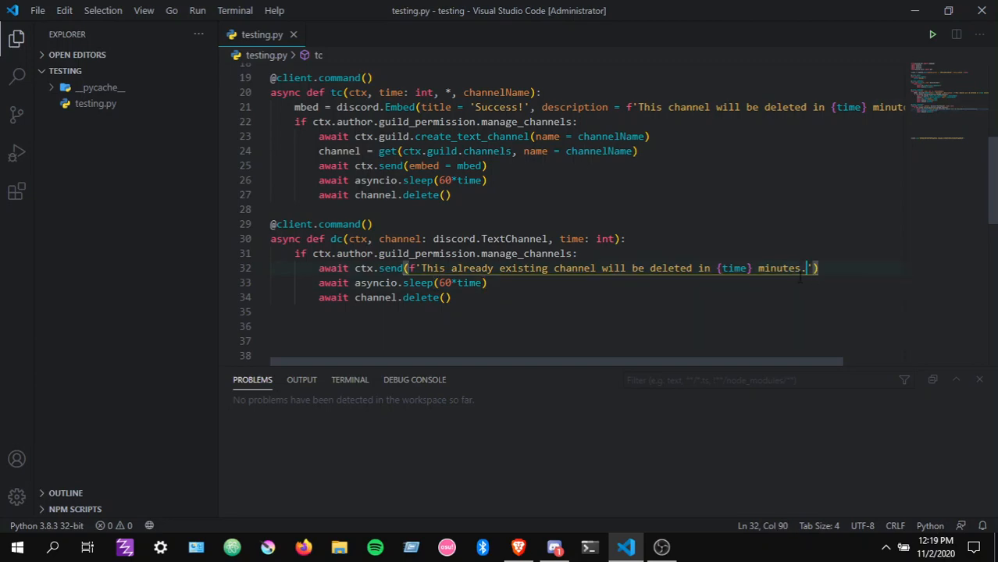
pyautogui.click(487, 283)
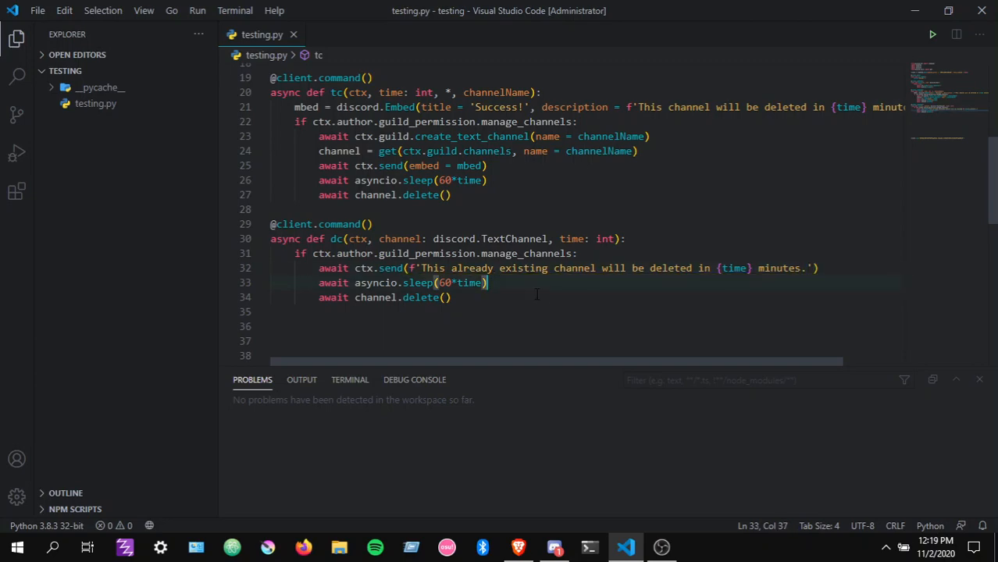
pyautogui.moveTo(562, 313)
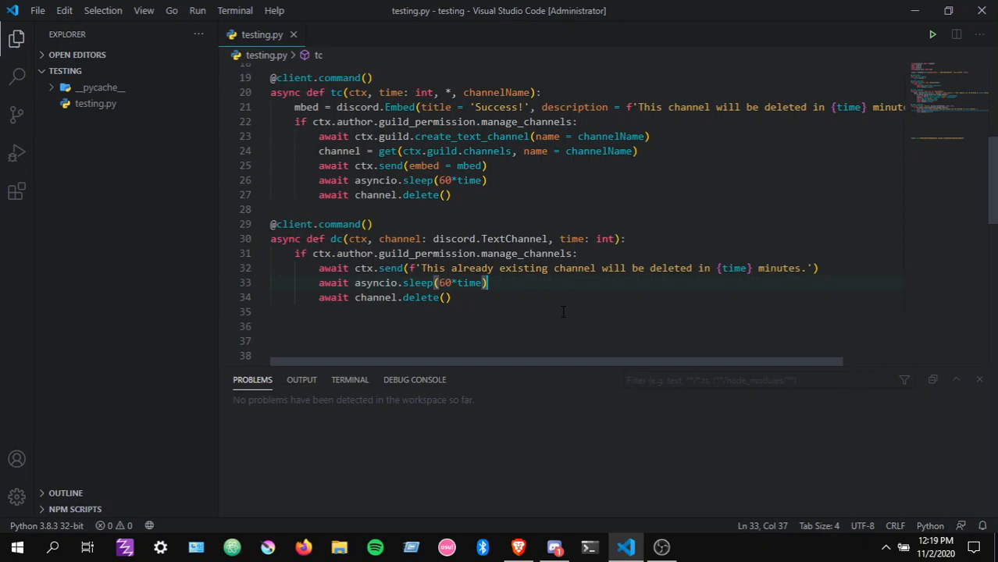
pyautogui.click(628, 239)
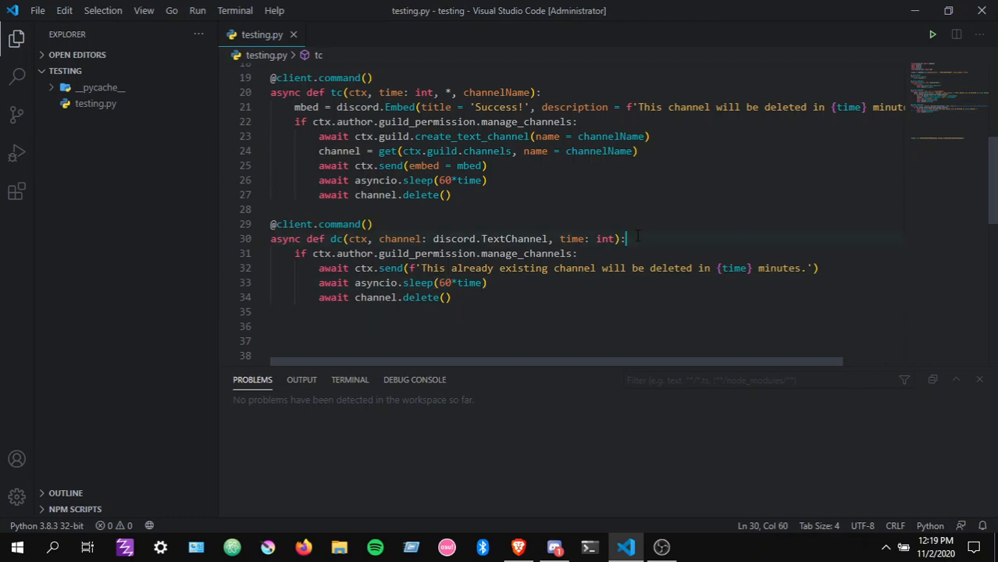
pyautogui.click(371, 225)
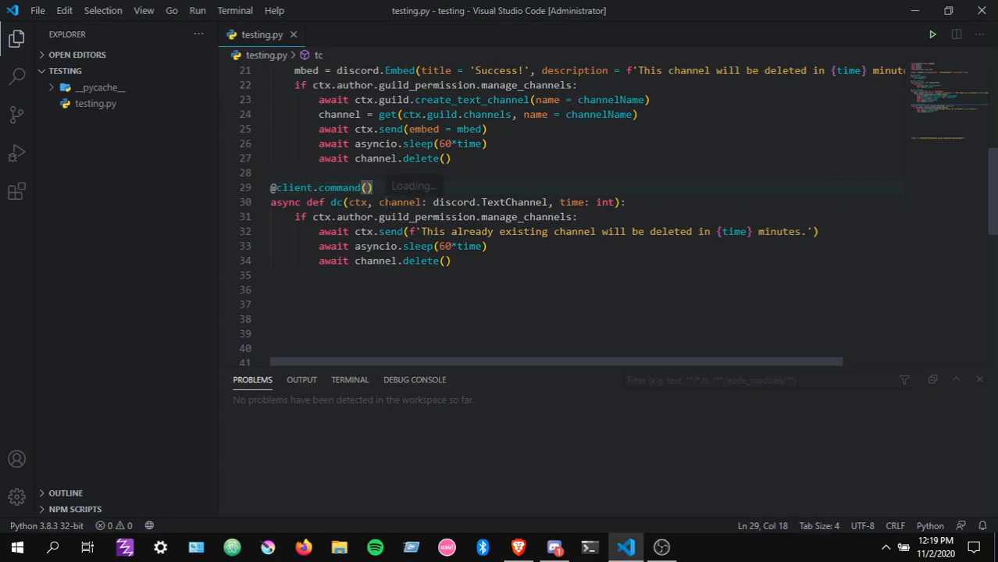
pyautogui.moveTo(394, 200)
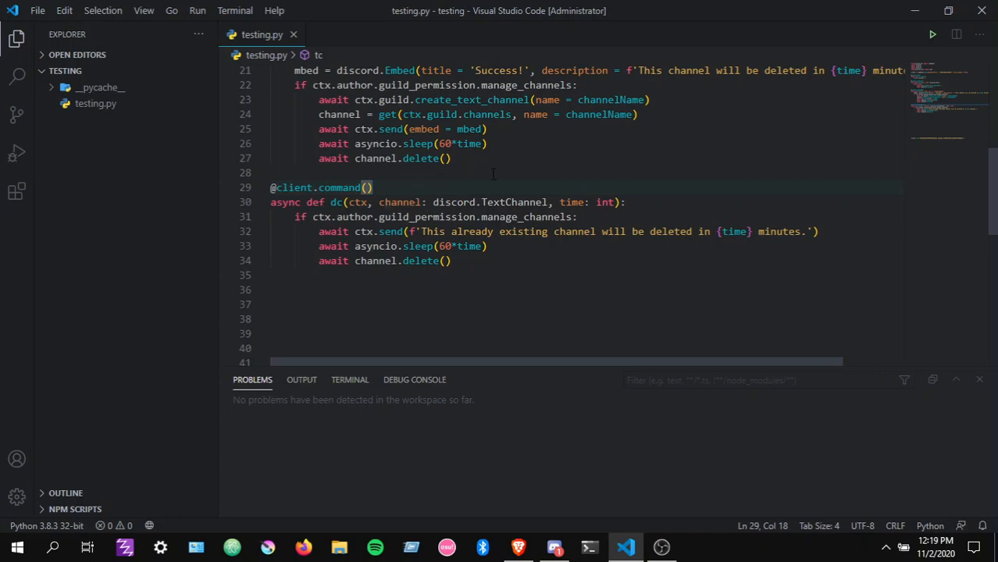
# Step: Scroll through testing.py to review the finished tc and dc commands
pyautogui.scroll(-3)
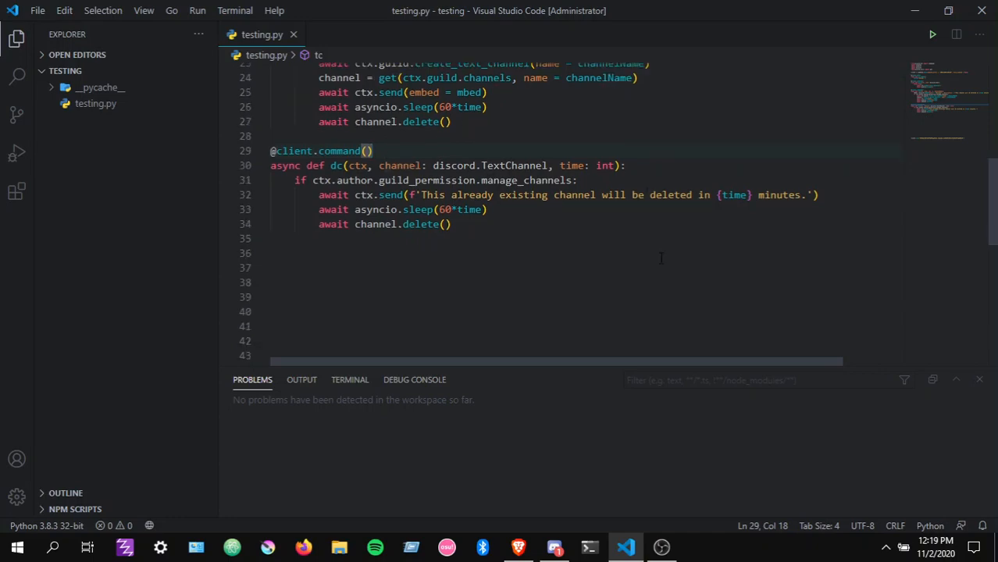
pyautogui.scroll(3)
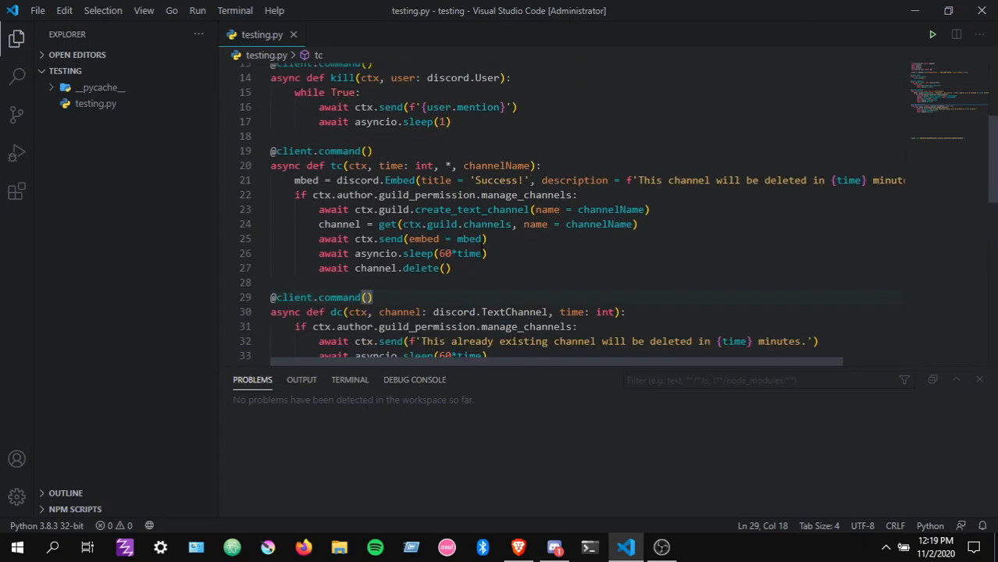
pyautogui.scroll(-3)
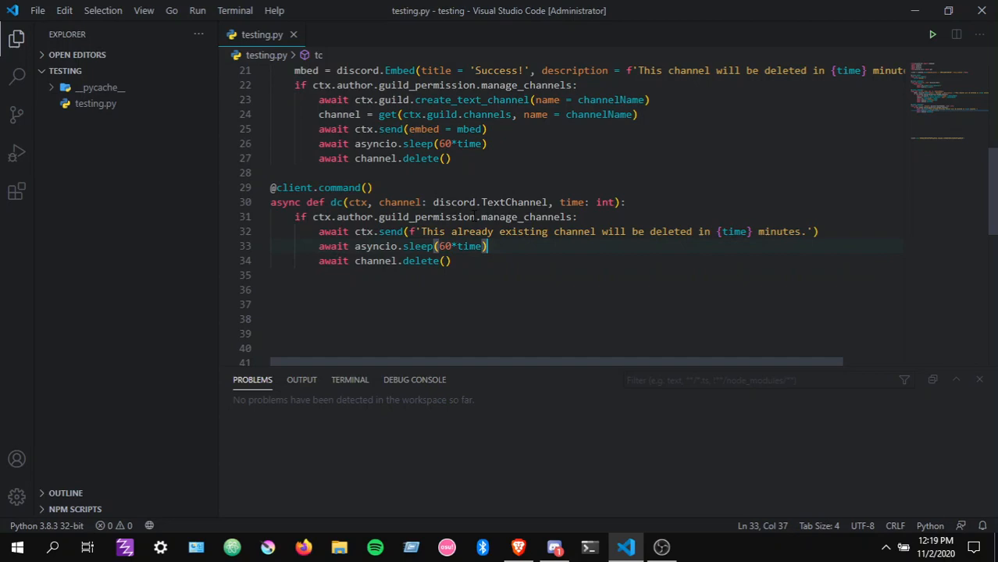
pyautogui.scroll(-3)
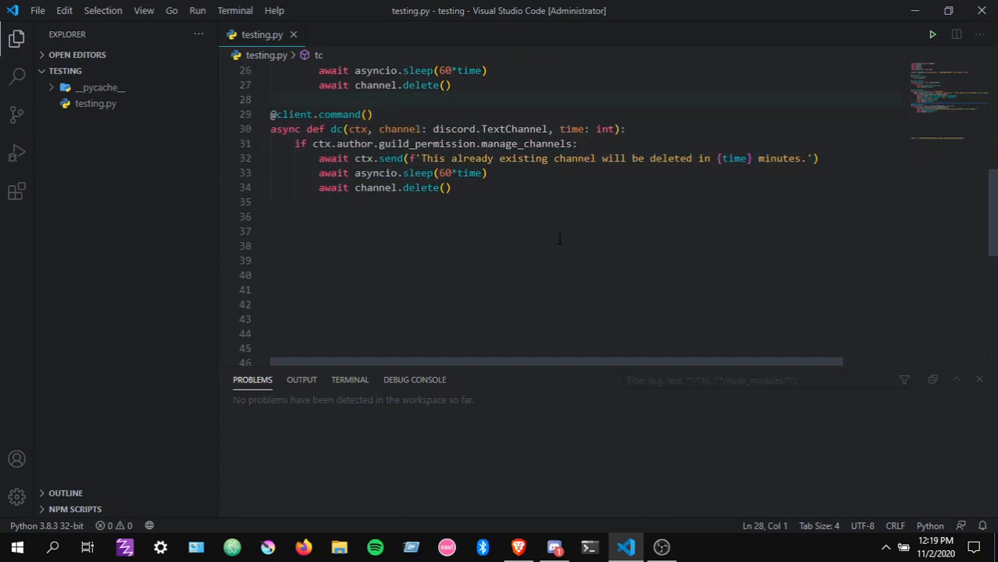
pyautogui.moveTo(548, 429)
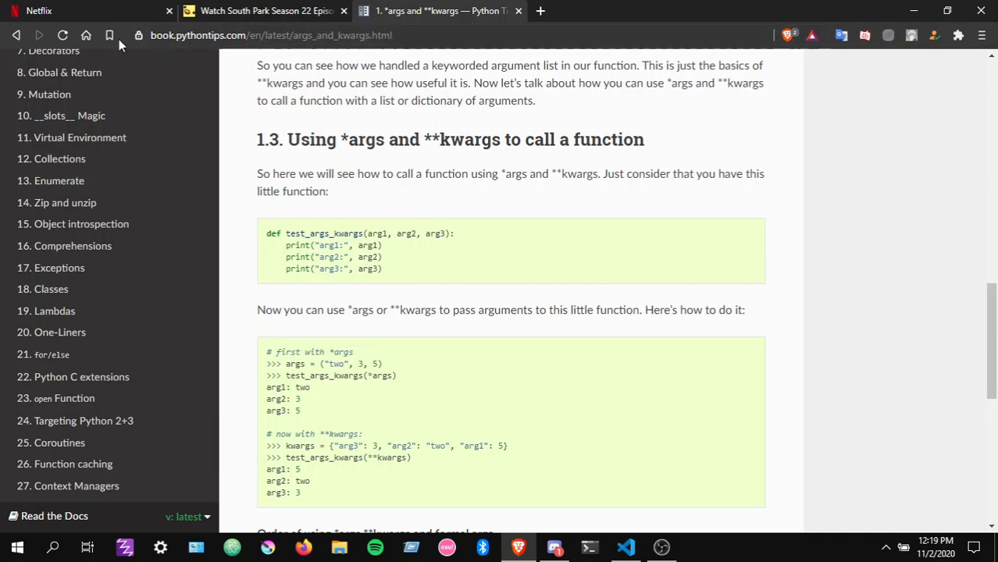
# Step: Open the Google Classroom page in Brave, then return to the code editor
pyautogui.click(437, 10)
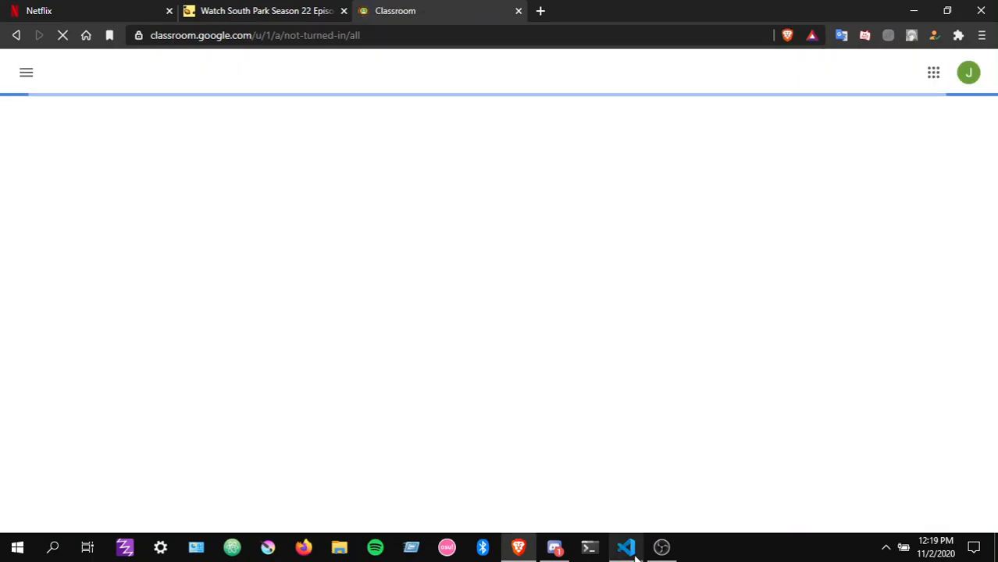
pyautogui.click(625, 546)
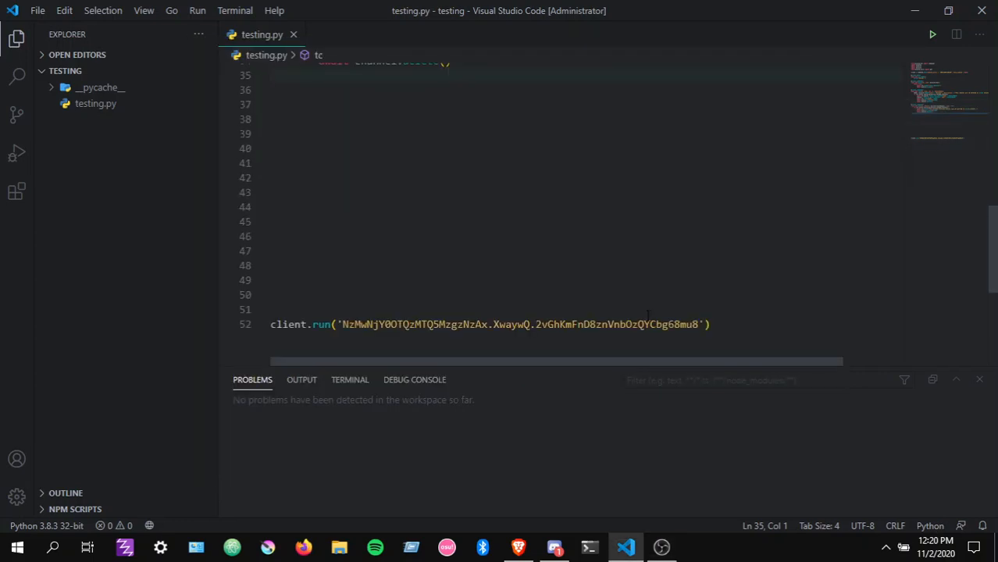
pyautogui.scroll(3)
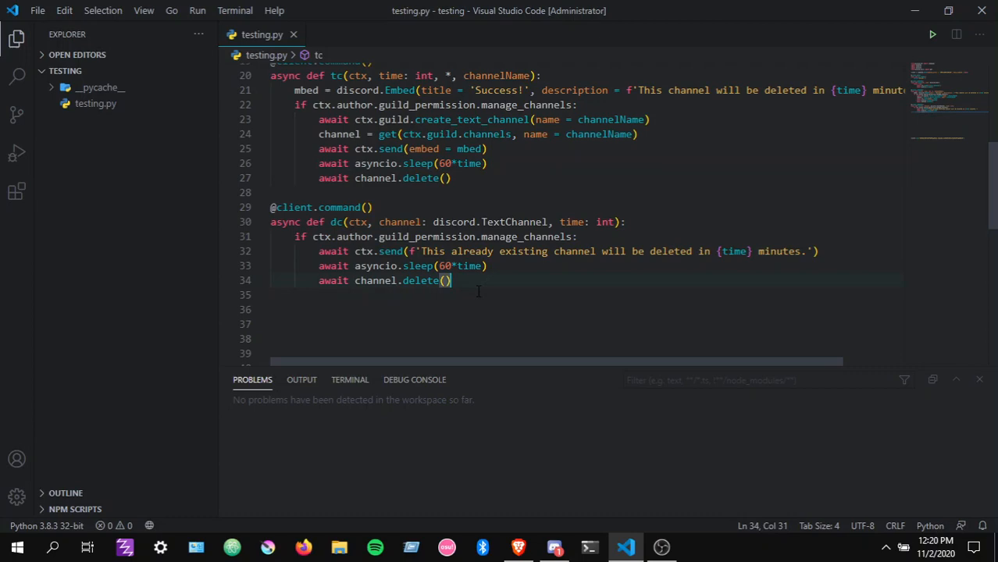
pyautogui.moveTo(531, 266)
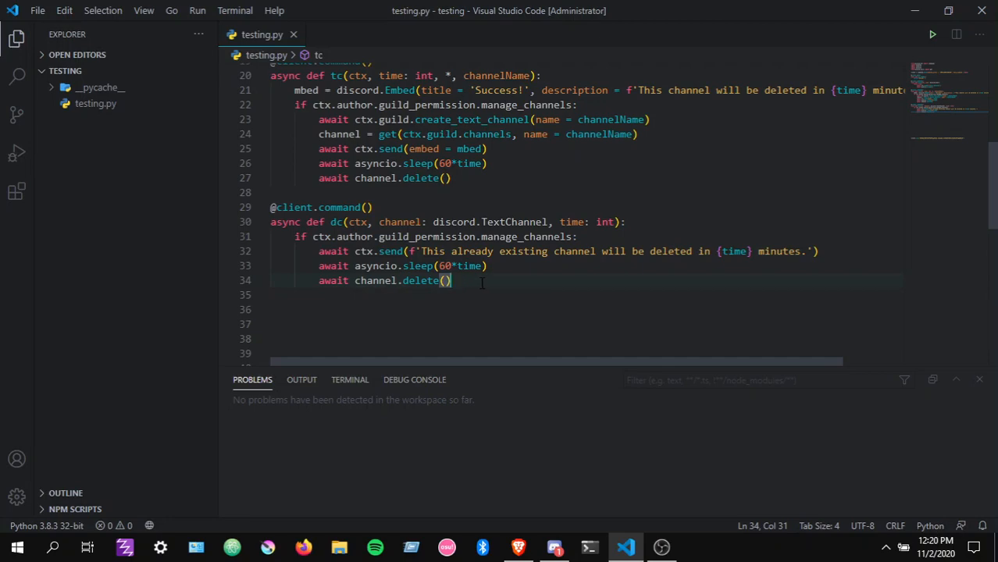
pyautogui.click(661, 547)
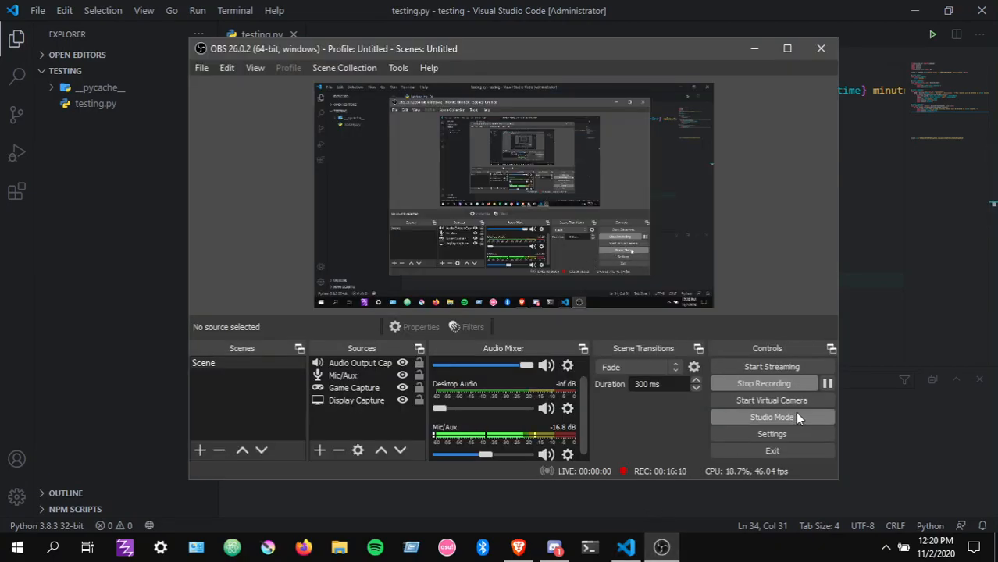